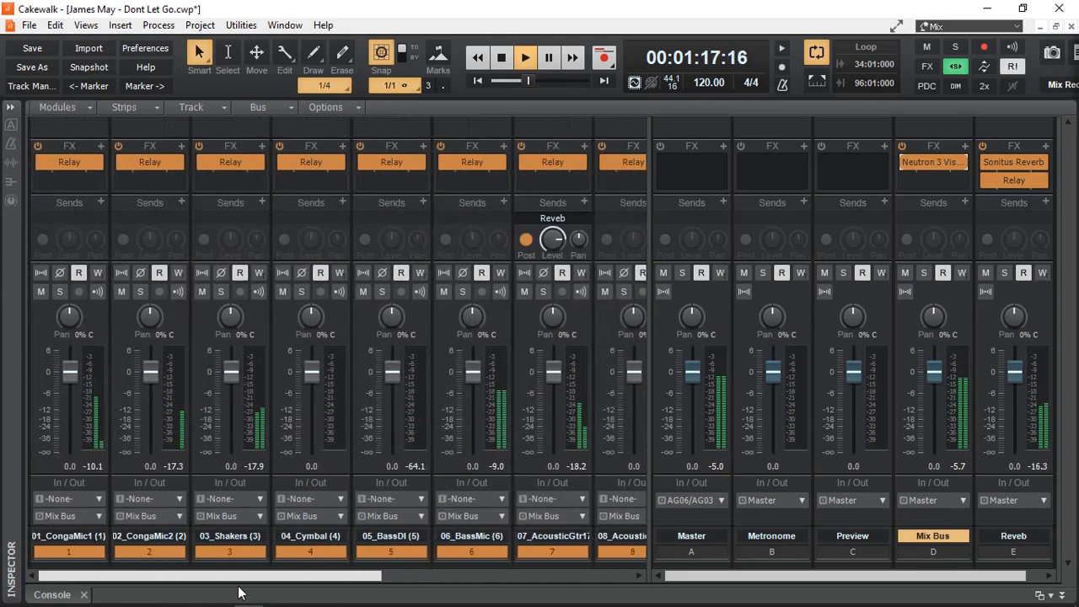
Step: Scroll the Console view right toward the Mix Bus's Neutron 3 Visual Mixer plug-in
{"action": "scroll", "scroll_direction": "right", "scroll_amount": 3}
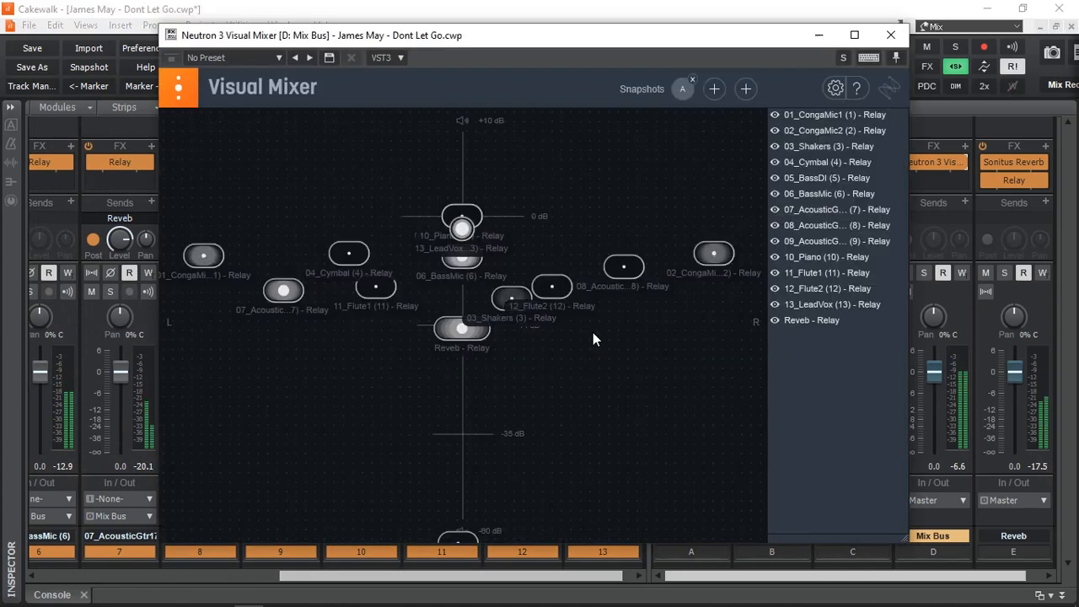
Step: Raise the 08_AcousticGtr node to about 1 dB and move 13_LeadVox right, near 1.7 dB
{"action": "left_click", "coordinate": [624, 267]}
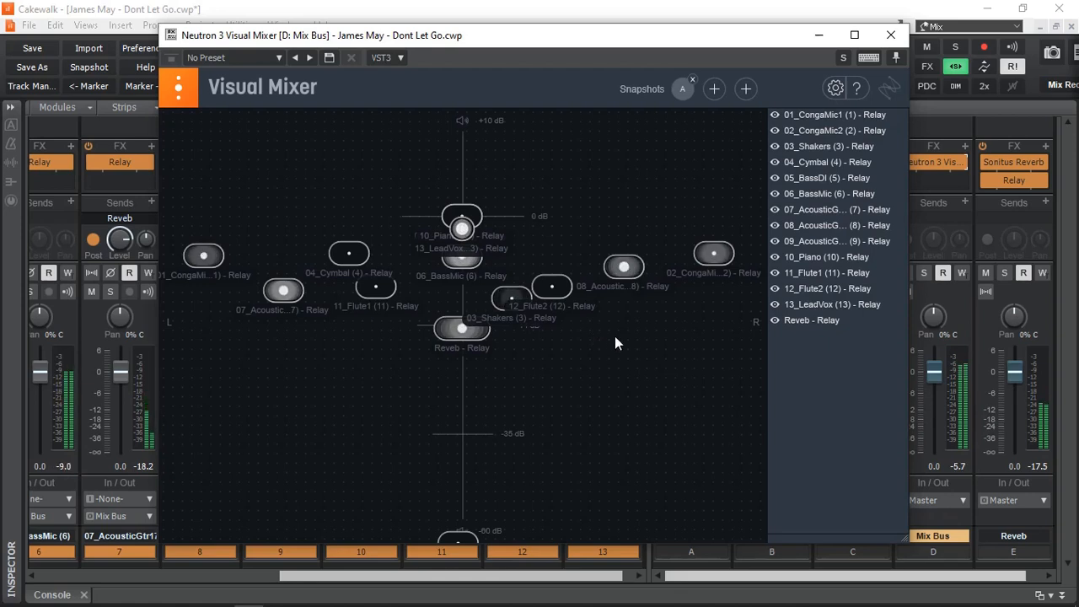
{"action": "left_click", "coordinate": [622, 267]}
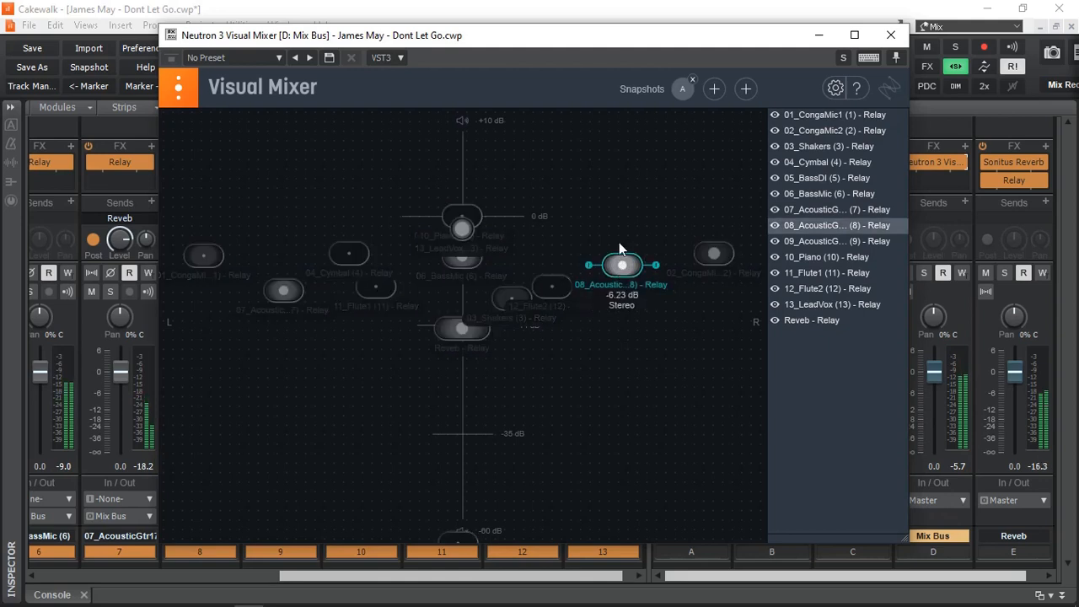
{"action": "left_click_drag", "start_coordinate": [622, 264], "coordinate": [600, 206]}
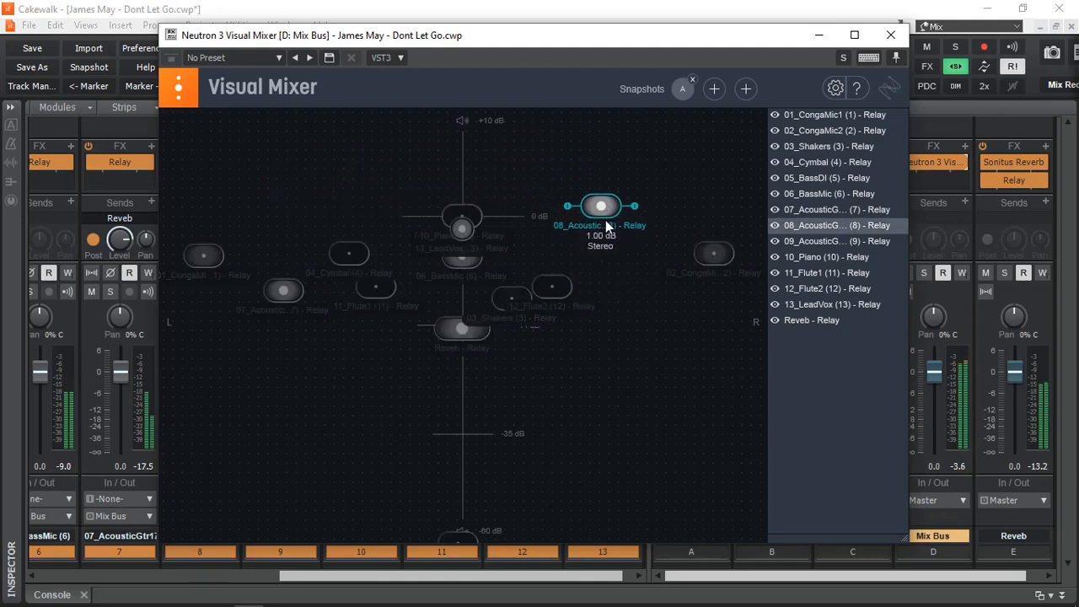
{"action": "left_click_drag", "start_coordinate": [601, 206], "coordinate": [618, 241]}
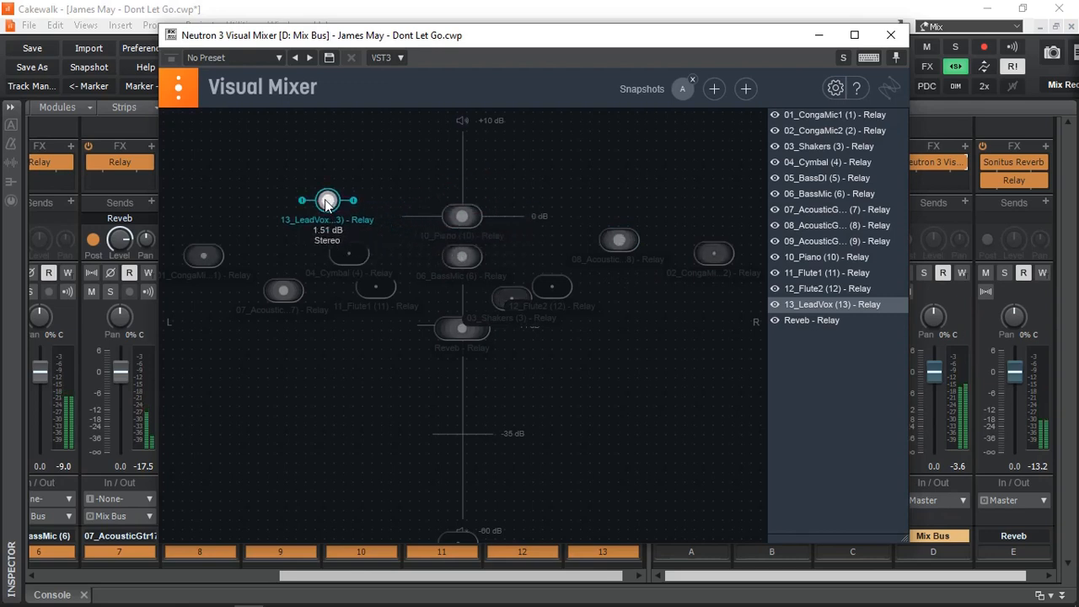
{"action": "left_click_drag", "start_coordinate": [327, 201], "coordinate": [587, 185]}
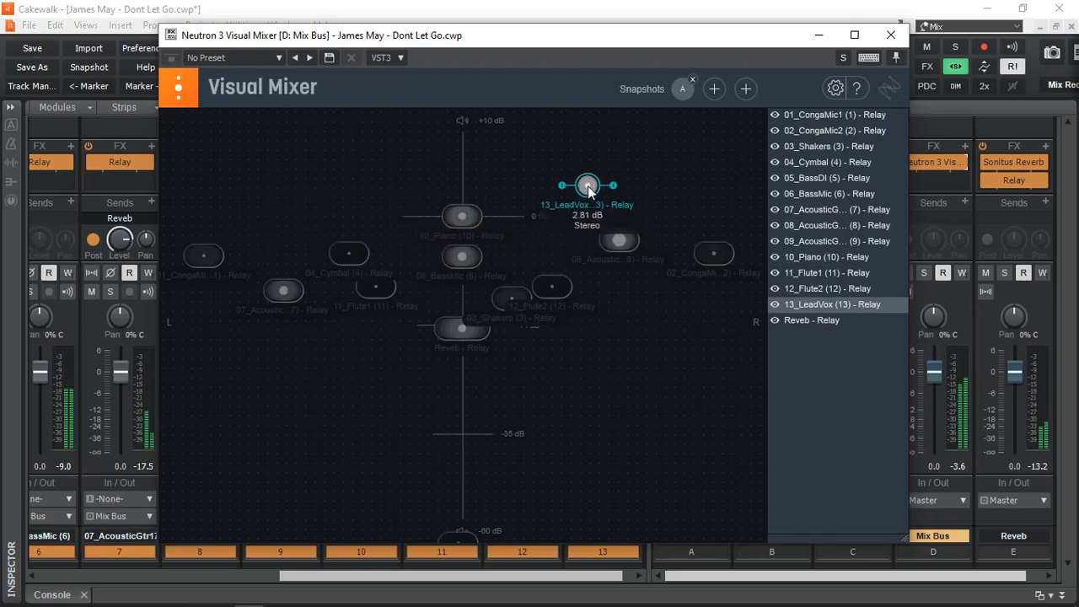
{"action": "left_click_drag", "start_coordinate": [586, 186], "coordinate": [579, 197]}
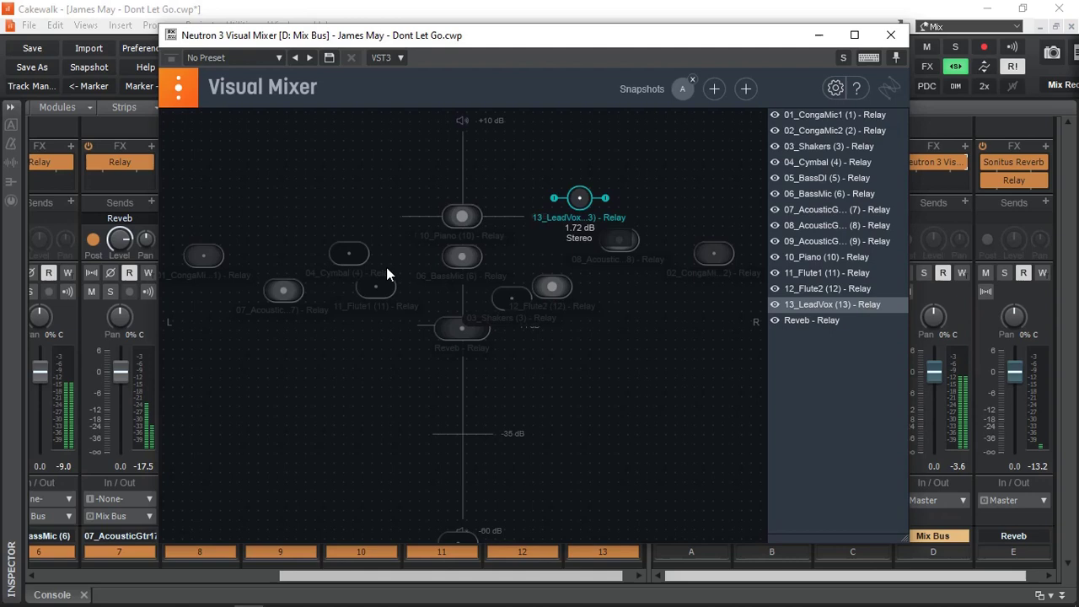
Step: Select 04_Cymbal, move 11_Flute1 lower-left, and fine-tune 13_LeadVox's level and pan
{"action": "left_click", "coordinate": [328, 243]}
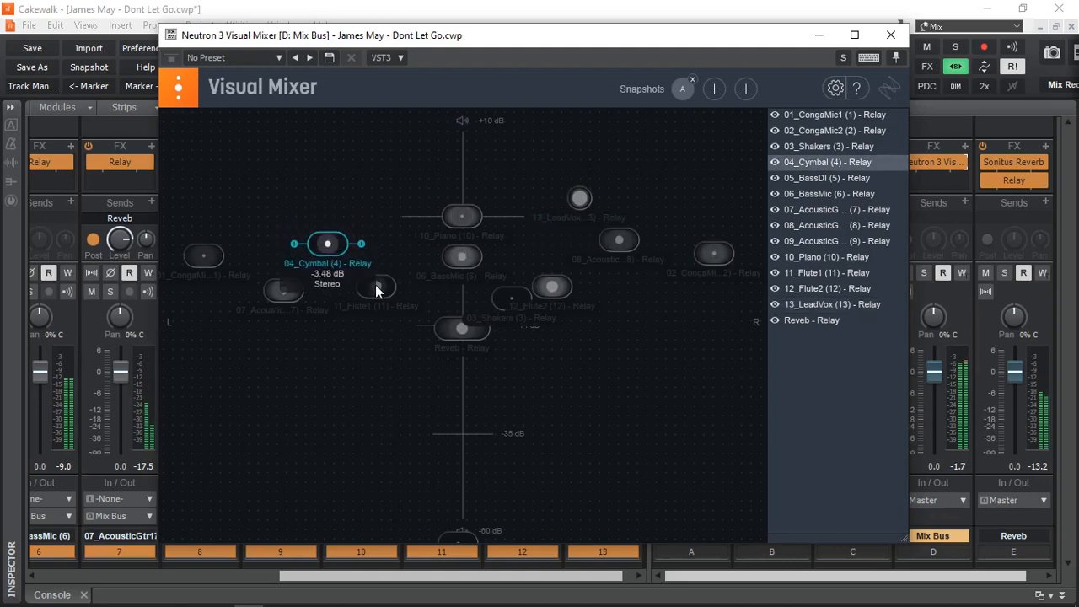
{"action": "left_click", "coordinate": [680, 209]}
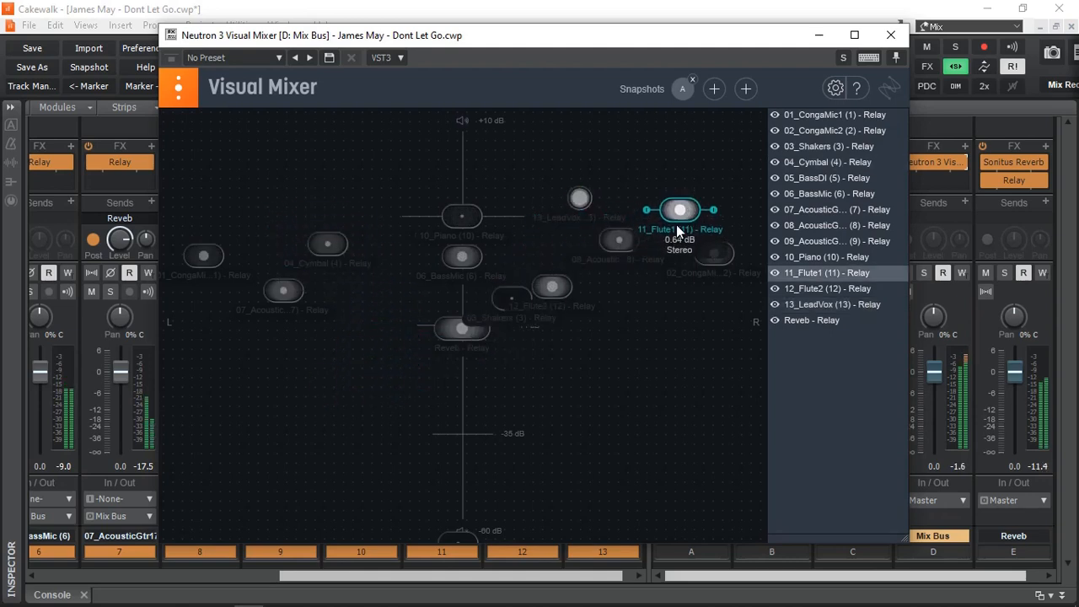
{"action": "left_click_drag", "start_coordinate": [680, 210], "coordinate": [305, 345]}
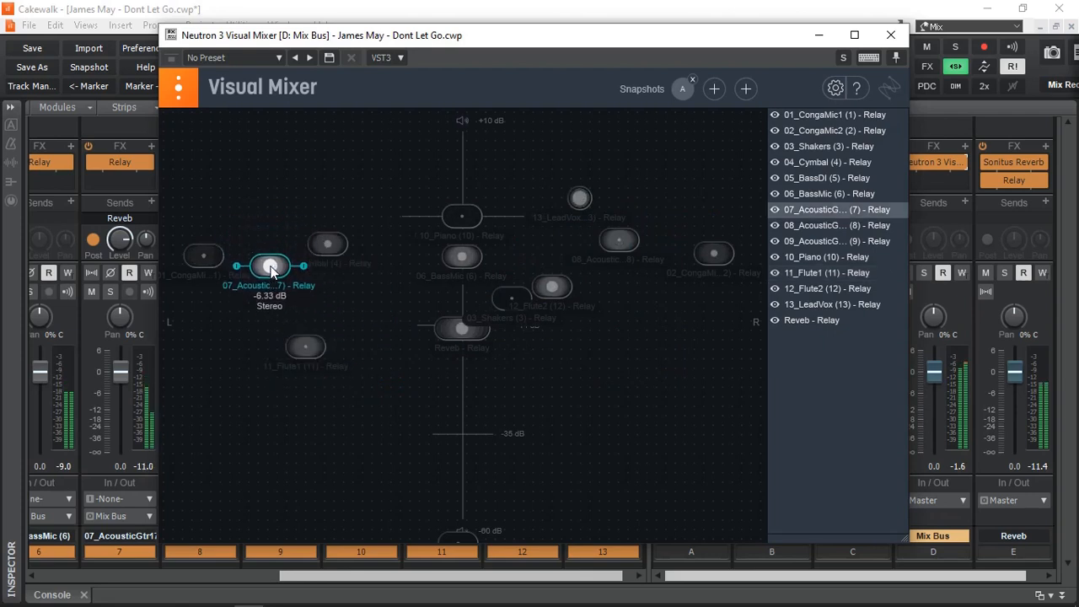
{"action": "left_click", "coordinate": [579, 199]}
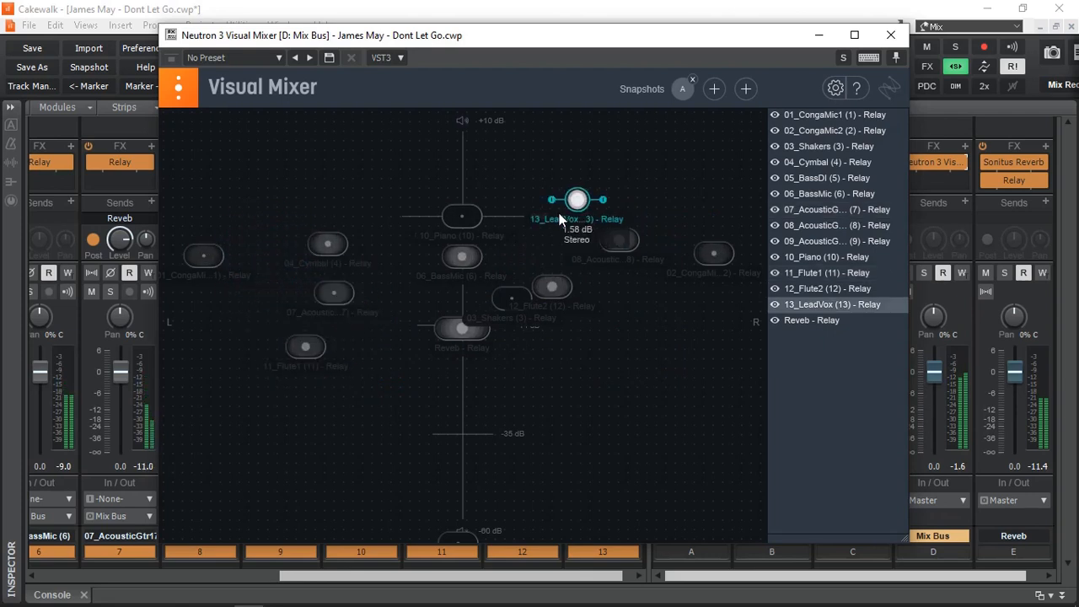
{"action": "left_click_drag", "start_coordinate": [577, 200], "coordinate": [462, 237]}
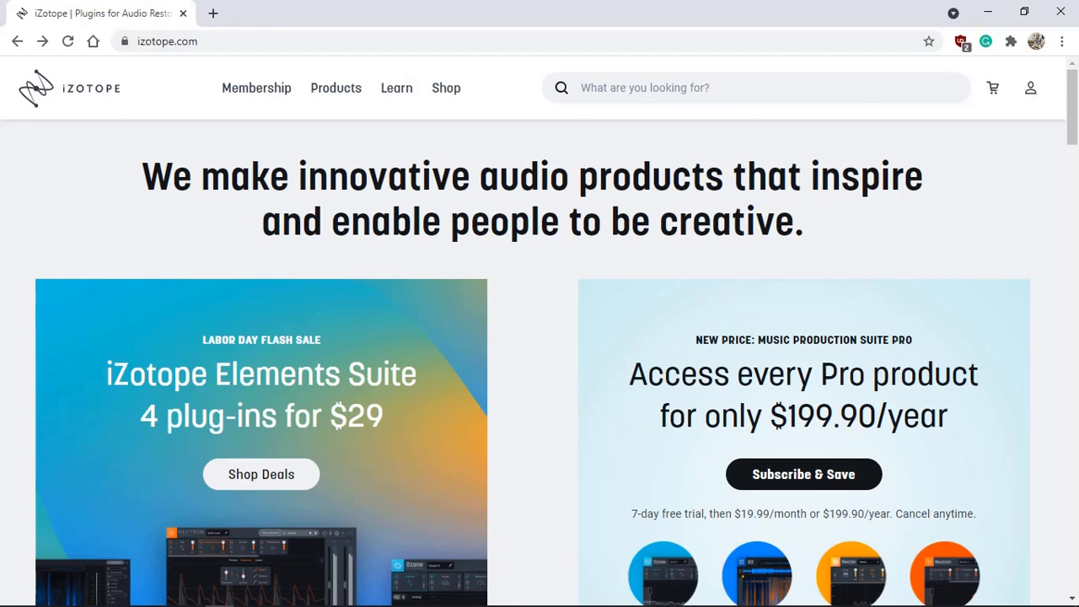
{"action": "mouse_move", "coordinate": [567, 239]}
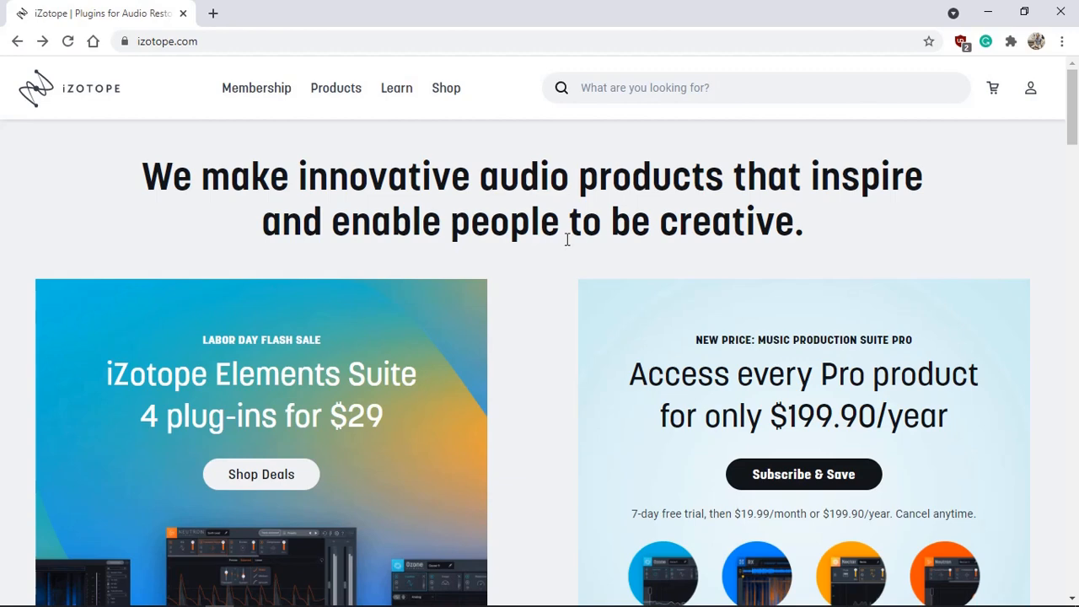
Step: Highlight the Elements Suite sale headline on izotope.com, then go to the Products catalogue
{"action": "scroll", "scroll_direction": "down", "scroll_amount": 3}
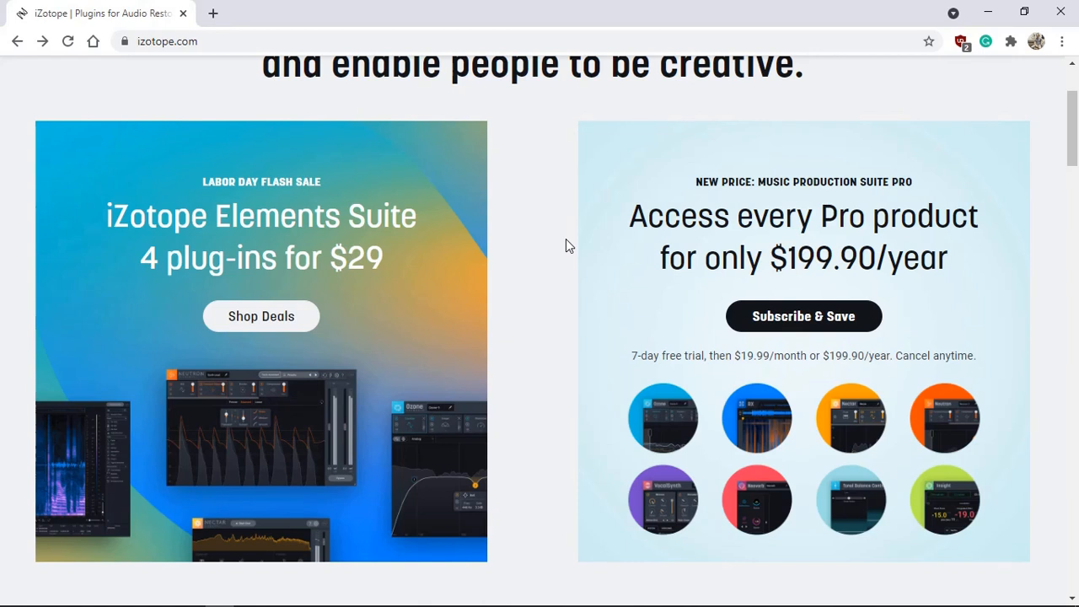
{"action": "double_click", "coordinate": [148, 215]}
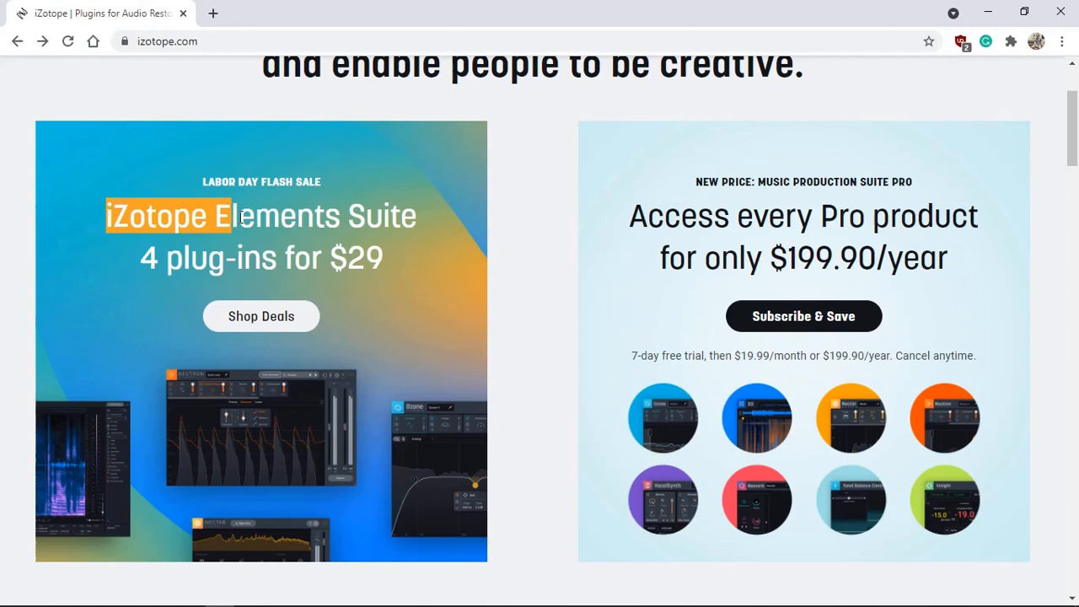
{"action": "left_click_drag", "start_coordinate": [232, 215], "coordinate": [384, 257]}
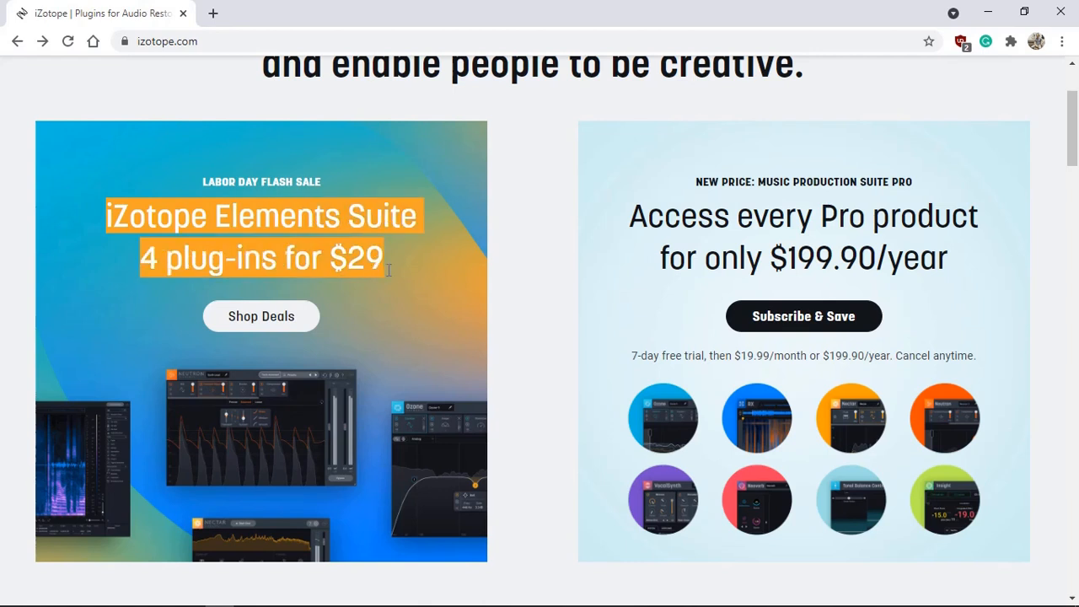
{"action": "mouse_move", "coordinate": [390, 276]}
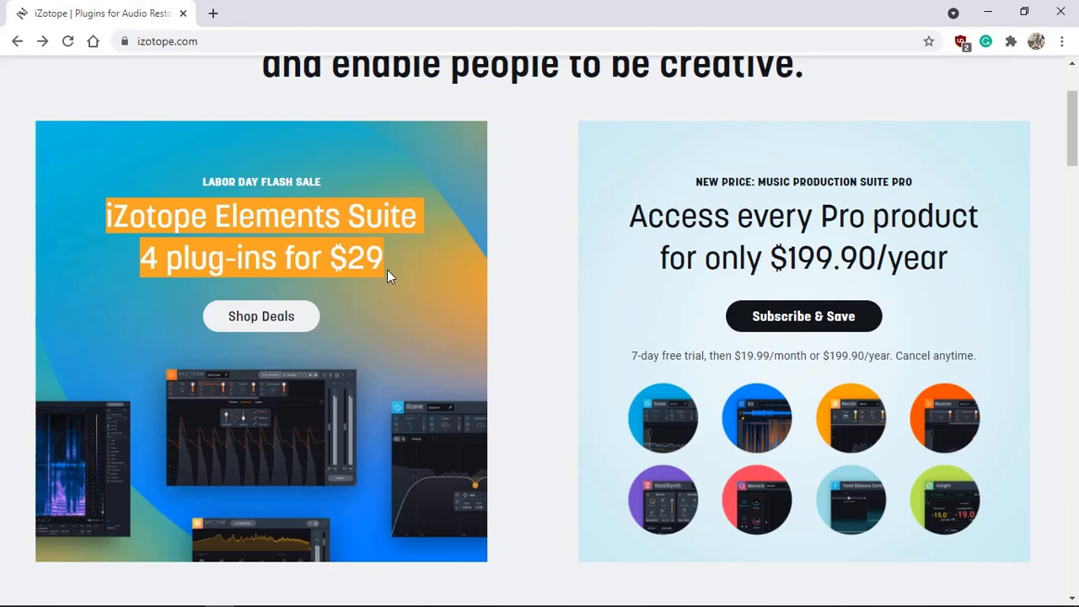
{"action": "left_click", "coordinate": [261, 316]}
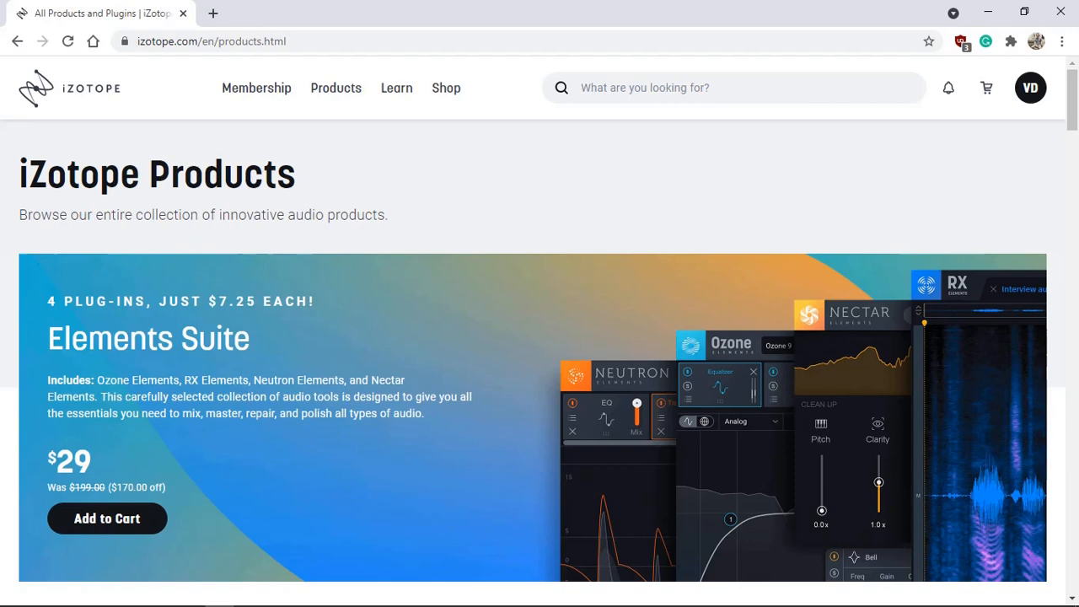
Step: Open the Neutron 3 overview from Products and reach its 10-day free trial download page
{"action": "scroll", "scroll_direction": "down", "scroll_amount": 3}
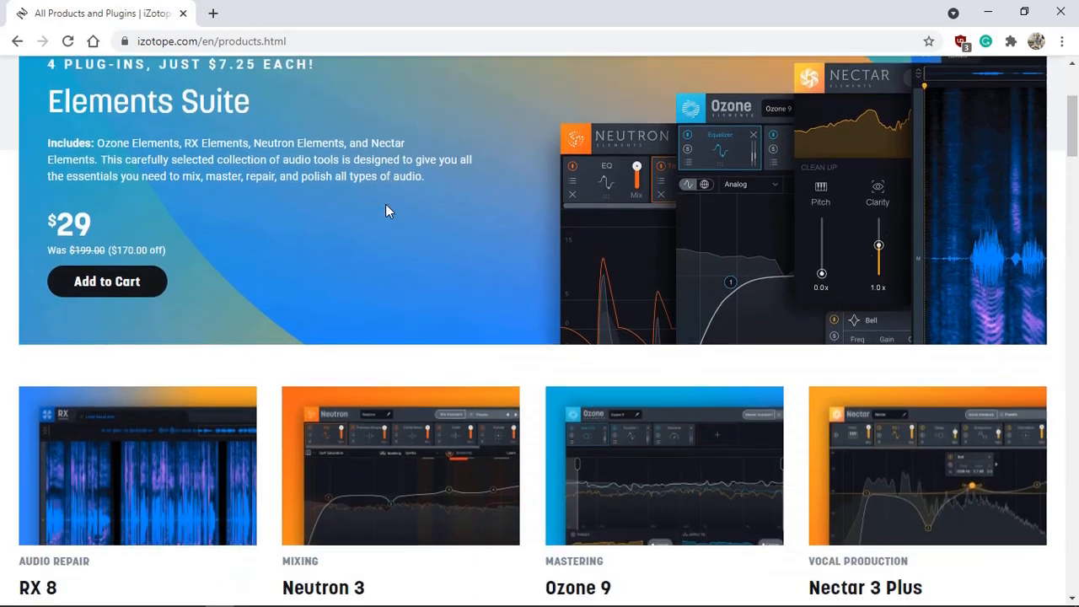
{"action": "scroll", "scroll_direction": "down", "scroll_amount": 3}
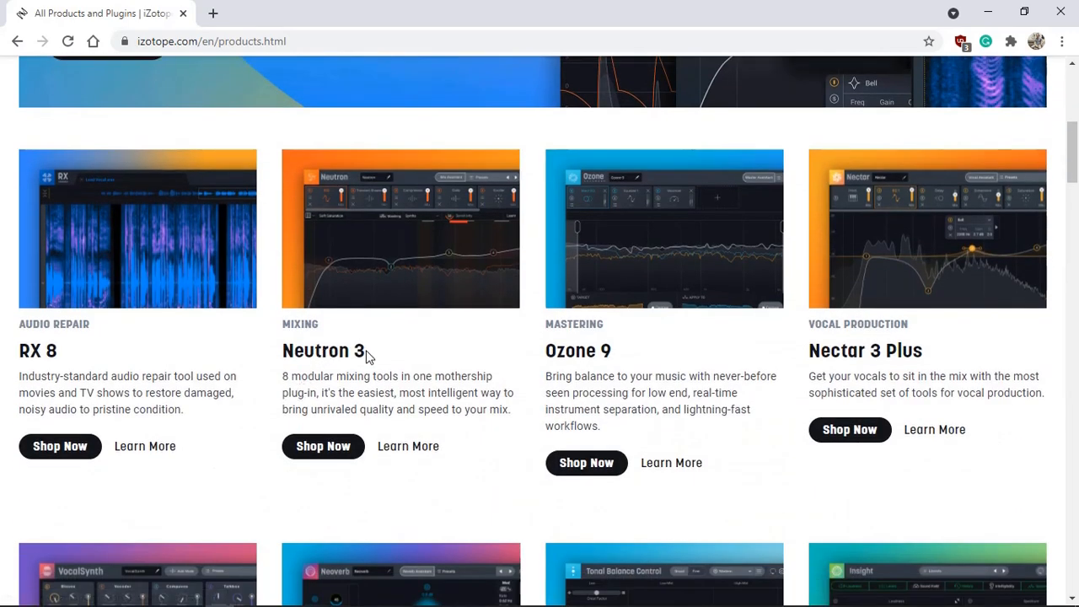
{"action": "mouse_move", "coordinate": [408, 446]}
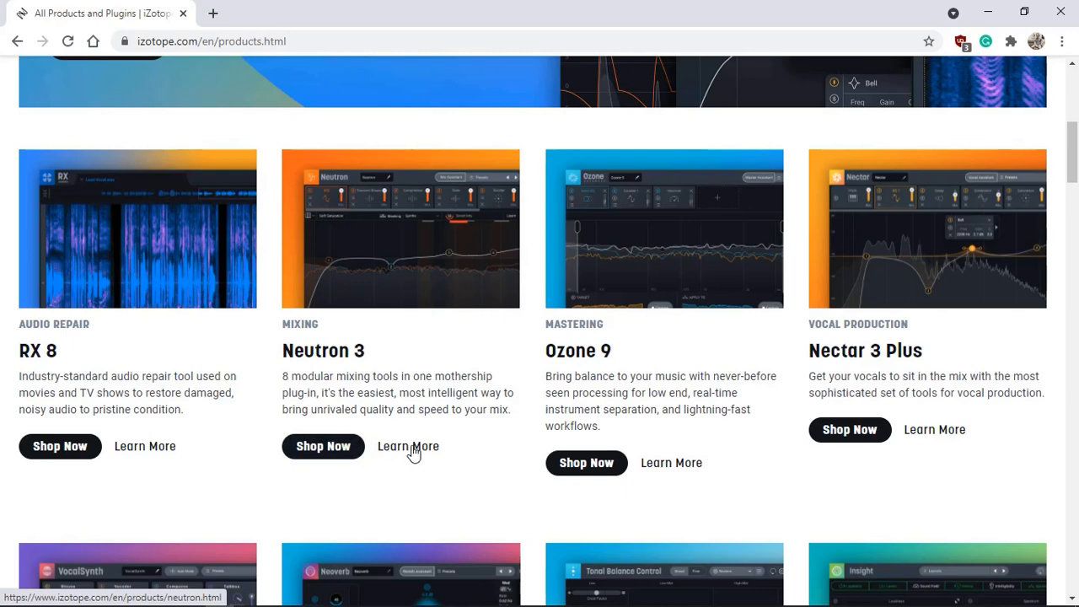
{"action": "left_click", "coordinate": [409, 446]}
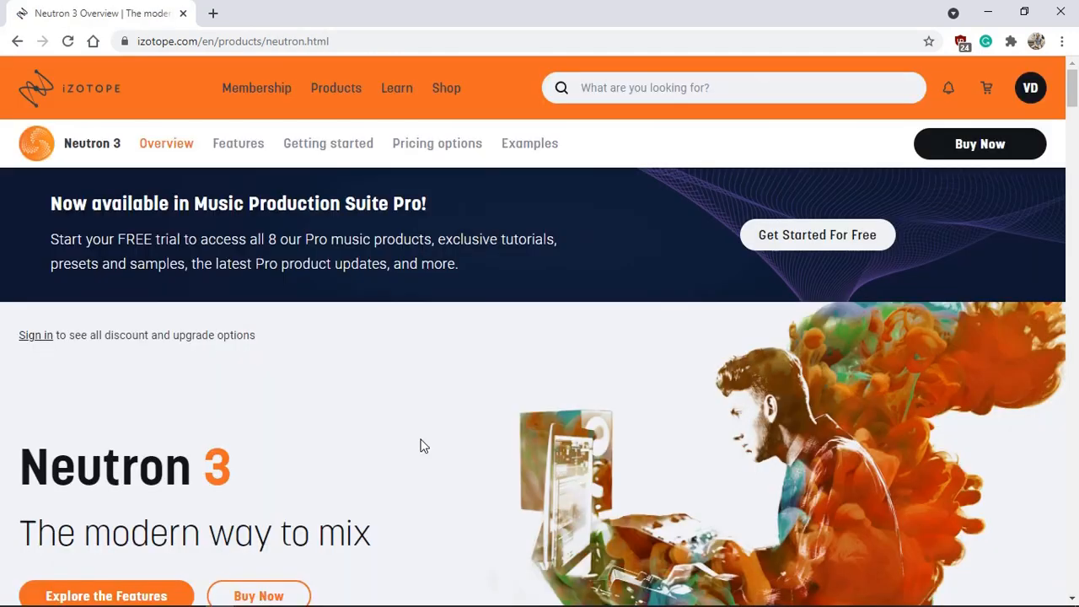
{"action": "scroll", "scroll_direction": "down", "scroll_amount": 3}
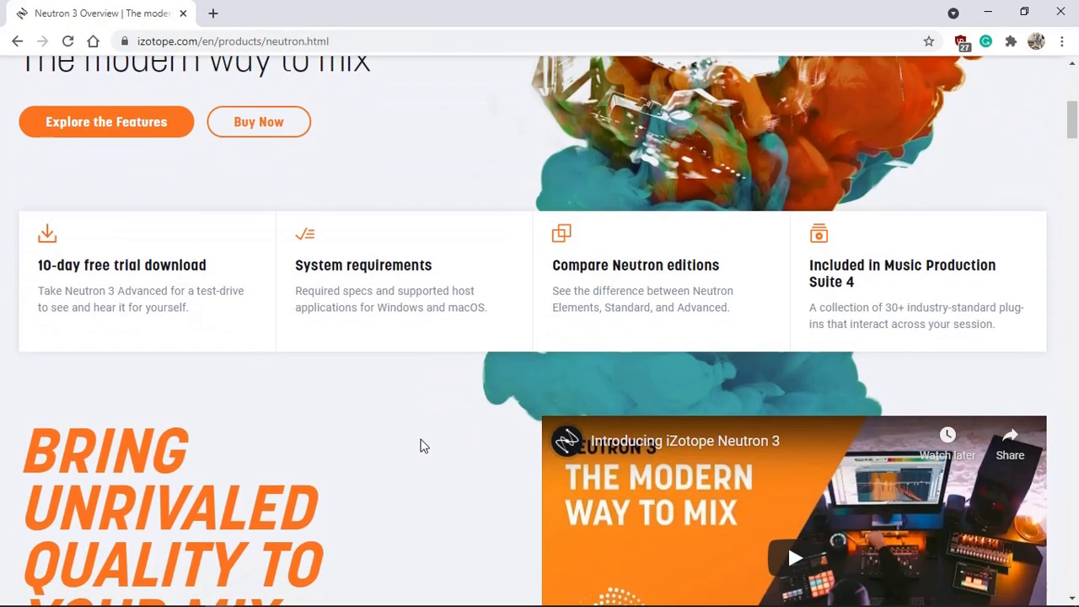
{"action": "mouse_move", "coordinate": [139, 278]}
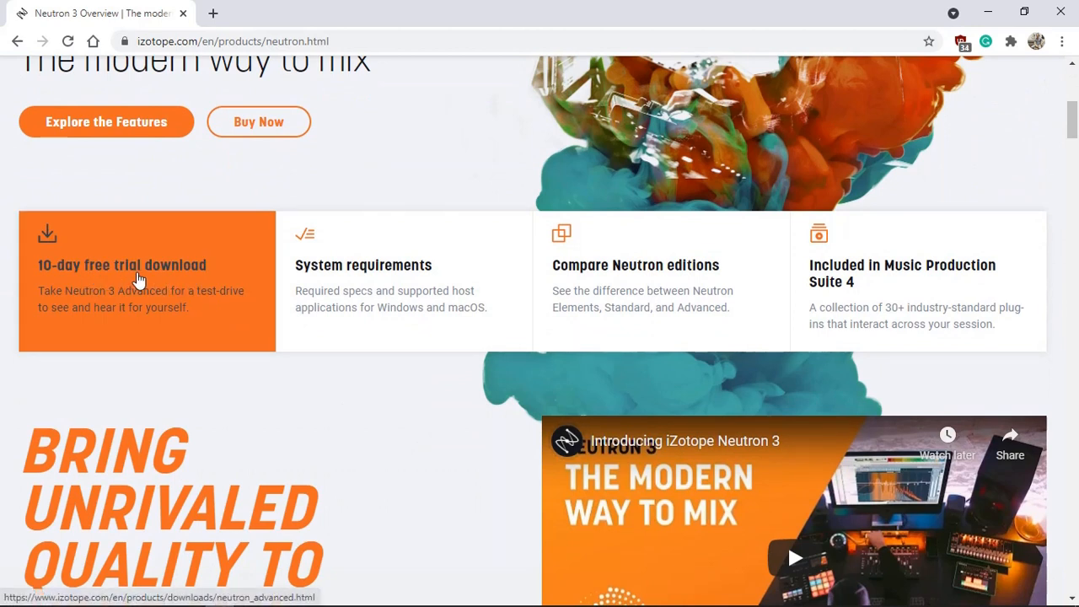
{"action": "left_click", "coordinate": [122, 264]}
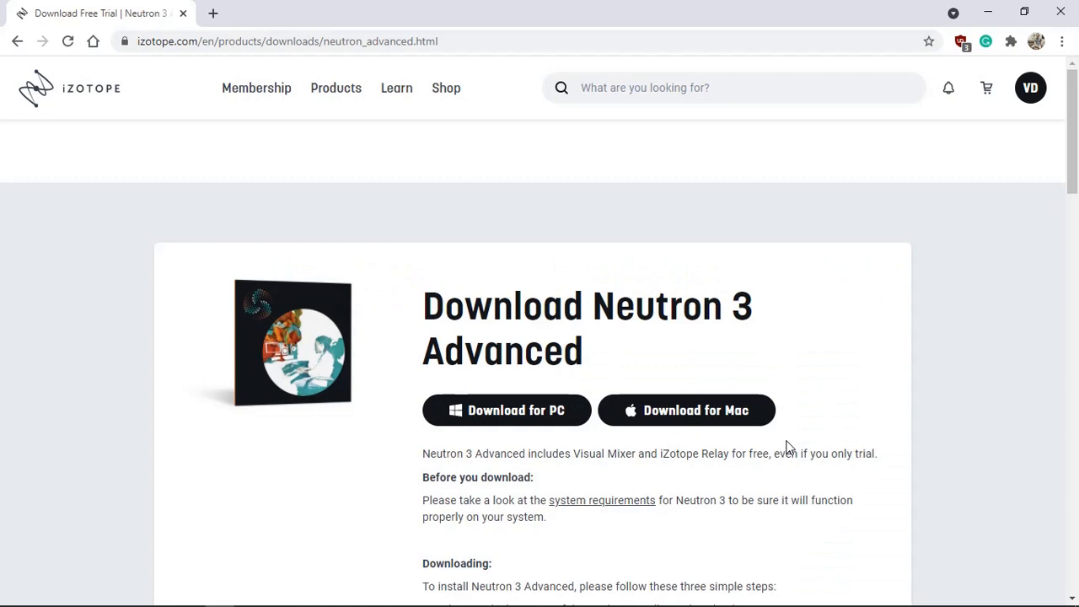
{"action": "mouse_move", "coordinate": [1070, 169]}
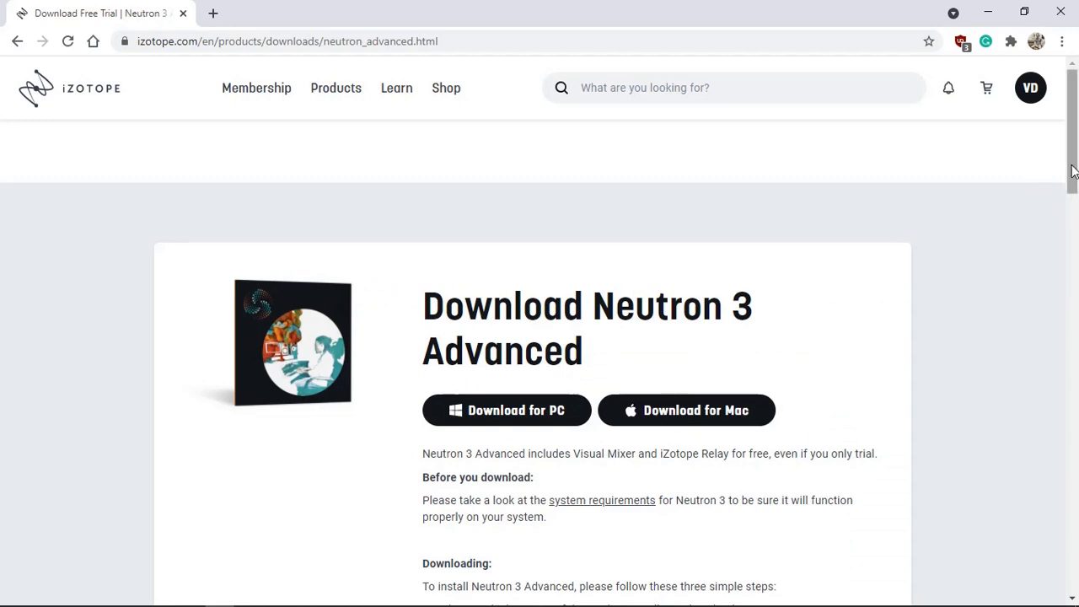
{"action": "scroll", "scroll_direction": "down", "scroll_amount": 3}
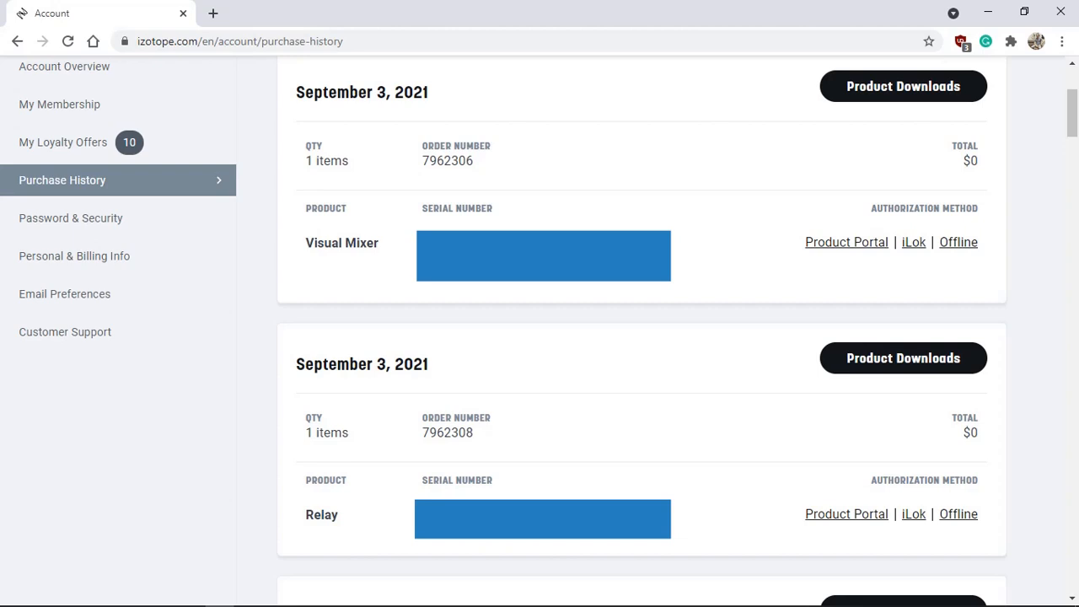
{"action": "mouse_move", "coordinate": [903, 86]}
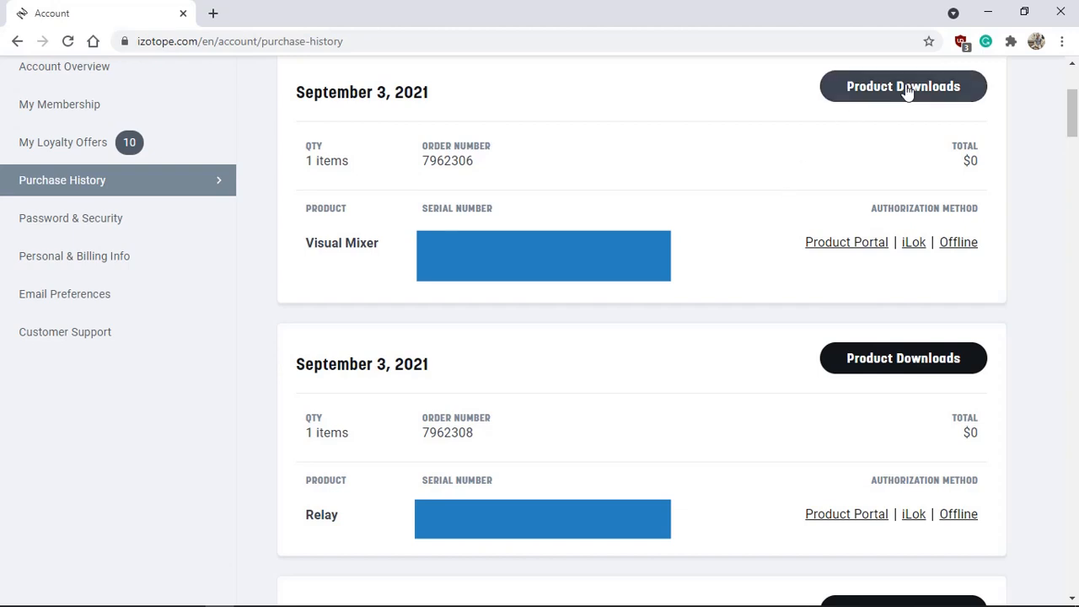
Step: Open Product Downloads for the Visual Mixer order in Purchase History
{"action": "left_click", "coordinate": [903, 86]}
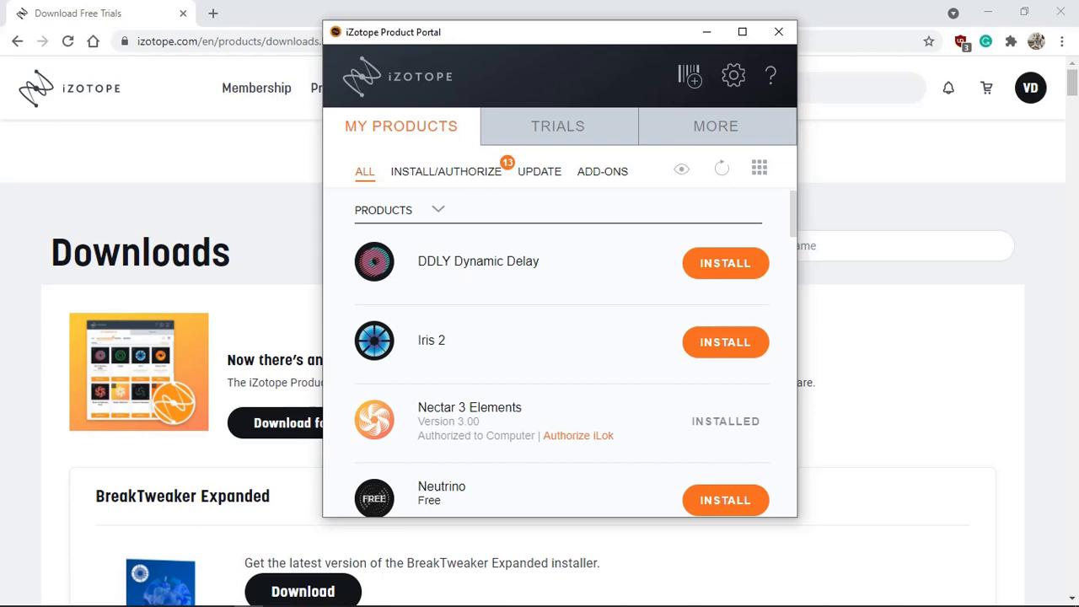
{"action": "scroll", "scroll_direction": "down", "scroll_amount": 3}
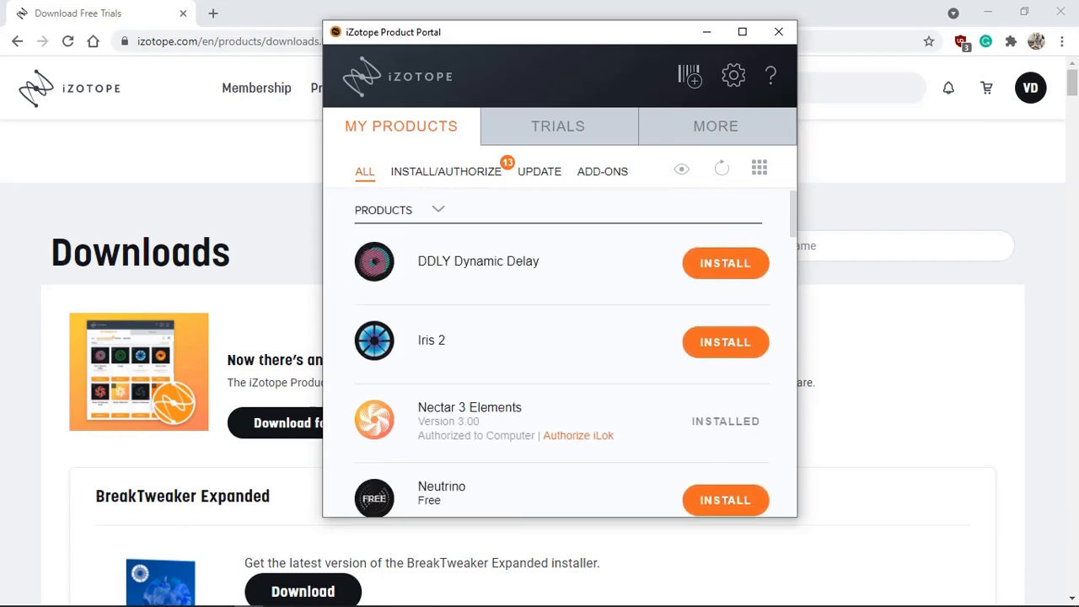
{"action": "scroll", "scroll_direction": "down", "scroll_amount": 3}
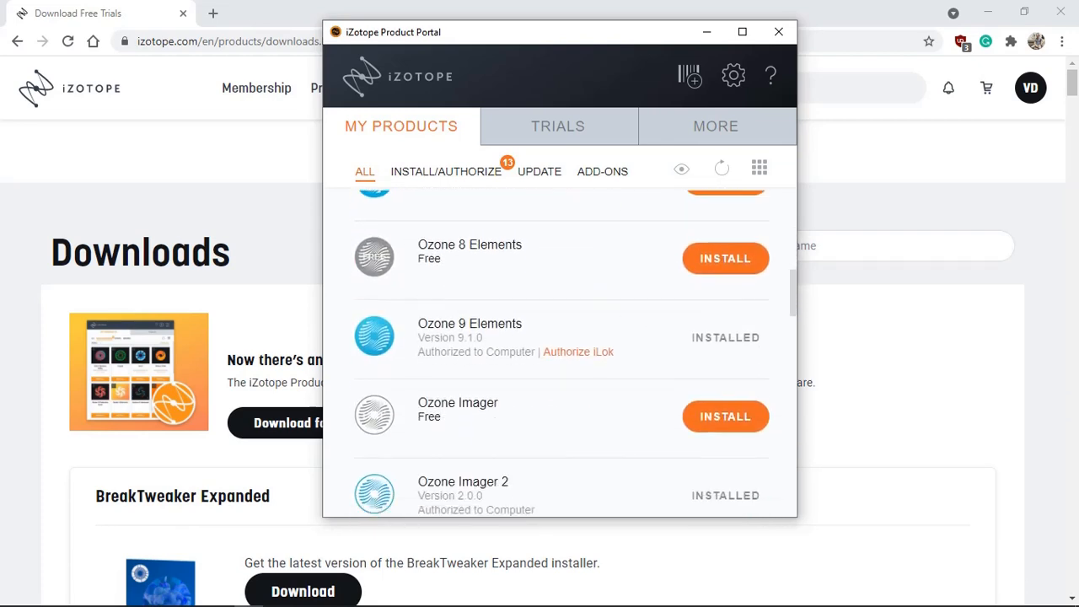
{"action": "scroll", "scroll_direction": "down", "scroll_amount": 3}
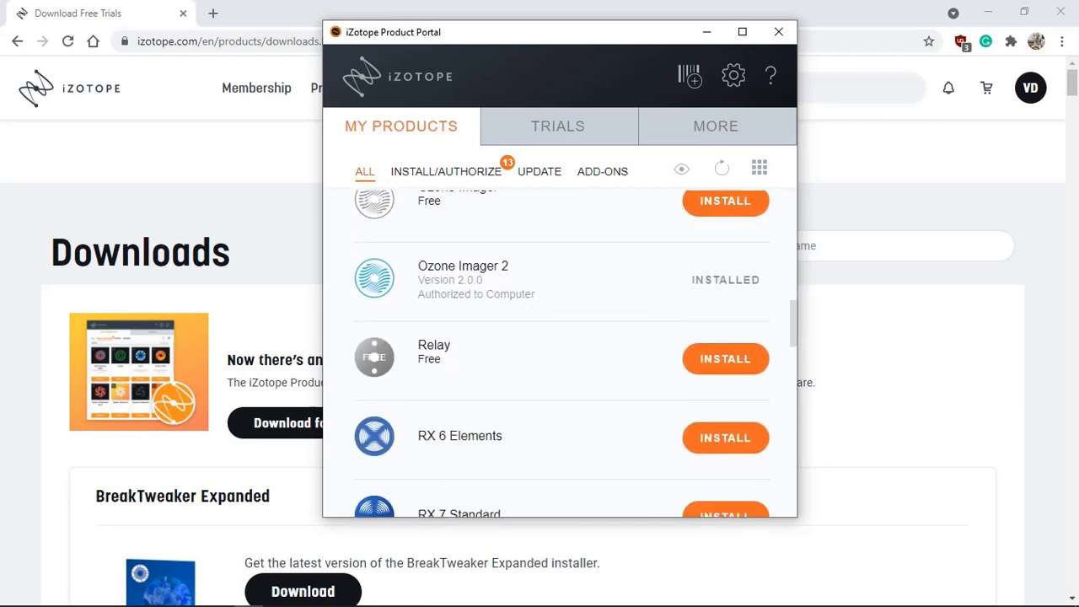
{"action": "scroll", "scroll_direction": "down", "scroll_amount": 3}
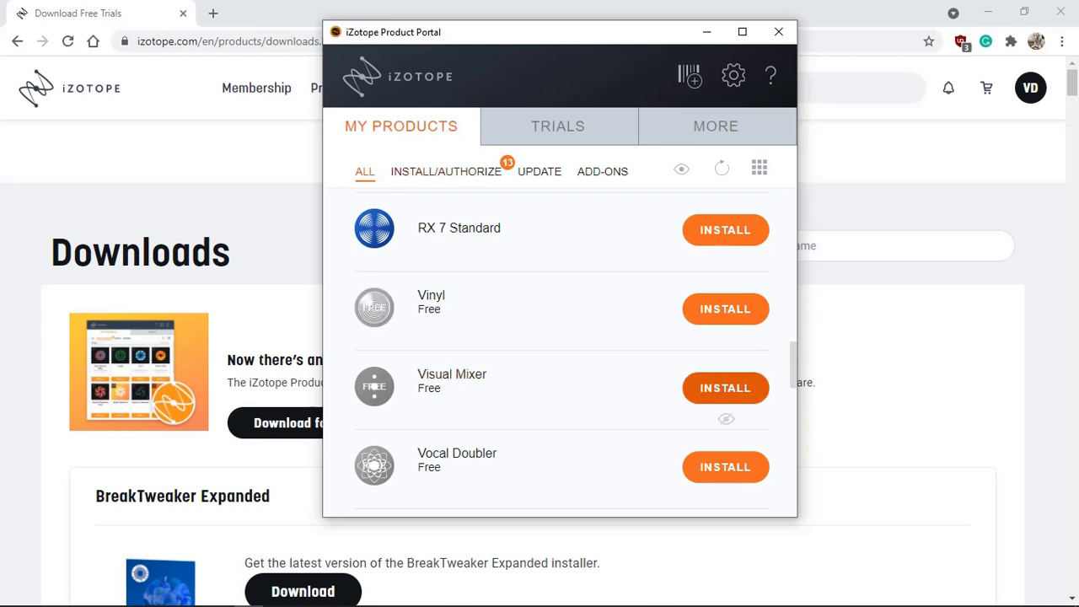
{"action": "scroll", "scroll_direction": "up", "scroll_amount": 3}
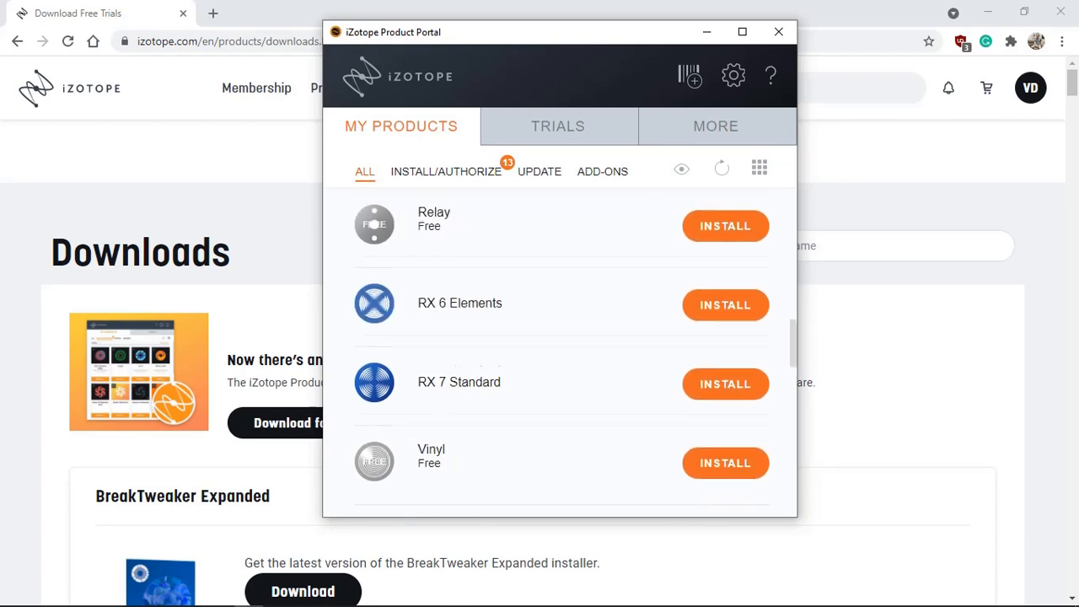
{"action": "scroll", "scroll_direction": "up", "scroll_amount": 3}
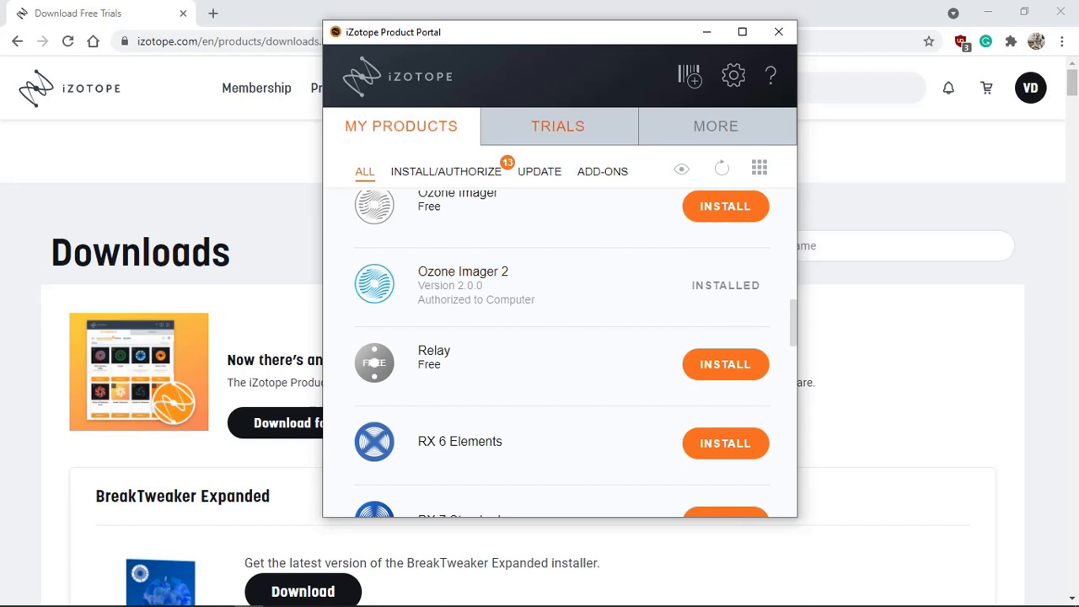
{"action": "left_click", "coordinate": [558, 126]}
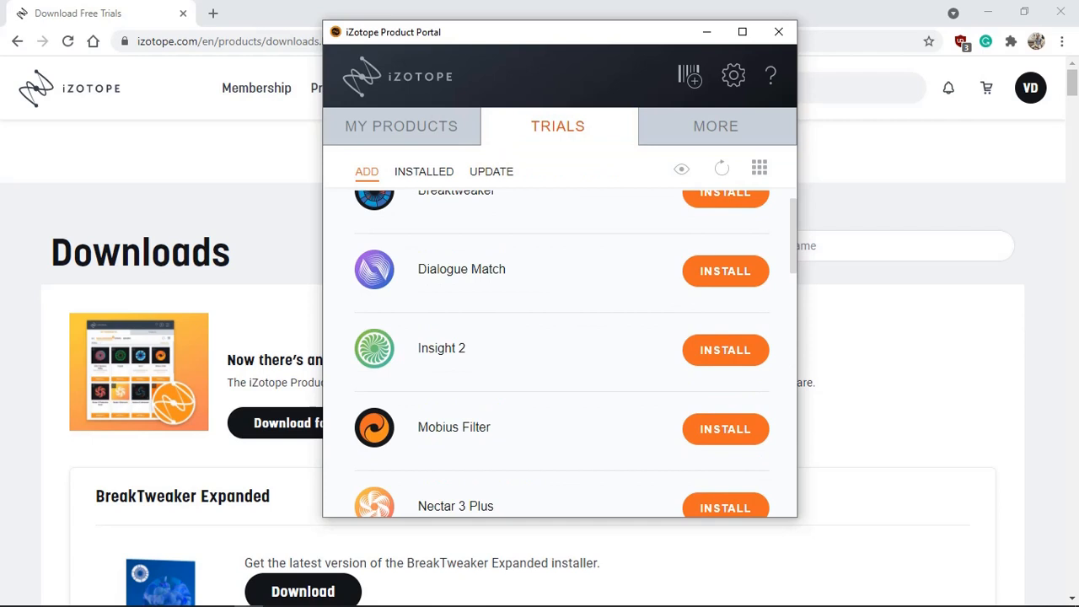
{"action": "scroll", "scroll_direction": "down", "scroll_amount": 3}
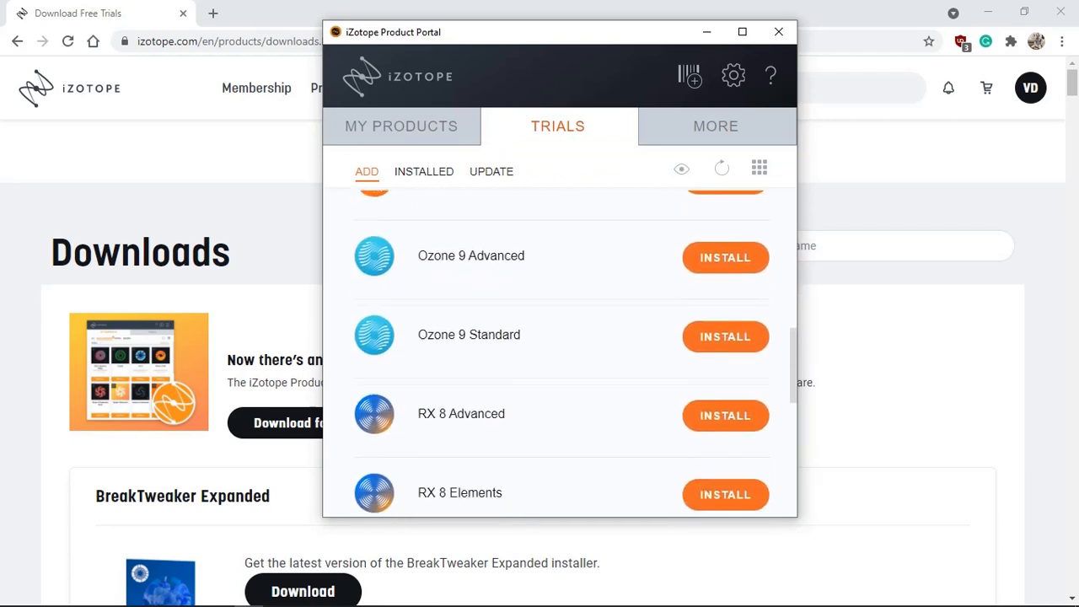
{"action": "scroll", "scroll_direction": "down", "scroll_amount": 3}
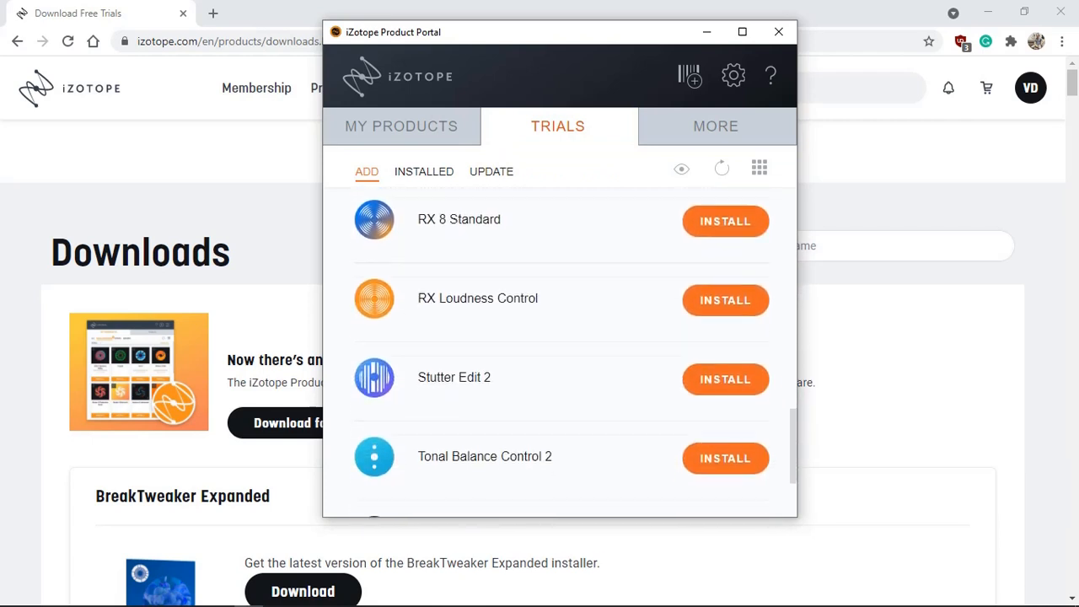
{"action": "scroll", "scroll_direction": "up", "scroll_amount": 3}
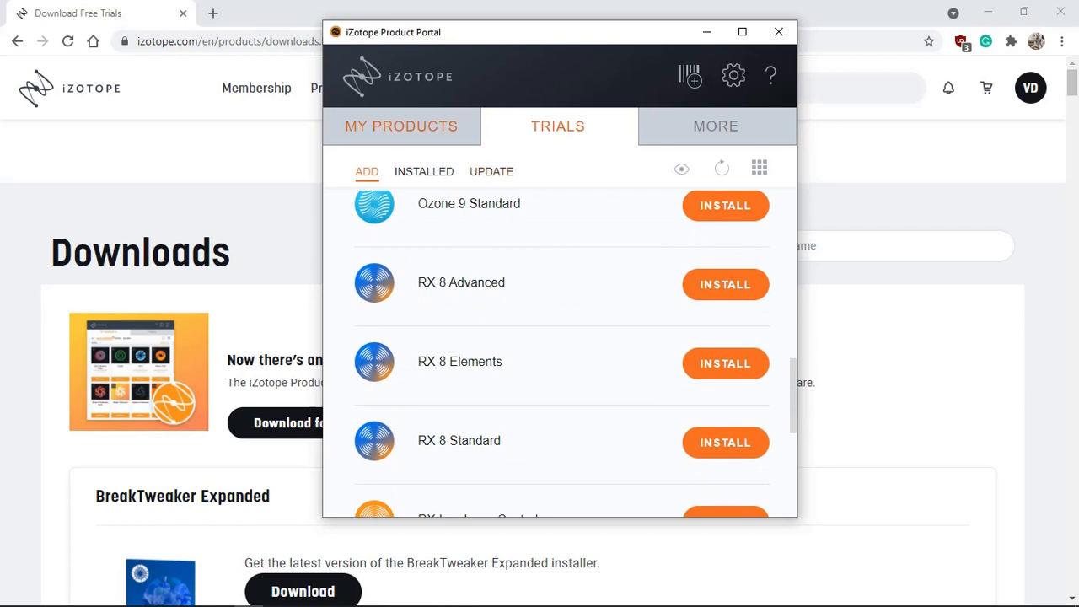
{"action": "left_click", "coordinate": [401, 125]}
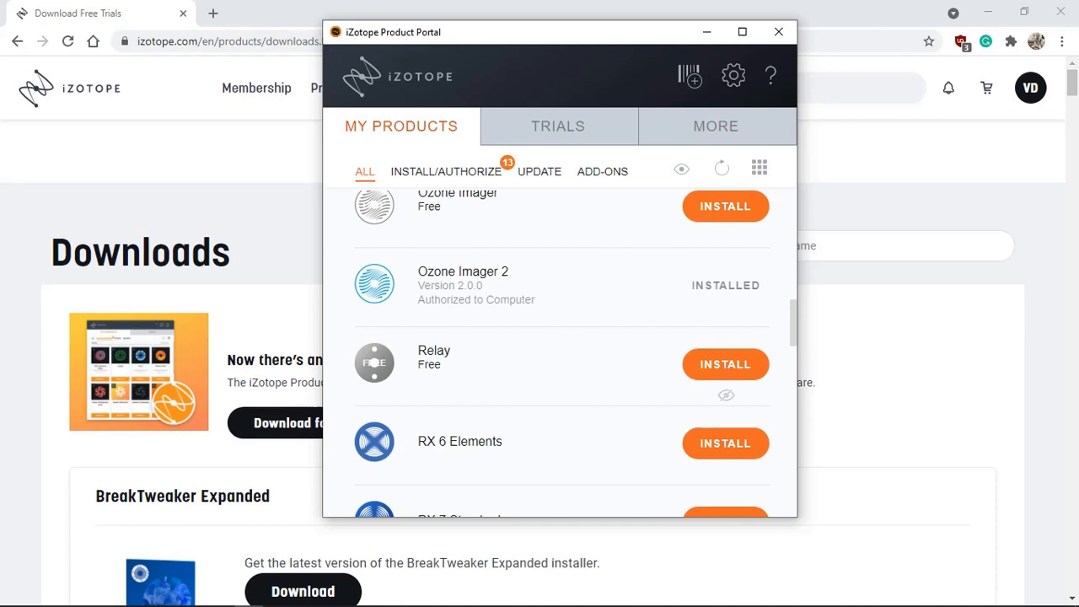
Step: Browse the trial and owned product lists, then install the free Visual Mixer
{"action": "left_click", "coordinate": [557, 126]}
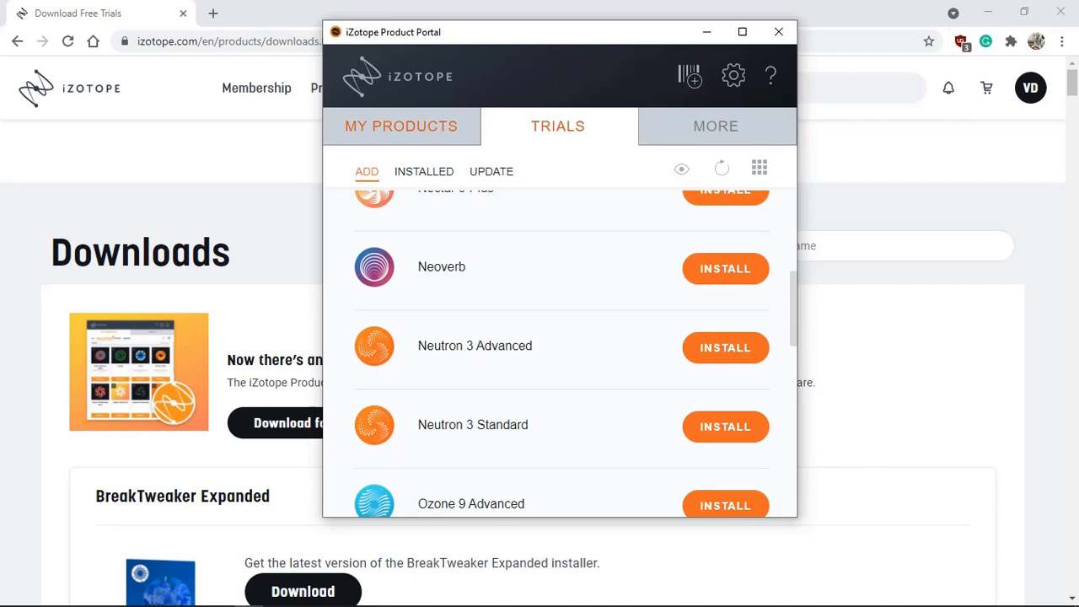
{"action": "left_click", "coordinate": [402, 126]}
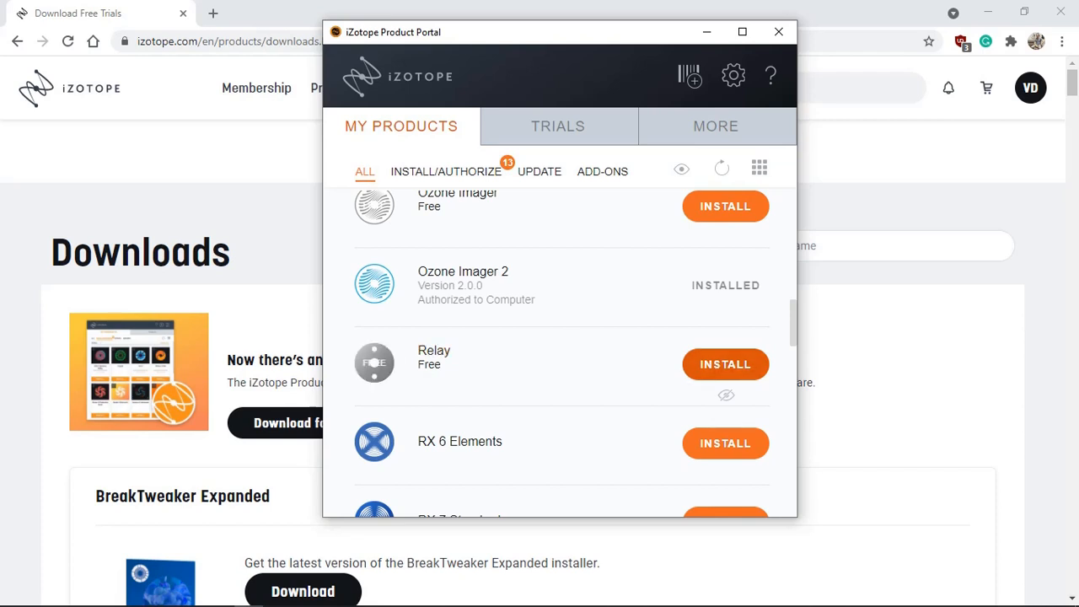
{"action": "scroll", "scroll_direction": "down", "scroll_amount": 3}
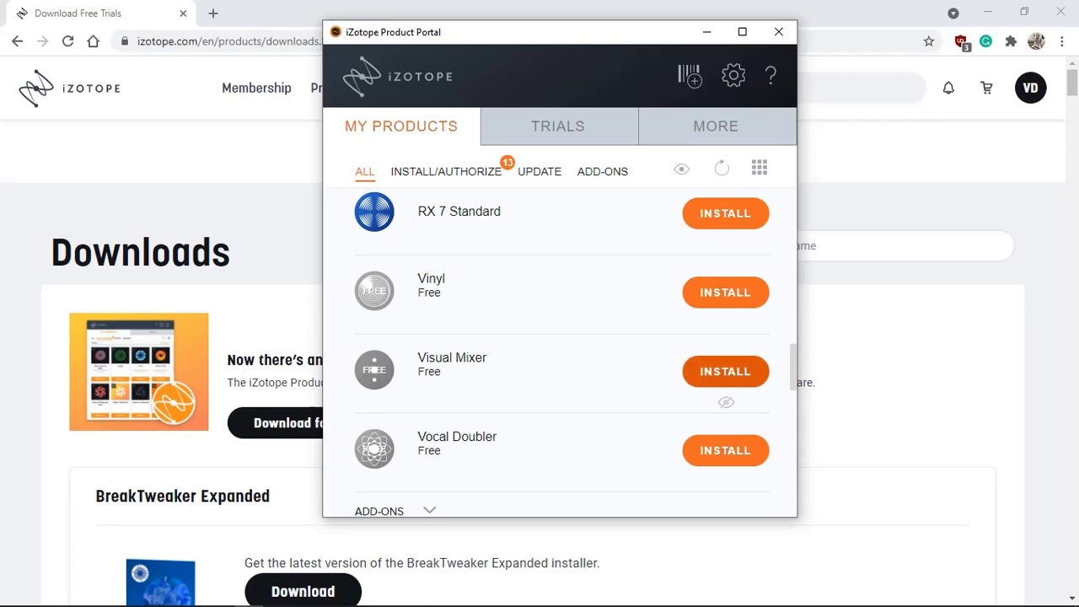
{"action": "left_click", "coordinate": [725, 371]}
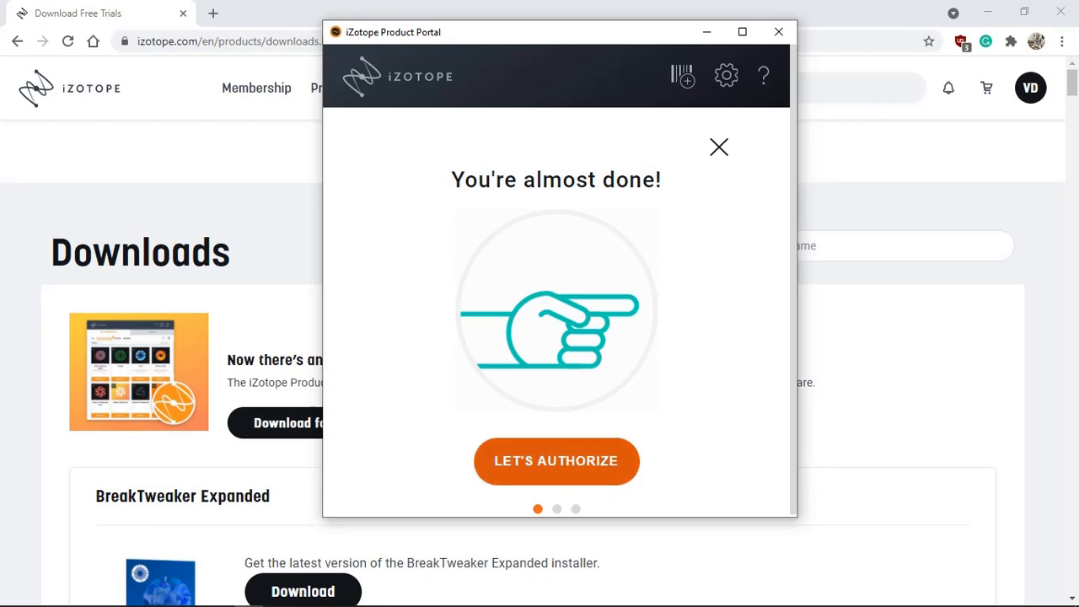
Step: Authorize Visual Mixer to this computer rather than iLok, then return to My Products
{"action": "left_click", "coordinate": [555, 461]}
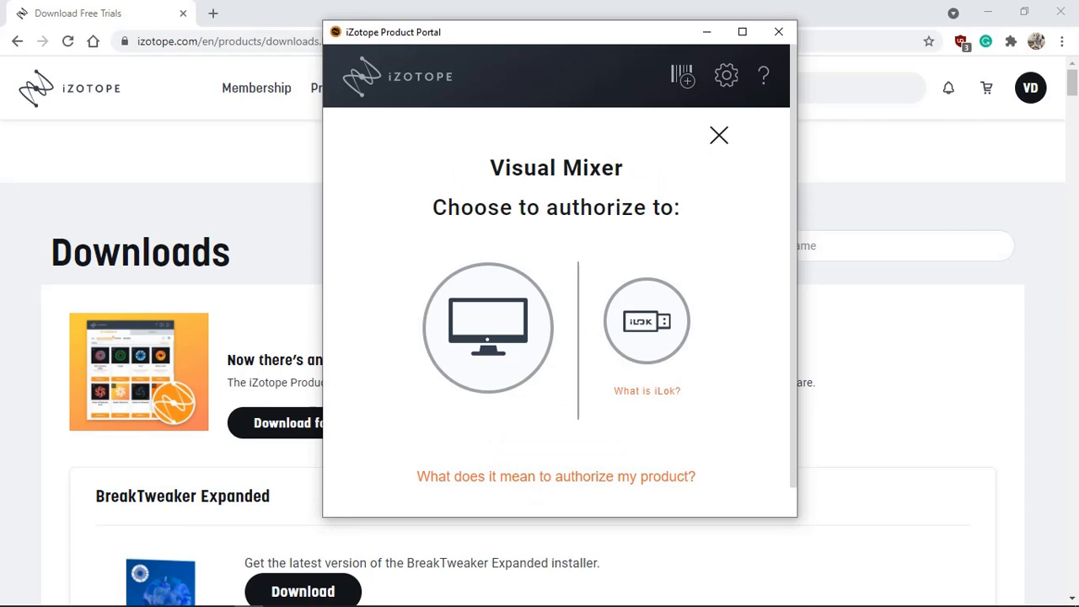
{"action": "left_click", "coordinate": [487, 328]}
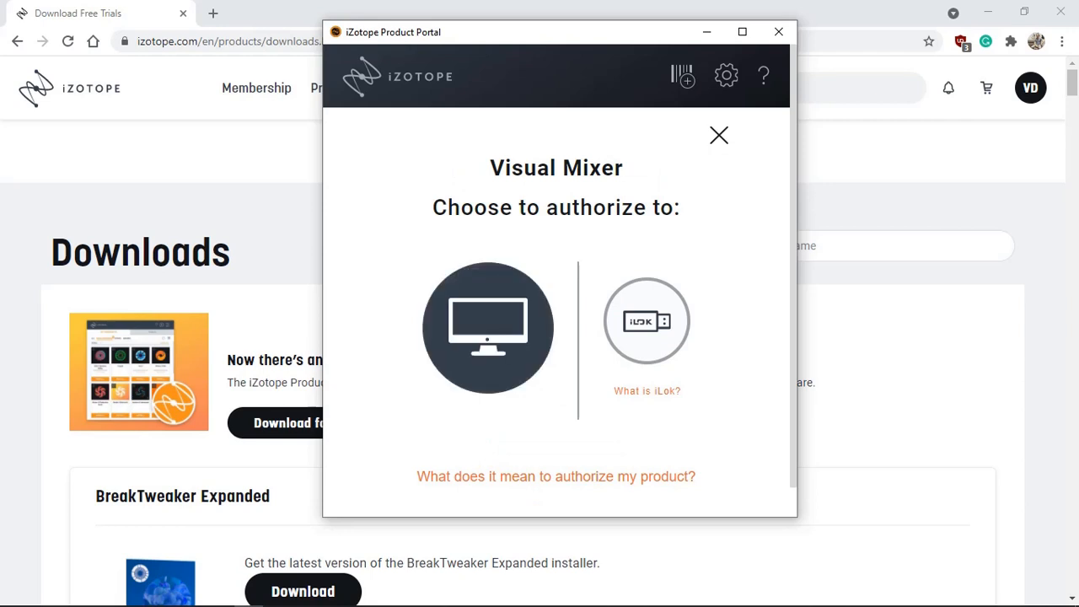
{"action": "left_click", "coordinate": [646, 320]}
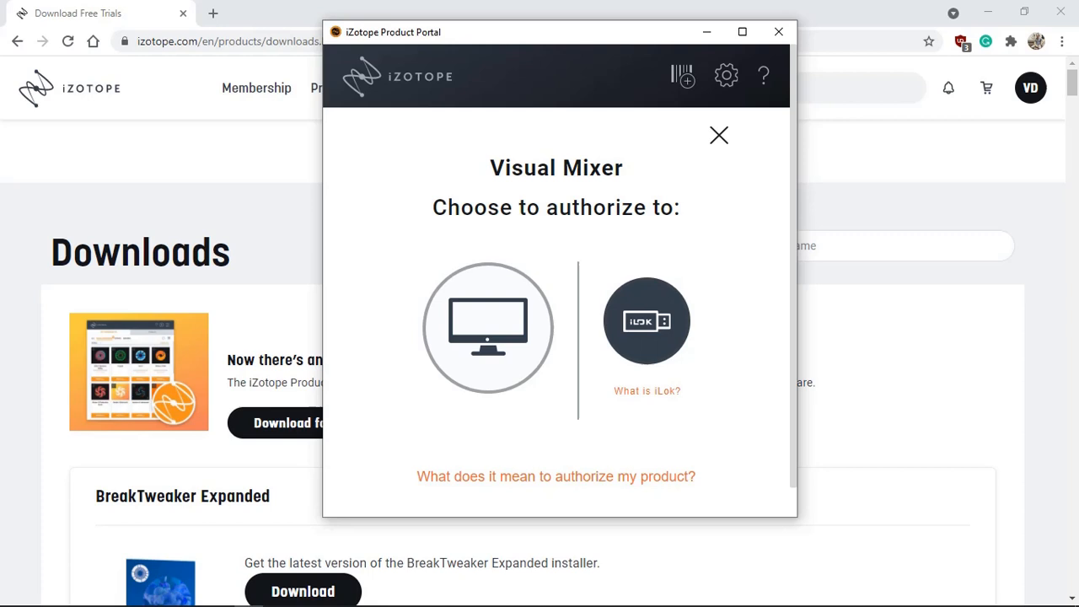
{"action": "left_click", "coordinate": [488, 327]}
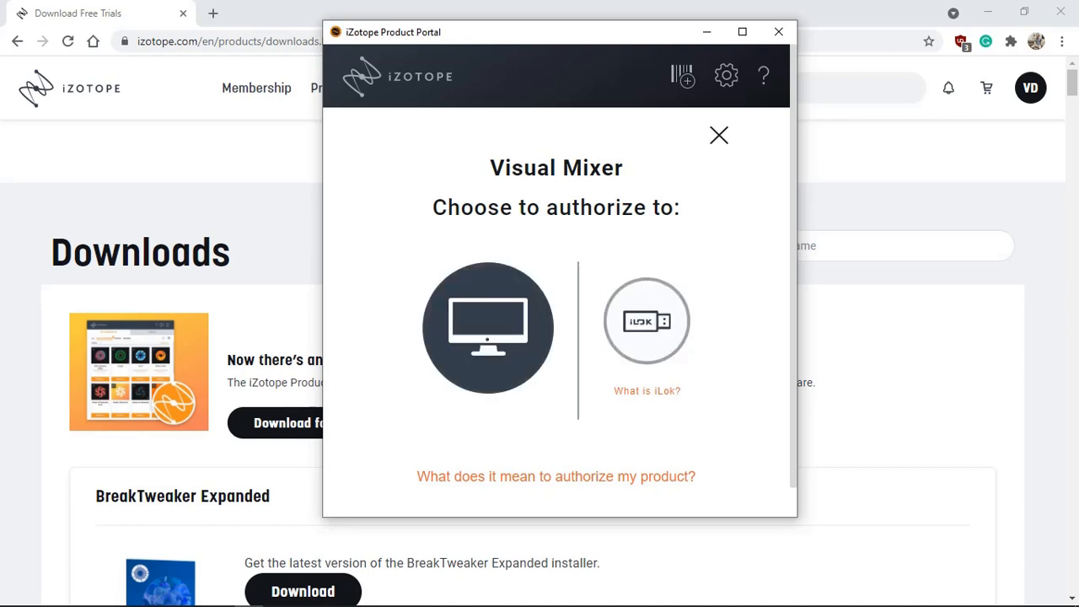
{"action": "left_click", "coordinate": [487, 327]}
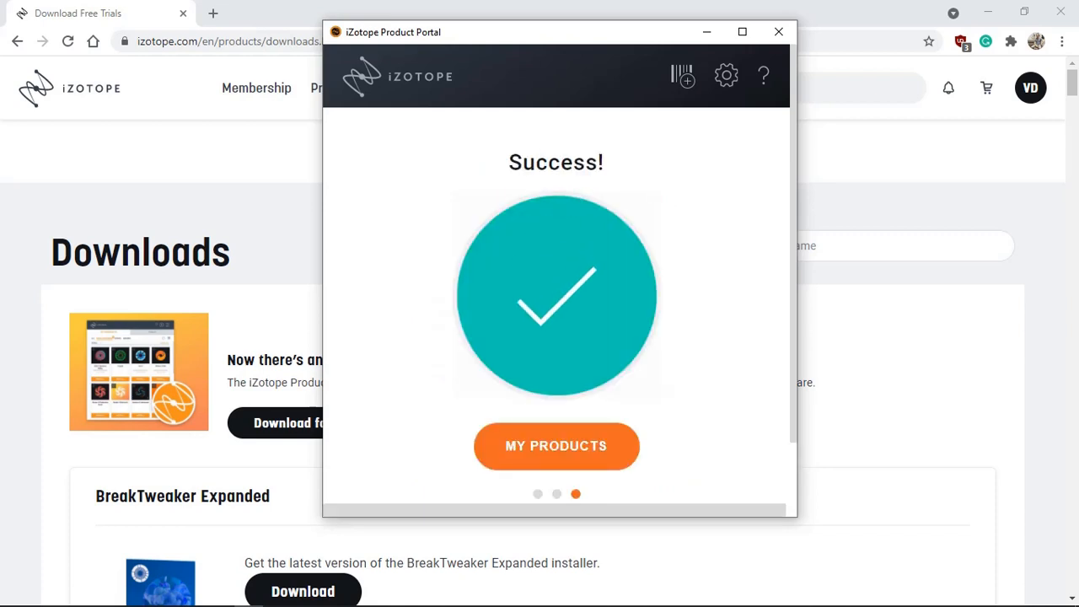
{"action": "left_click", "coordinate": [556, 445]}
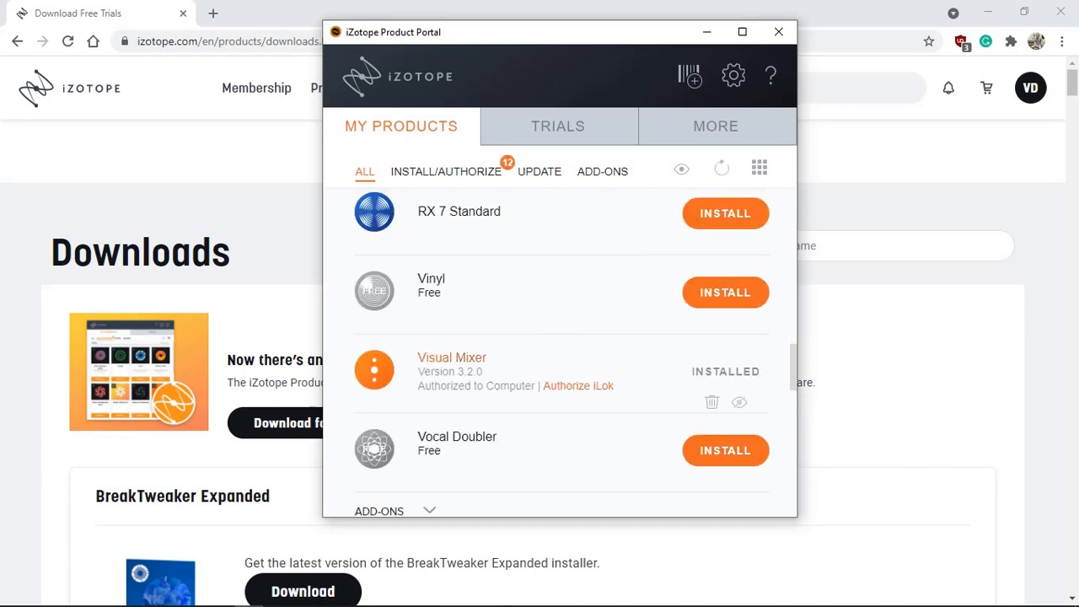
{"action": "mouse_move", "coordinate": [452, 356]}
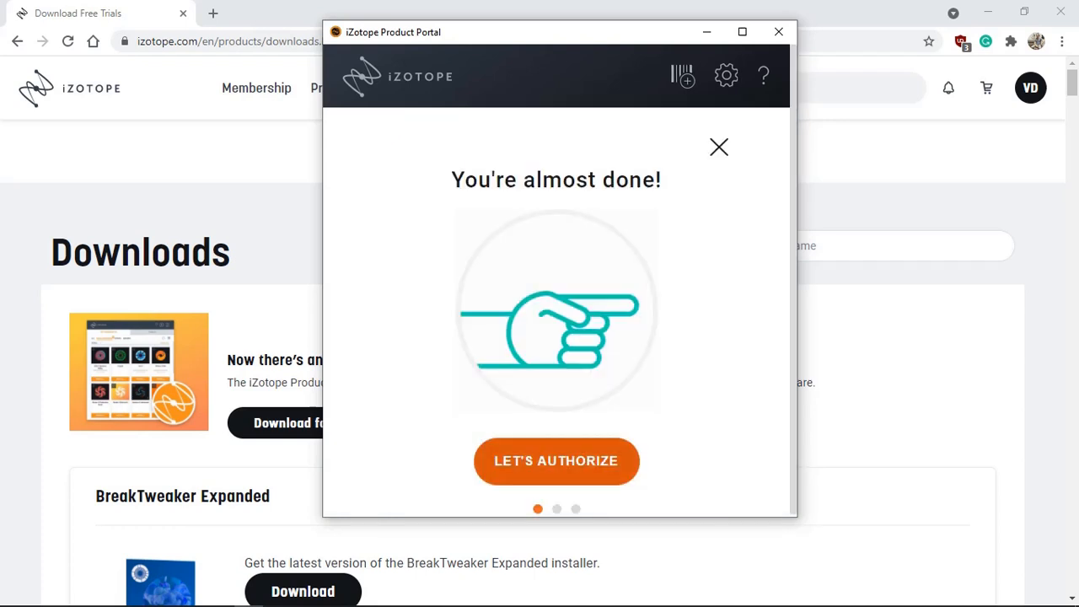
Step: Authorize and activate Relay on this computer, then return to My Products
{"action": "left_click", "coordinate": [556, 461]}
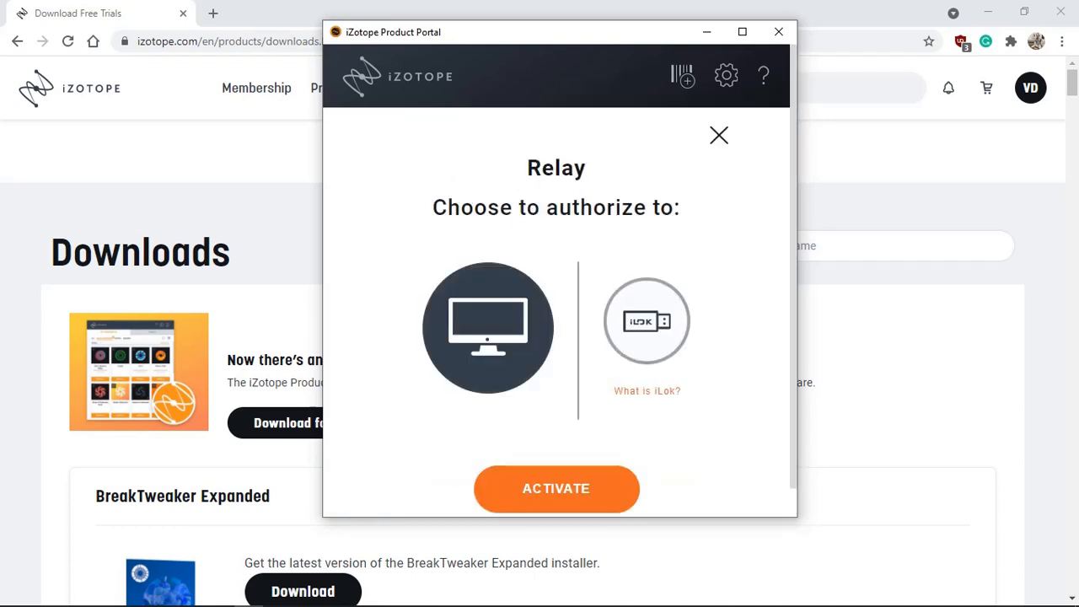
{"action": "left_click", "coordinate": [555, 488]}
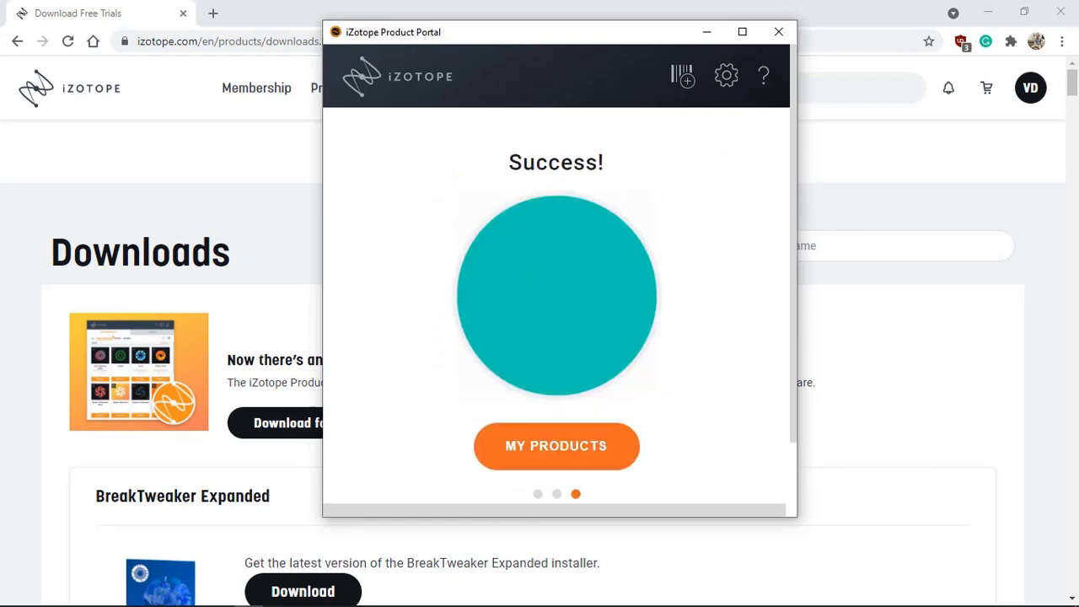
{"action": "left_click", "coordinate": [556, 445]}
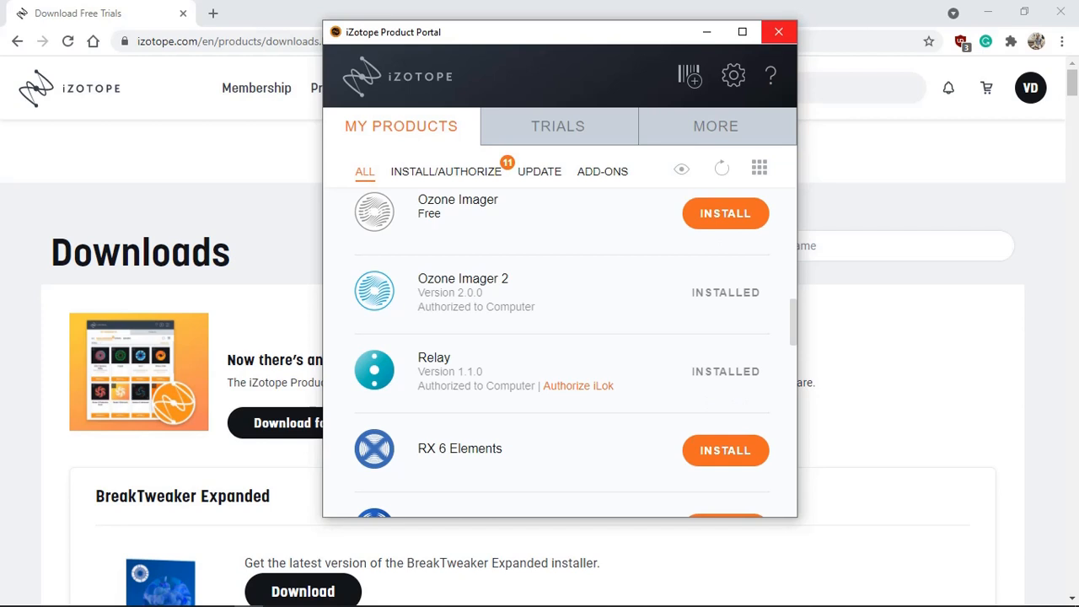
{"action": "mouse_move", "coordinate": [778, 32]}
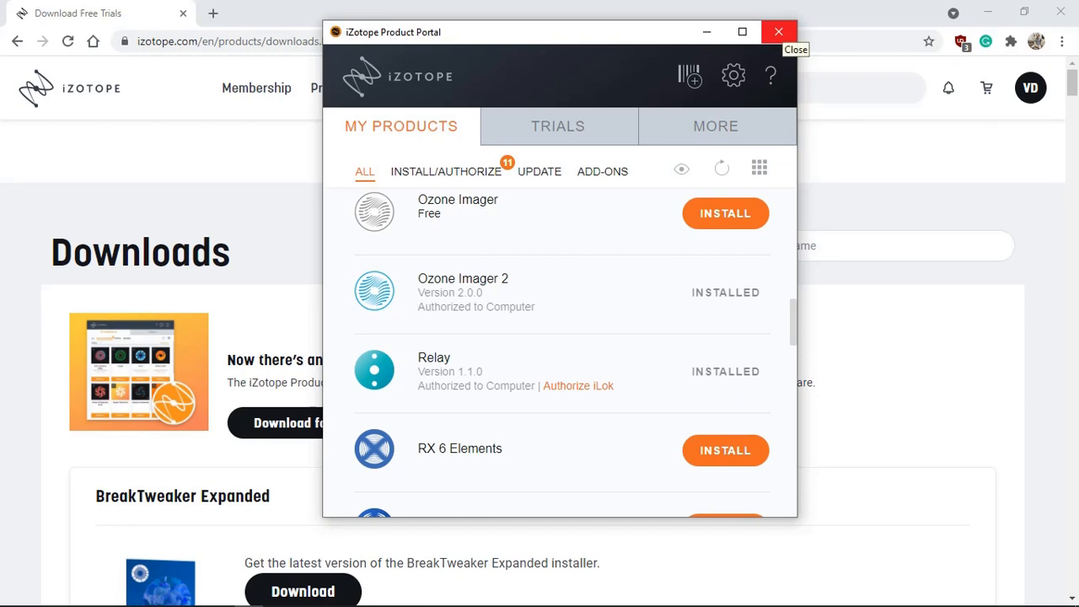
{"action": "mouse_move", "coordinate": [777, 31]}
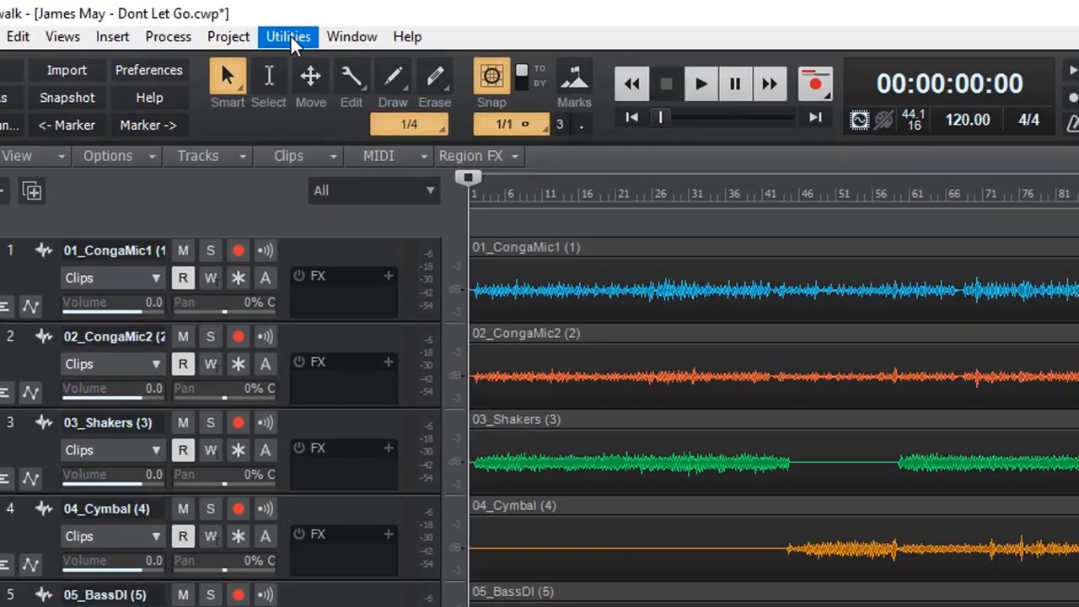
Step: Choose Cakewalk Plug-in Manager from the Utilities menu
{"action": "left_click", "coordinate": [288, 37]}
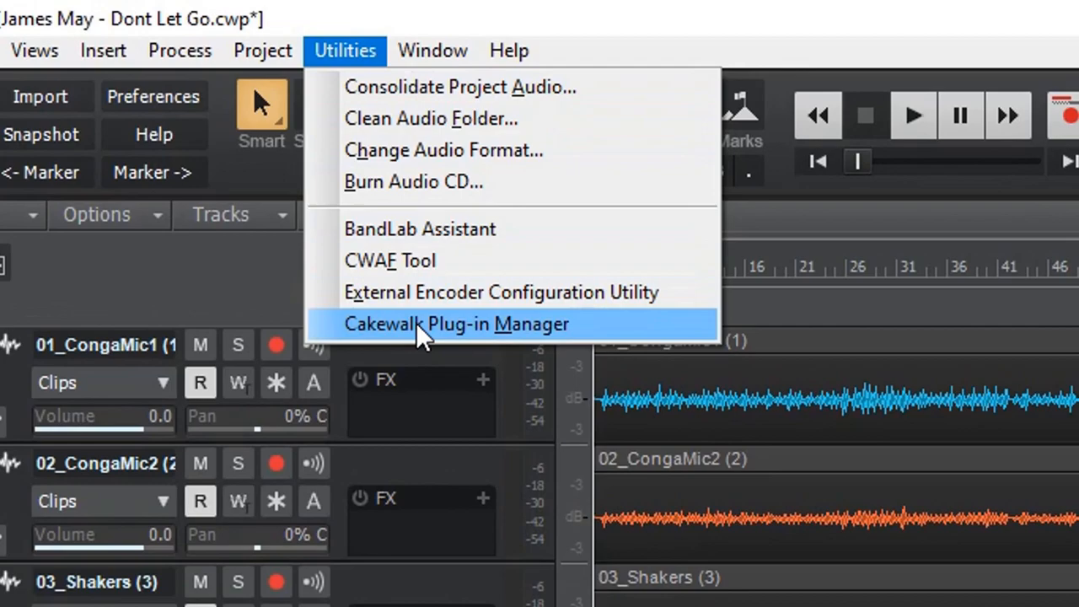
{"action": "left_click", "coordinate": [456, 323]}
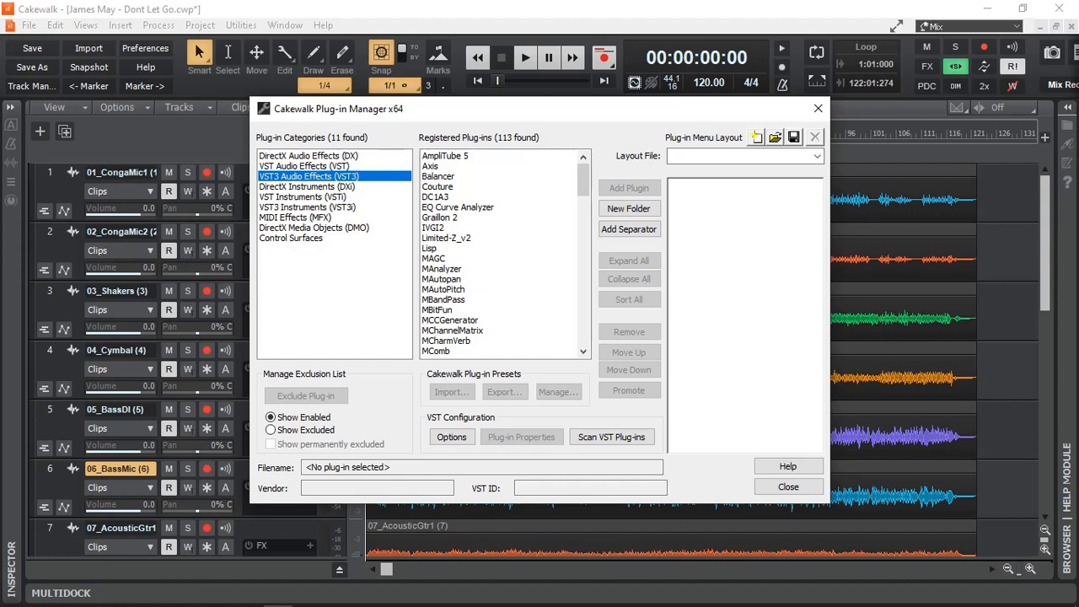
Step: Close the Cakewalk Plug-in Manager dialog to return to the Dont Let Go tracks
{"action": "left_click", "coordinate": [787, 487]}
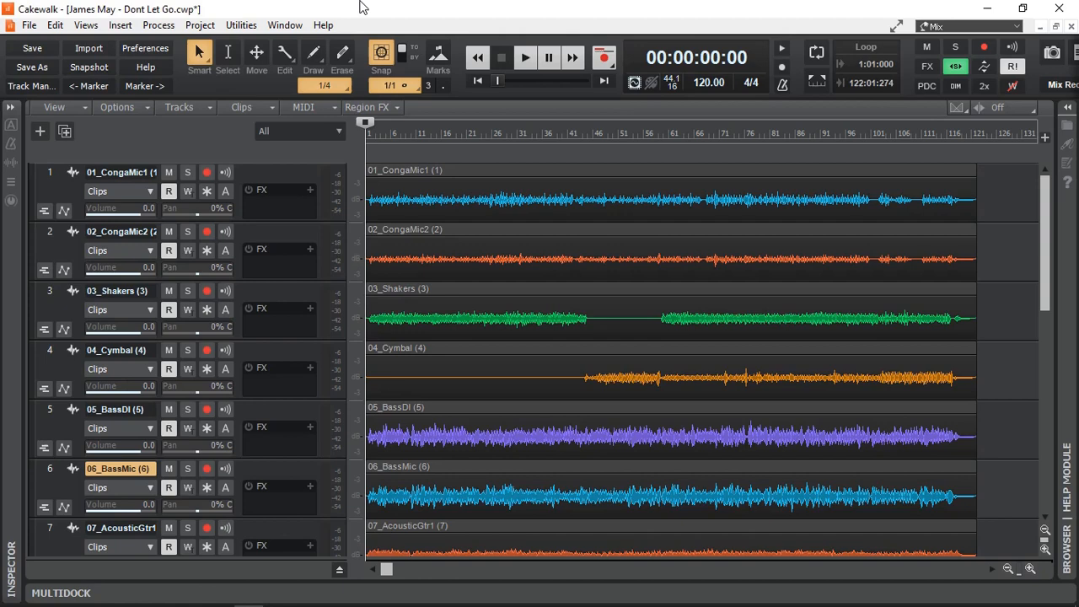
Step: Scroll the Browser's Audio FX list to the expanded iZotope, Inc. folder
{"action": "scroll", "scroll_direction": "down", "scroll_amount": 3}
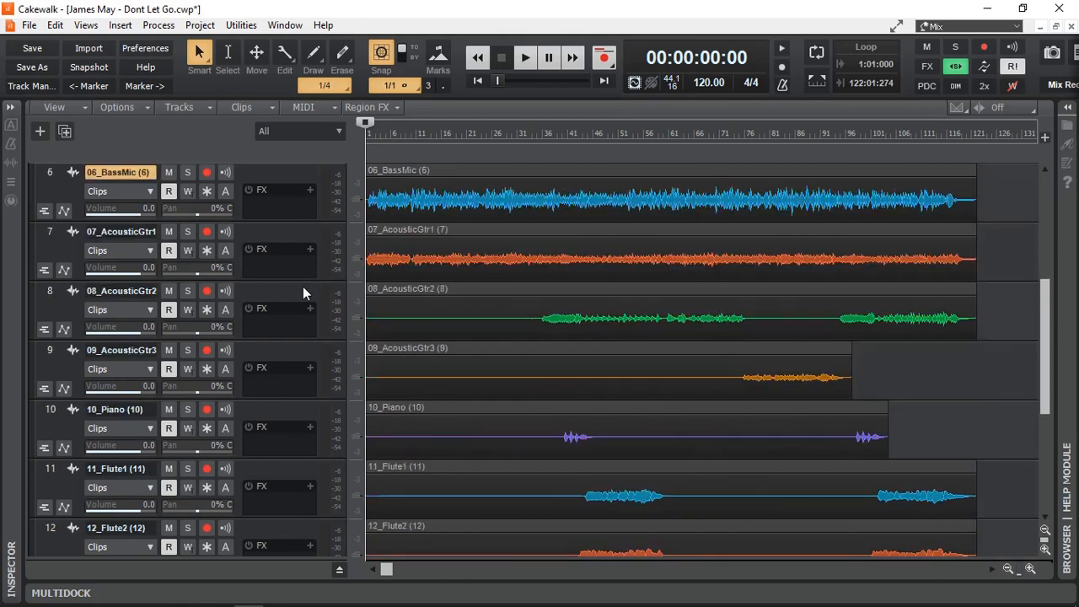
{"action": "scroll", "scroll_direction": "up", "scroll_amount": 3}
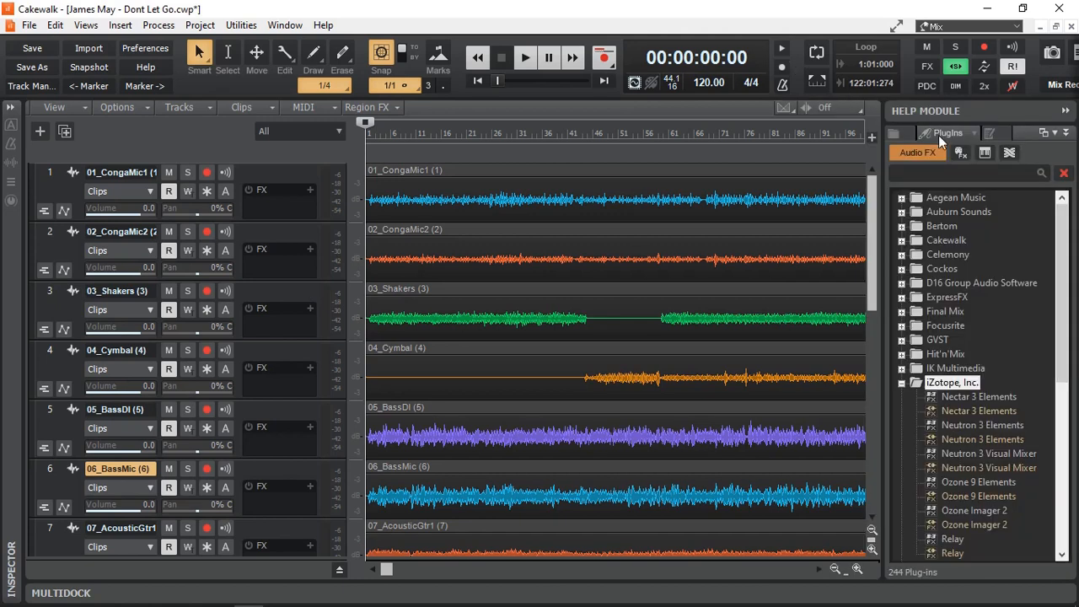
{"action": "mouse_move", "coordinate": [1014, 389]}
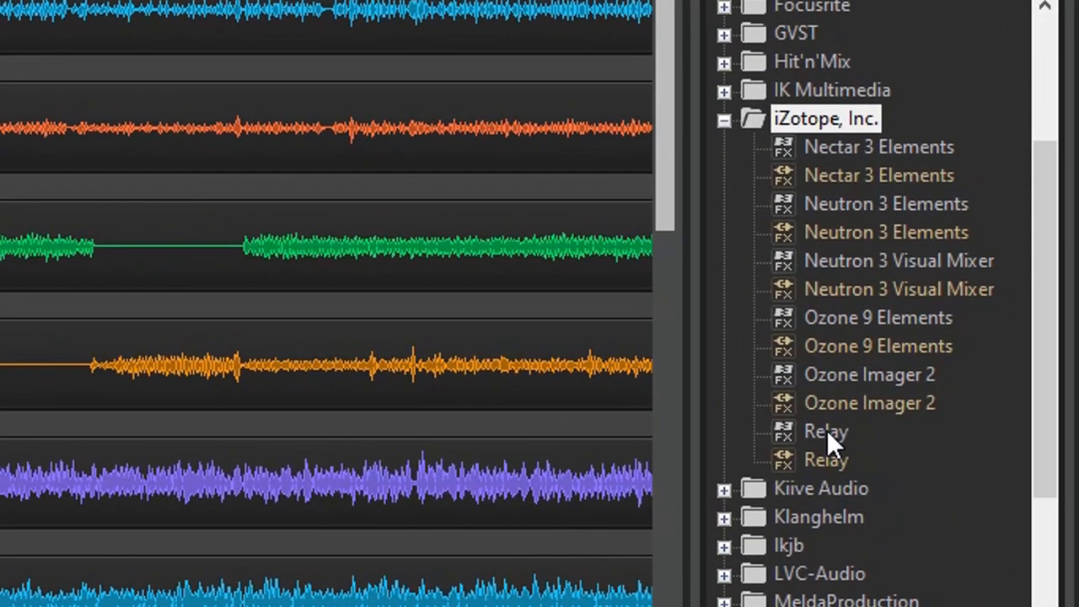
{"action": "mouse_move", "coordinate": [911, 278]}
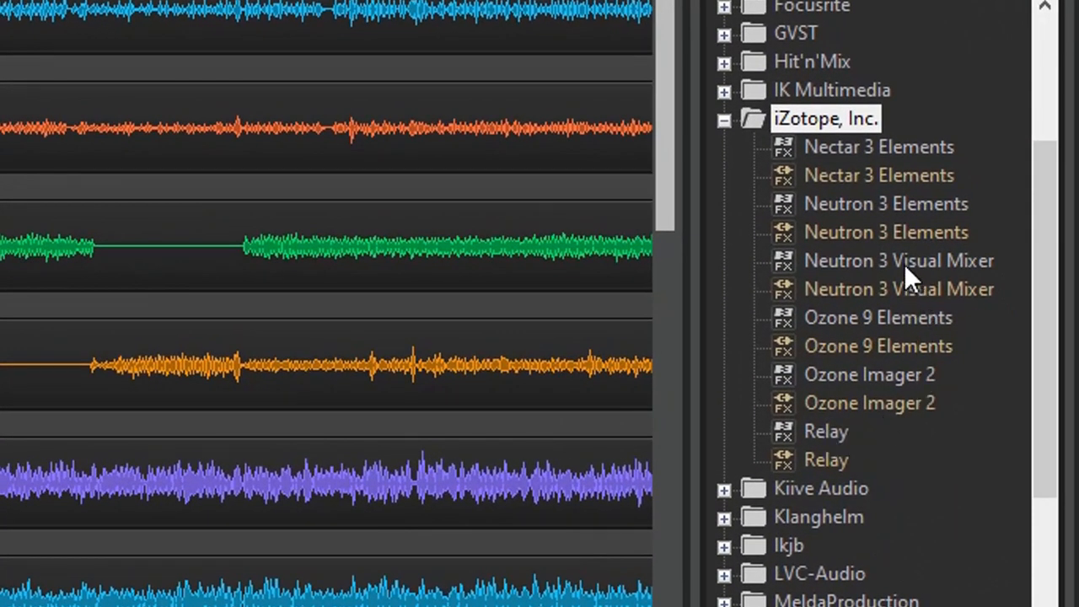
{"action": "mouse_move", "coordinate": [910, 299]}
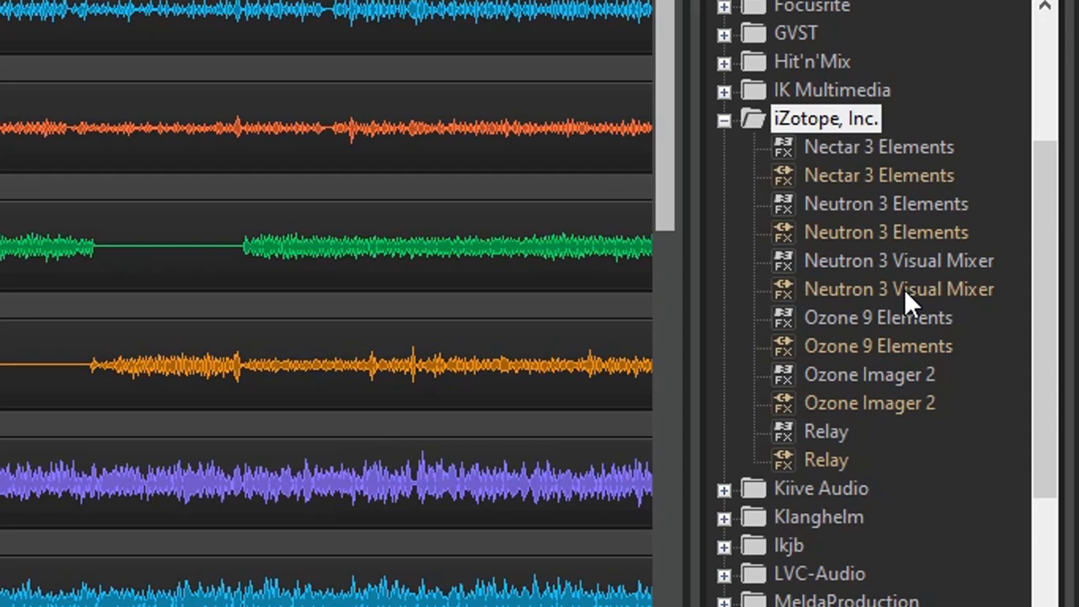
{"action": "mouse_move", "coordinate": [822, 472]}
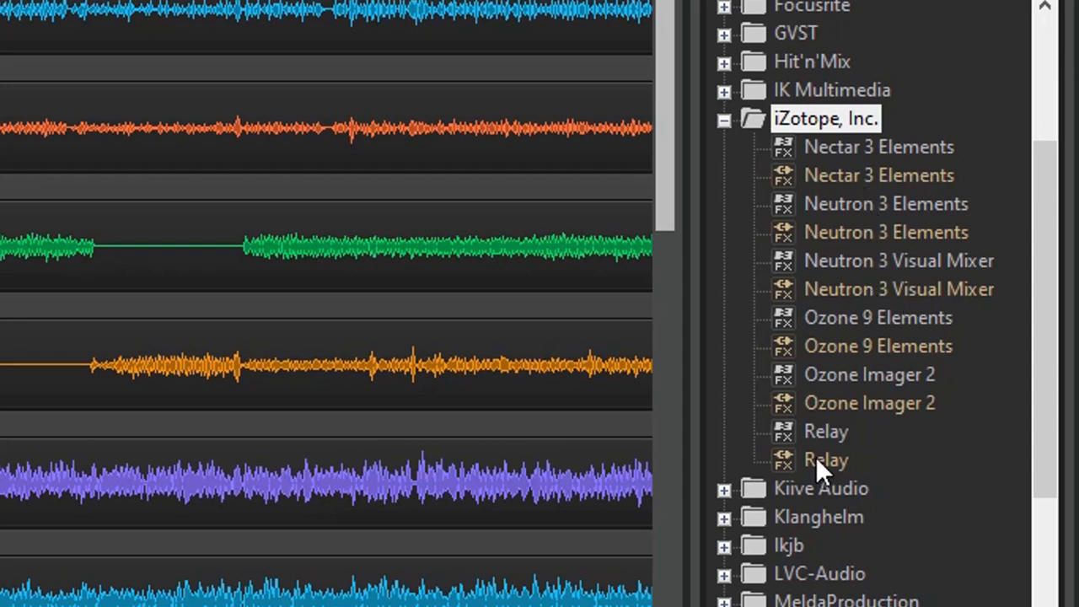
Step: Choose the VST3 version of Relay in the plug-in browser for track 1's FX rack
{"action": "left_click", "coordinate": [827, 431]}
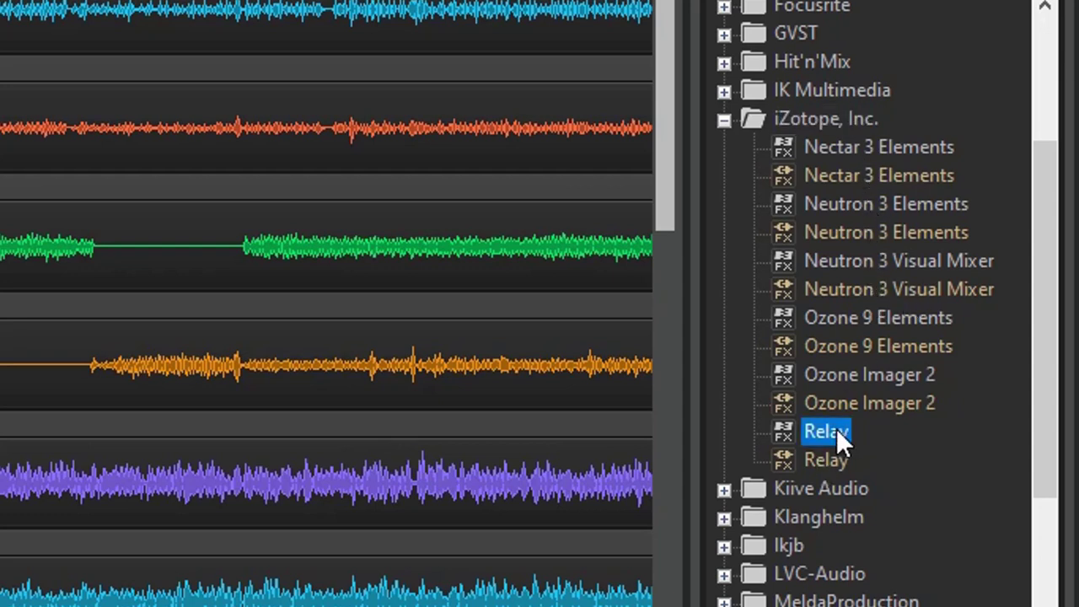
{"action": "mouse_move", "coordinate": [839, 468]}
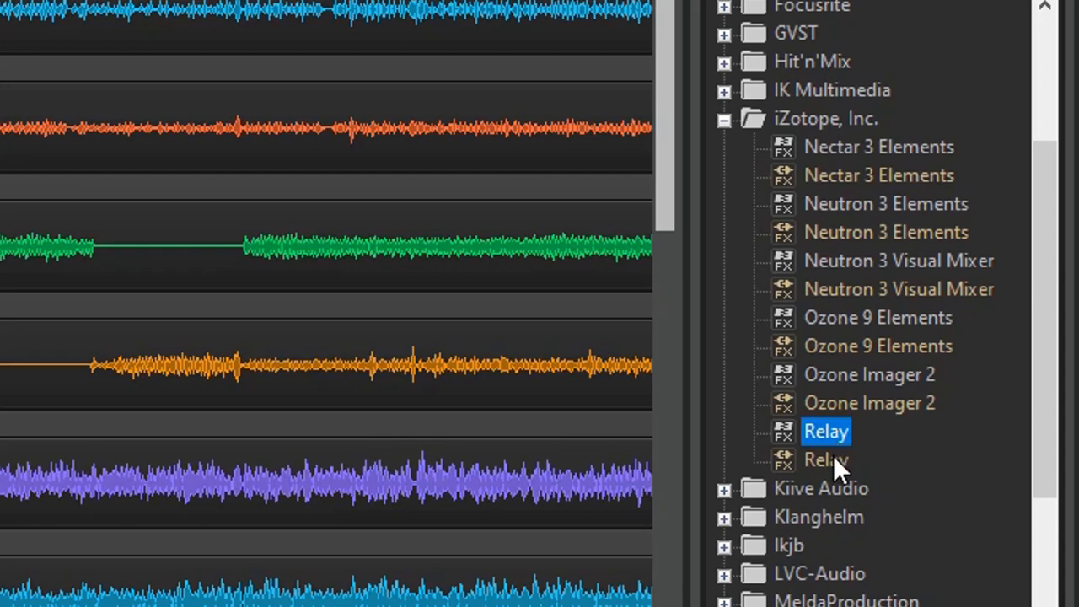
{"action": "left_click", "coordinate": [827, 459]}
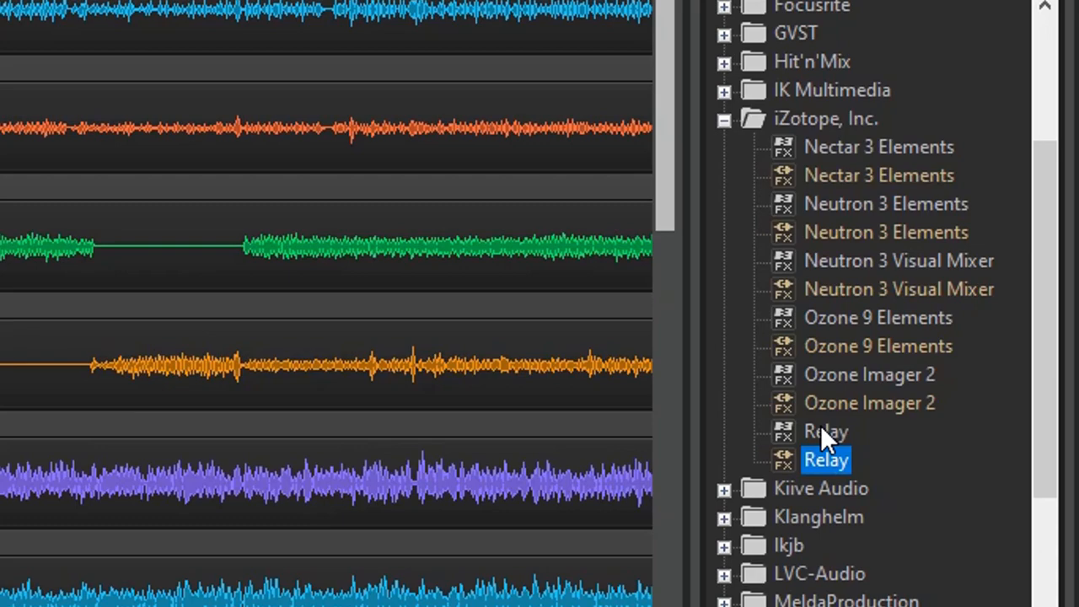
{"action": "left_click", "coordinate": [824, 431]}
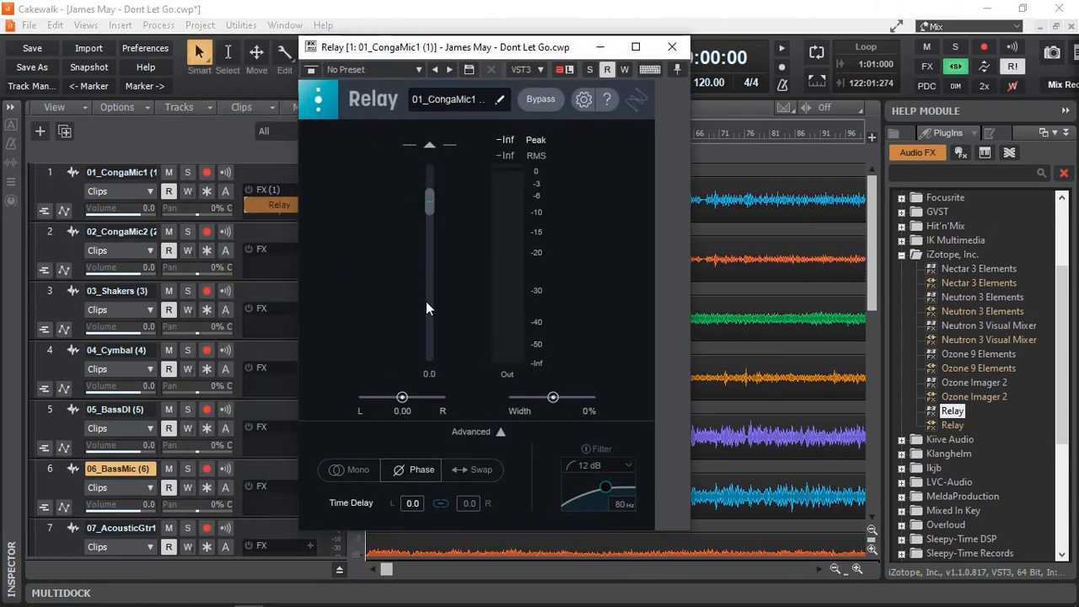
{"action": "mouse_move", "coordinate": [520, 400]}
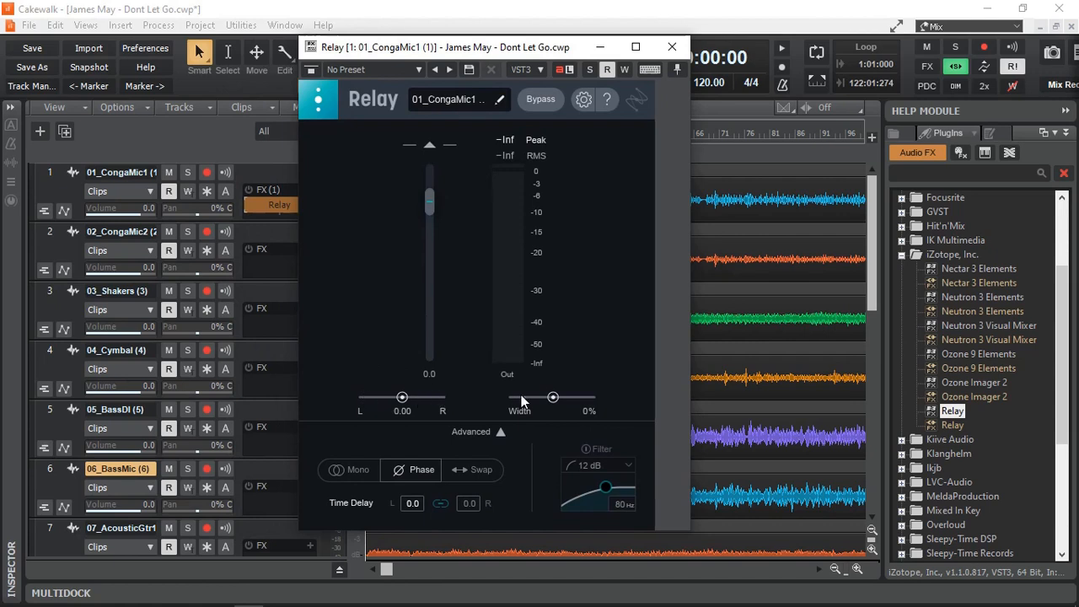
{"action": "mouse_move", "coordinate": [580, 499]}
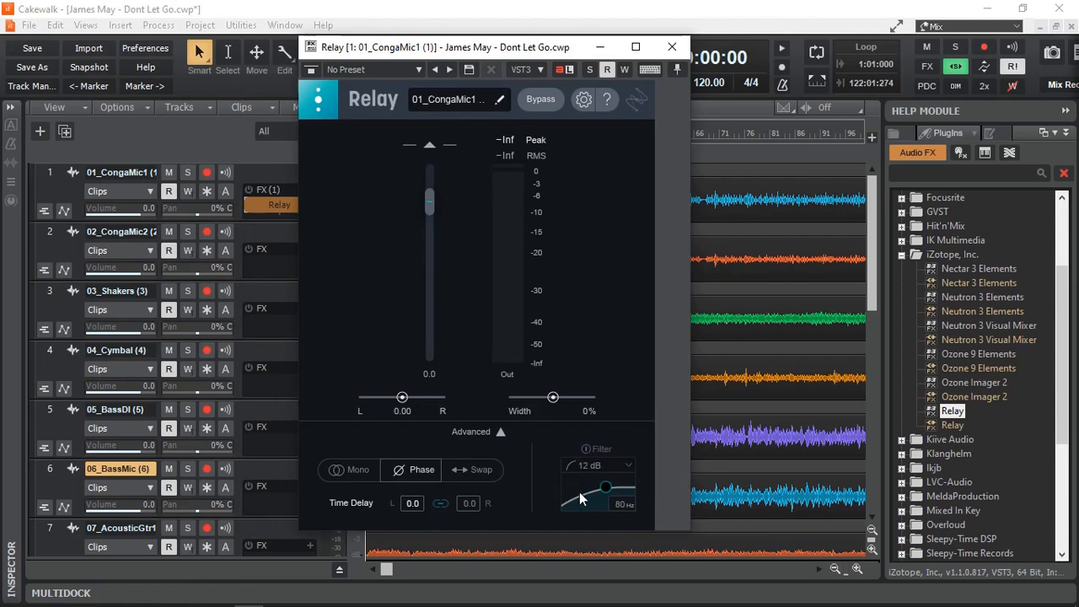
Step: Close the Relay window, add Relay to the remaining tracks, and check tracks 10–13
{"action": "left_click", "coordinate": [422, 469]}
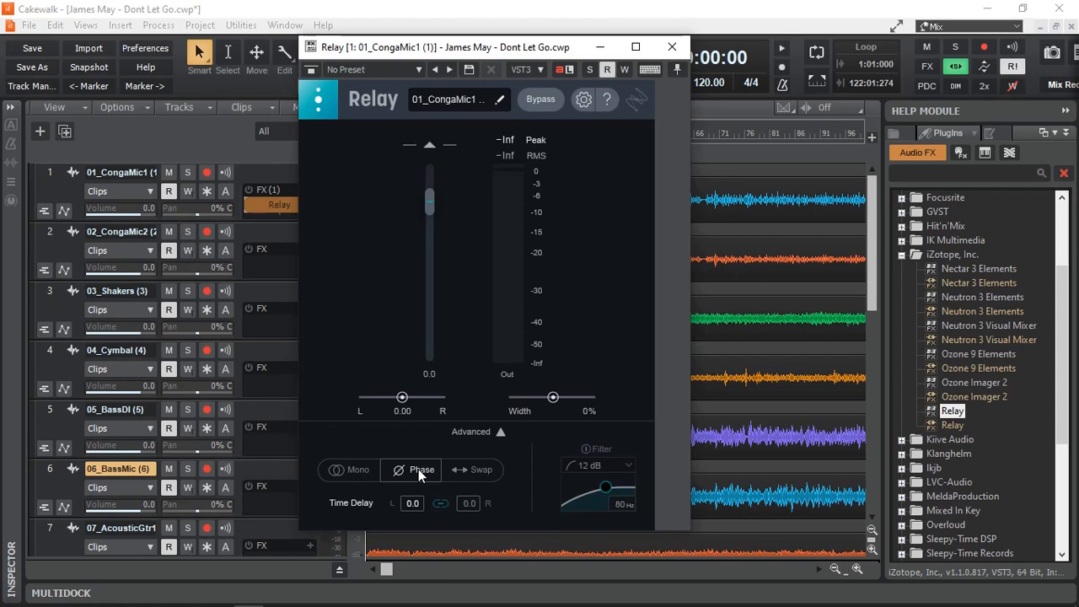
{"action": "mouse_move", "coordinate": [481, 470]}
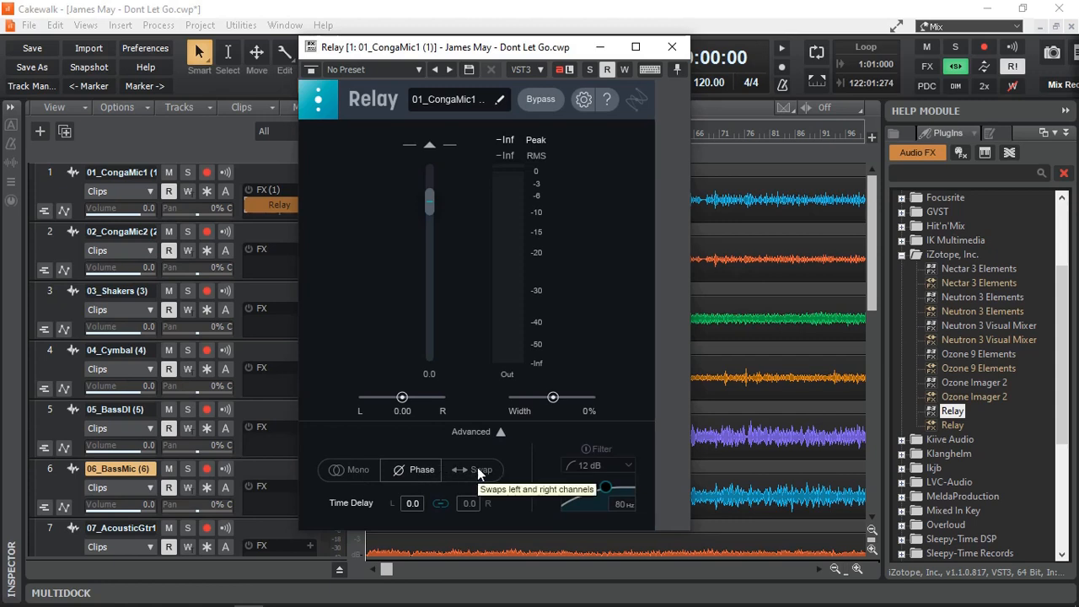
{"action": "mouse_move", "coordinate": [611, 186]}
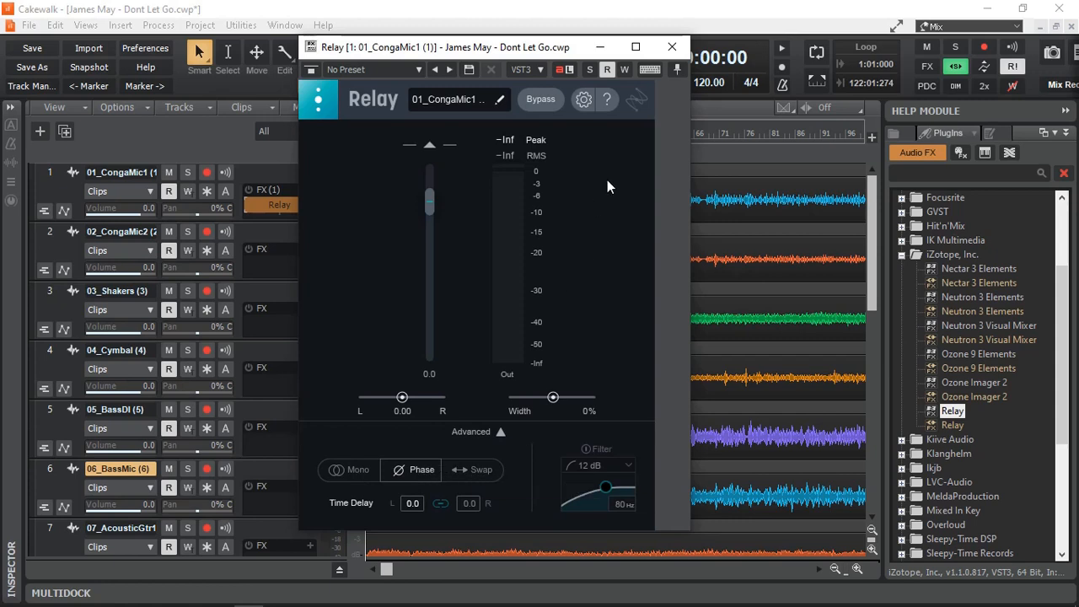
{"action": "mouse_move", "coordinate": [650, 93]}
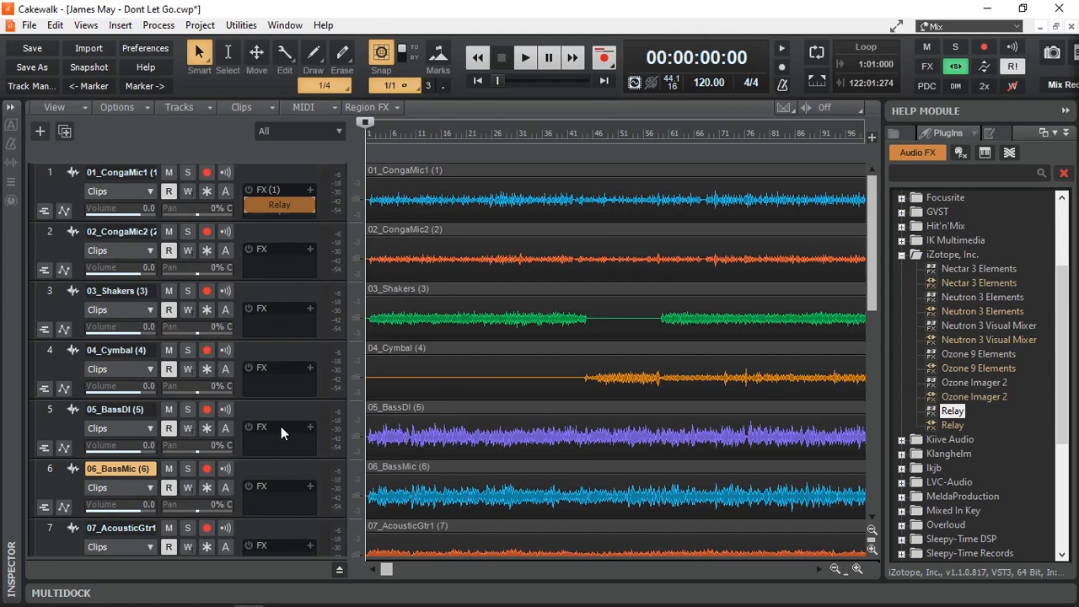
{"action": "mouse_move", "coordinate": [284, 516]}
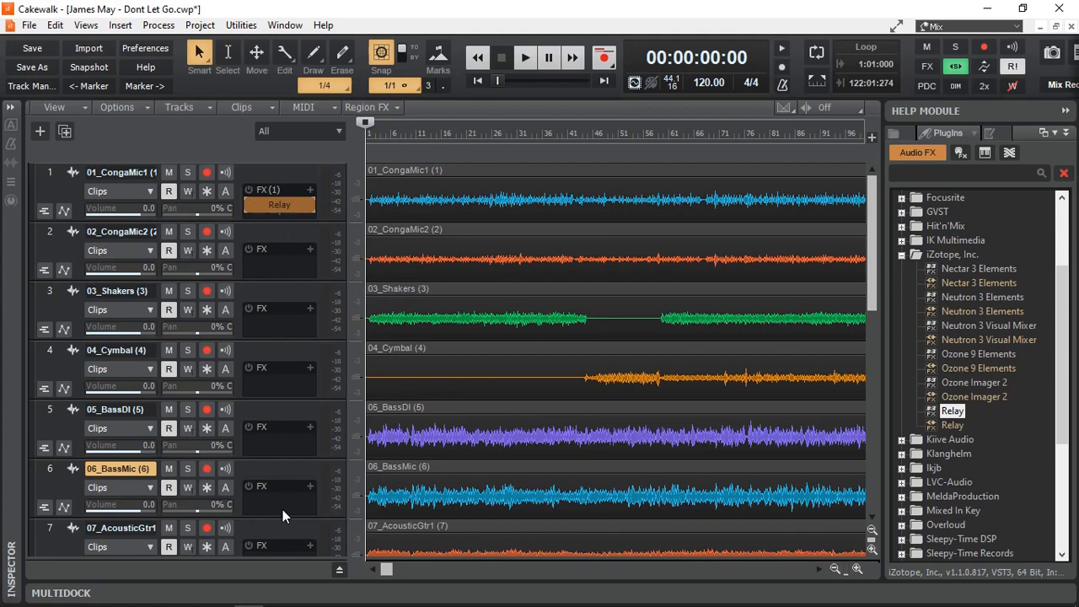
{"action": "scroll", "scroll_direction": "down", "scroll_amount": 3}
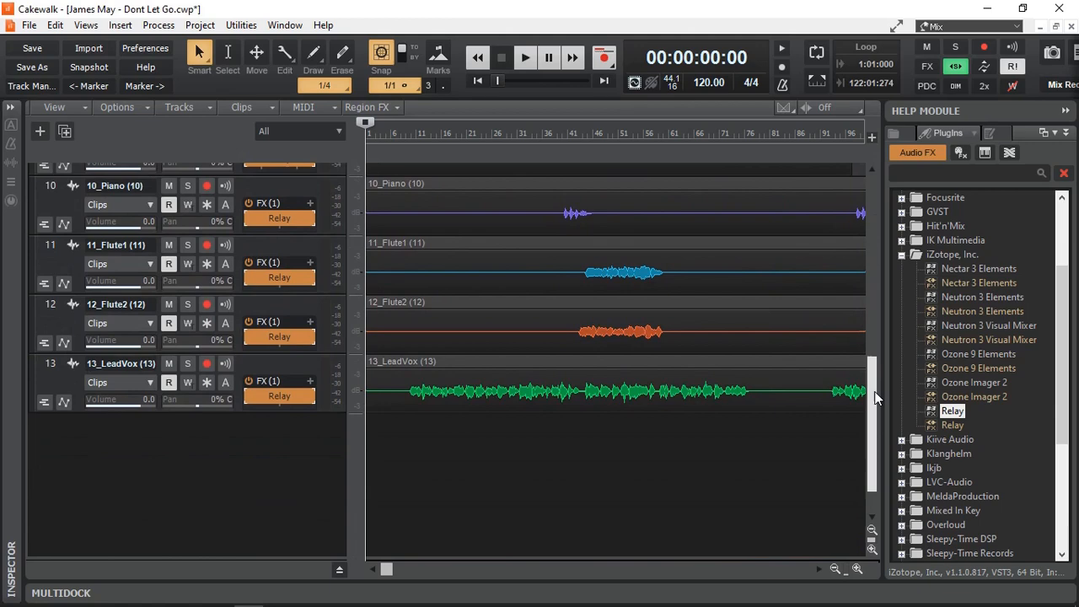
{"action": "scroll", "scroll_direction": "up", "scroll_amount": 3}
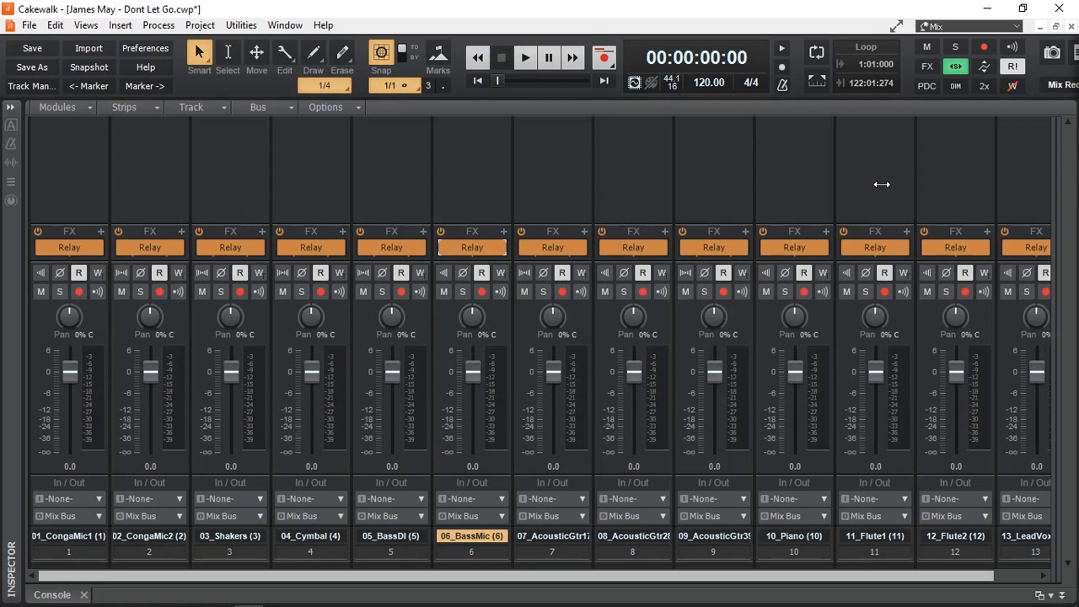
{"action": "mouse_move", "coordinate": [650, 377]}
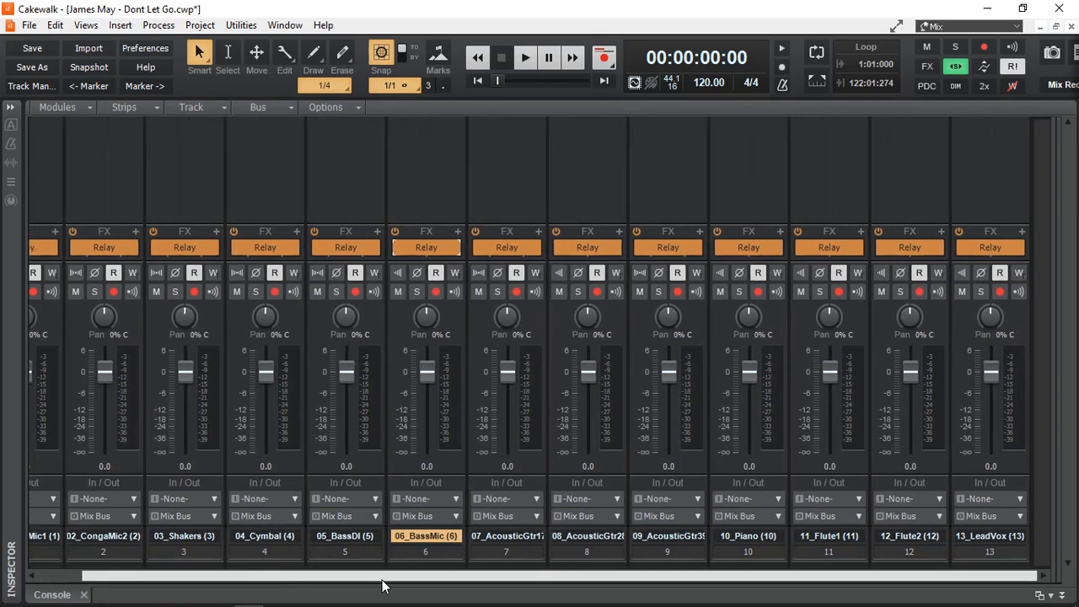
{"action": "mouse_move", "coordinate": [194, 527]}
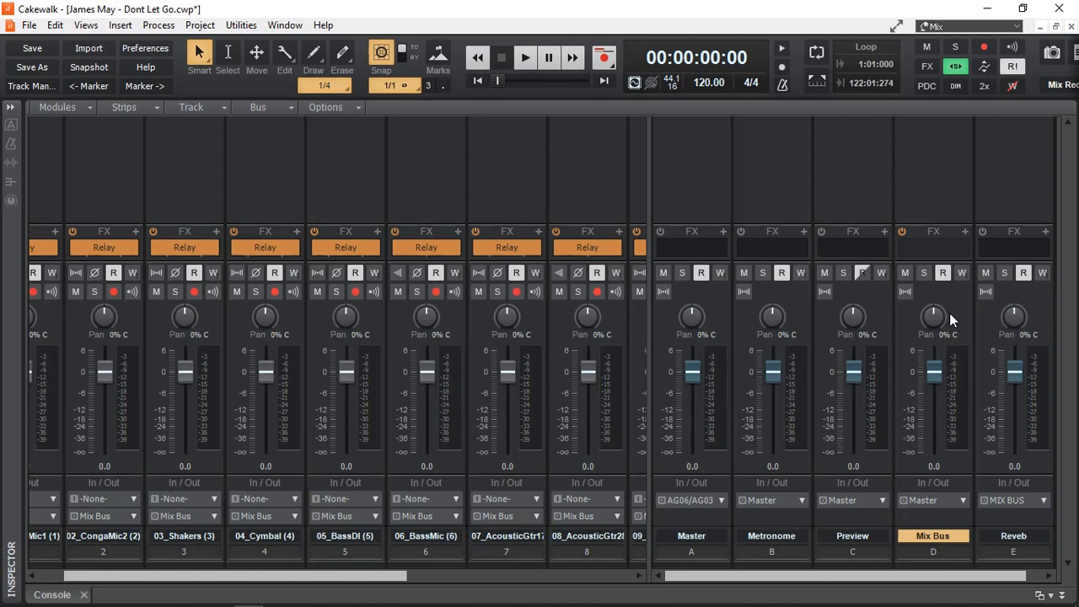
{"action": "mouse_move", "coordinate": [384, 386]}
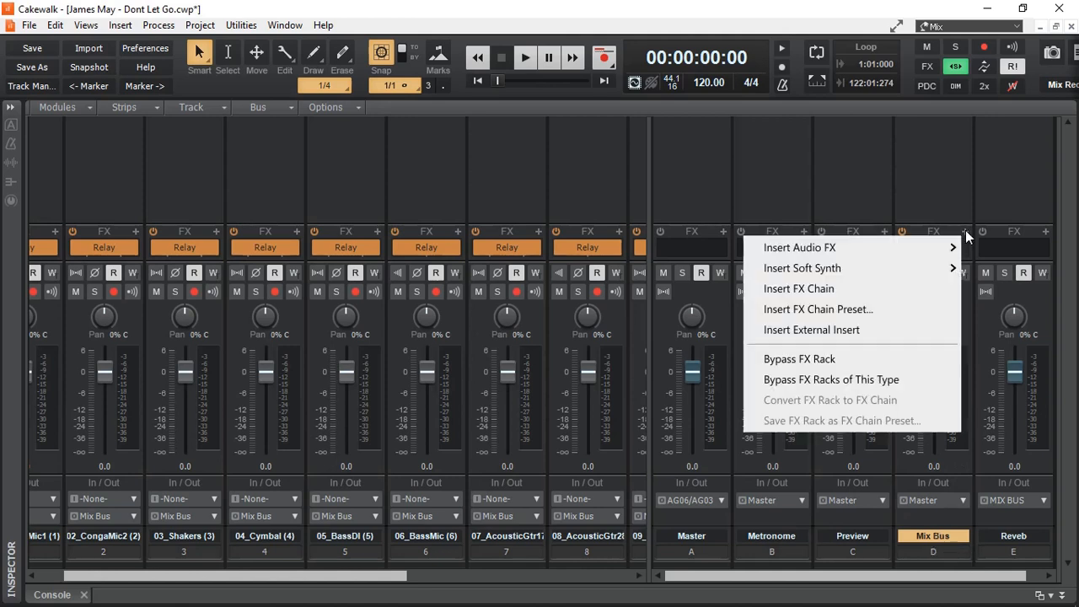
Step: Insert iZotope's Neutron 3 Visual Mixer (VST3) into the Mix Bus FX rack
{"action": "left_click", "coordinate": [799, 247]}
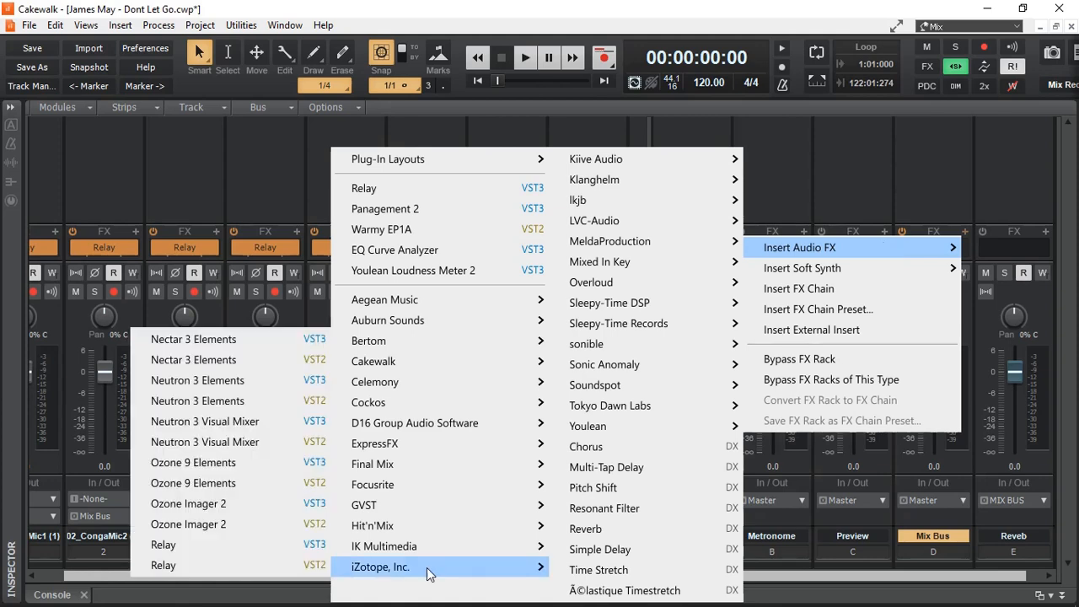
{"action": "mouse_move", "coordinate": [230, 421]}
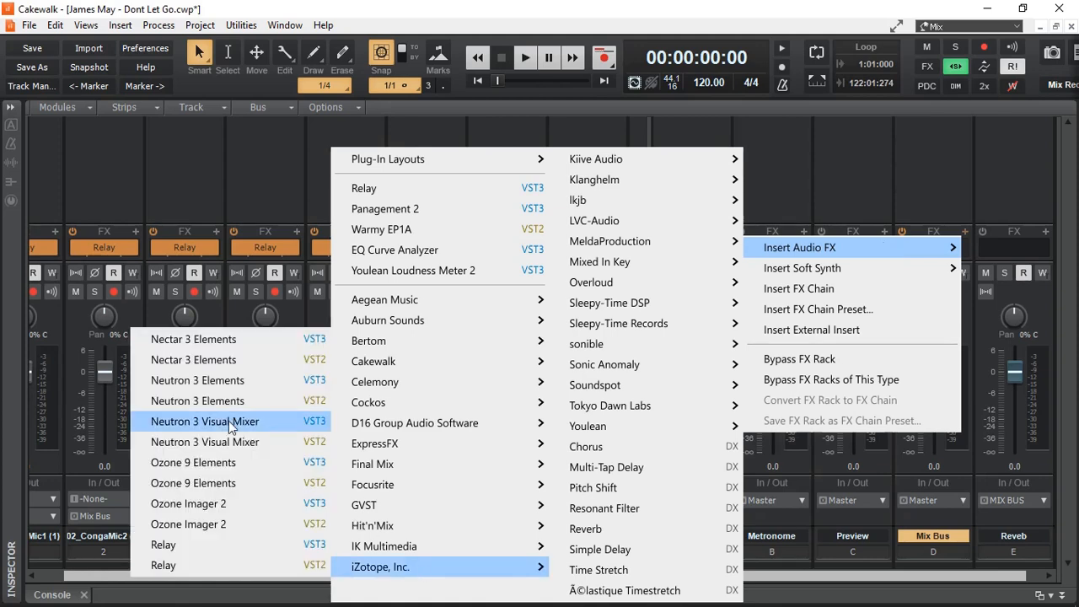
{"action": "left_click", "coordinate": [204, 420]}
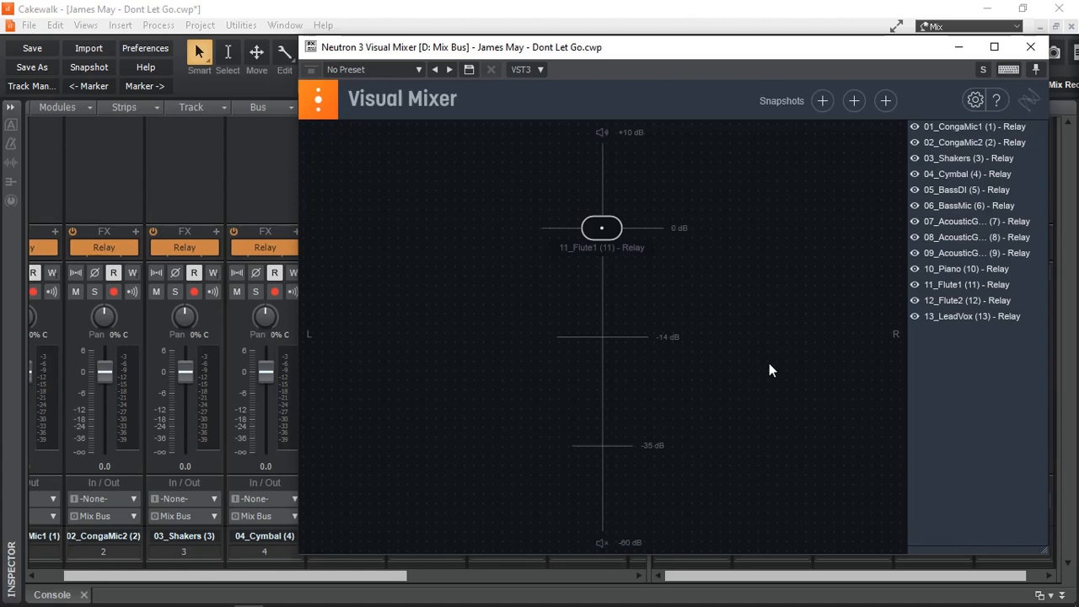
{"action": "mouse_move", "coordinate": [689, 52]}
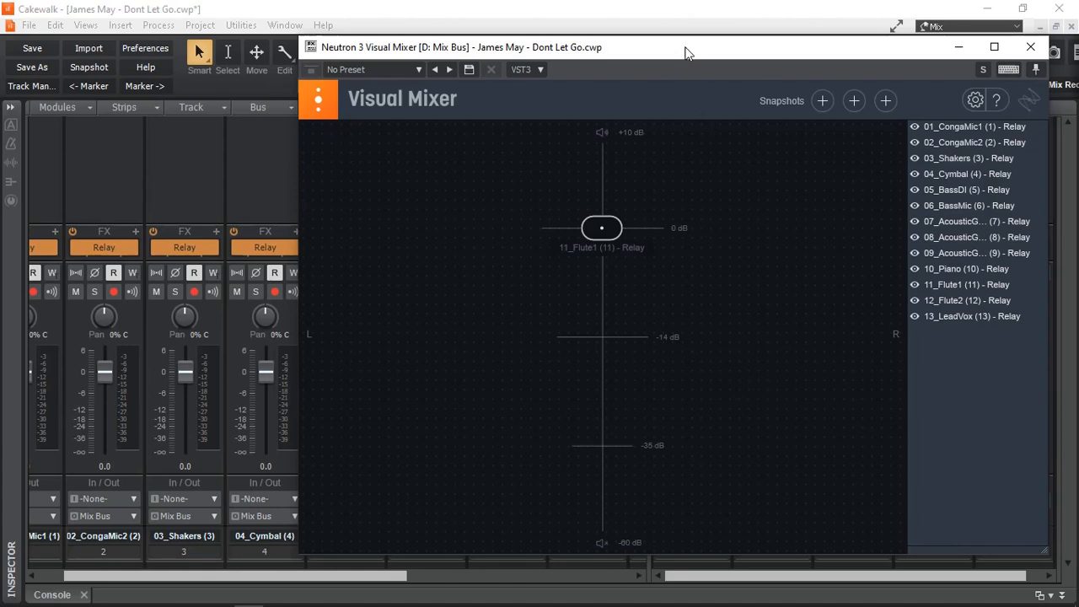
Step: Move the Visual Mixer left, inspect the CongaMic1, Shakers and LeadVox nodes, then close it
{"action": "left_click_drag", "start_coordinate": [687, 46], "coordinate": [569, 32]}
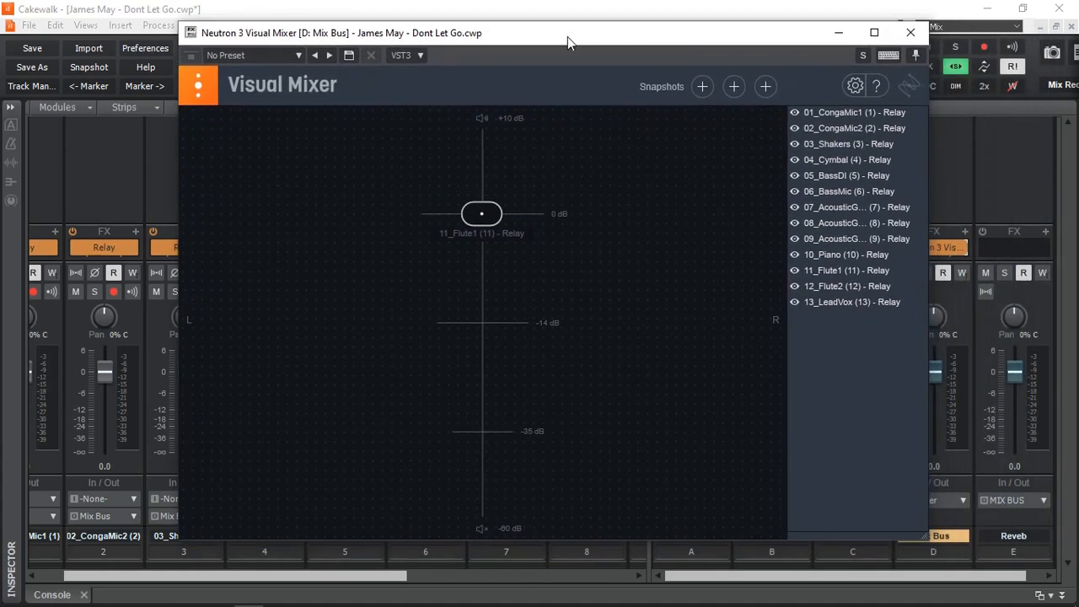
{"action": "left_click", "coordinate": [854, 111]}
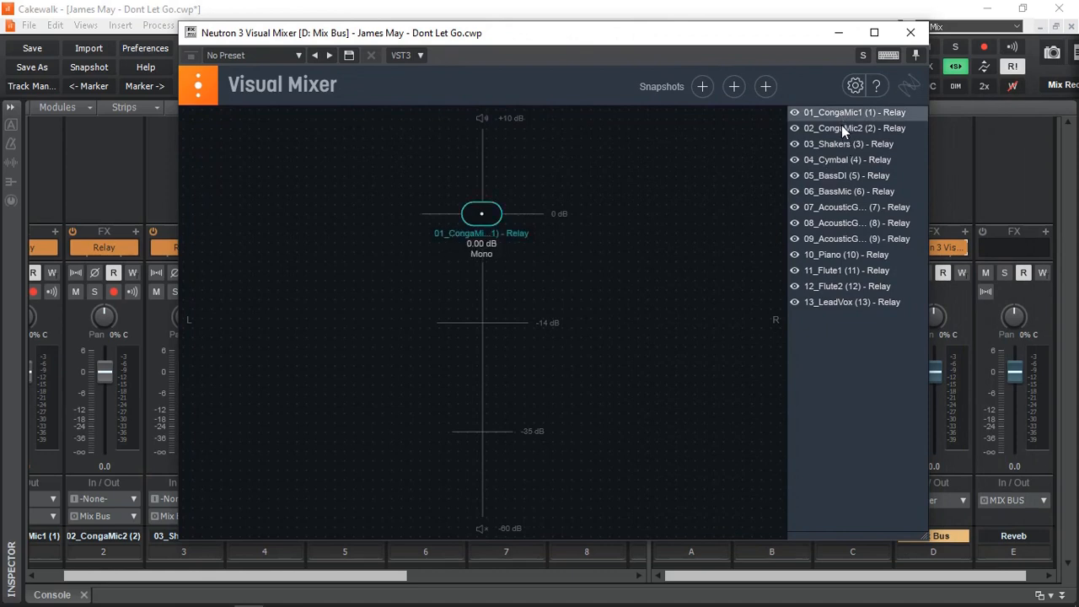
{"action": "left_click", "coordinate": [847, 143]}
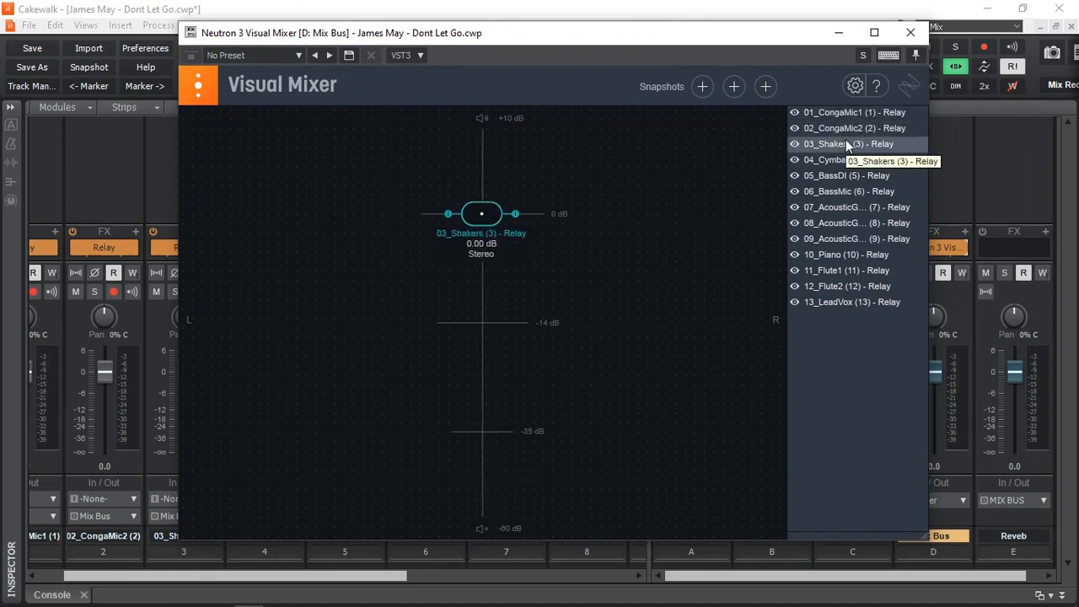
{"action": "left_click", "coordinate": [851, 302]}
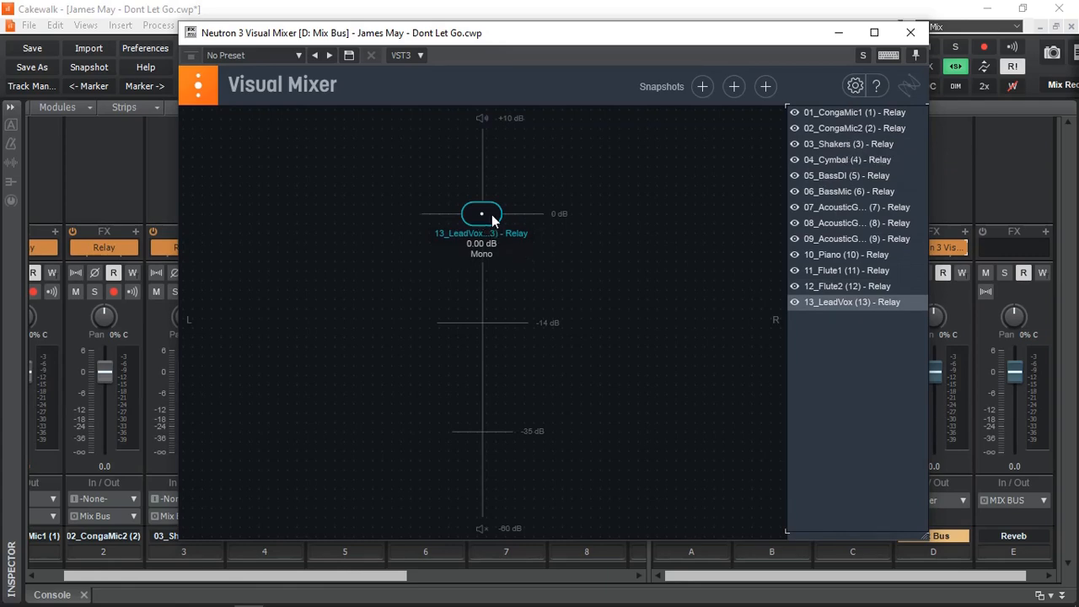
{"action": "mouse_move", "coordinate": [702, 403]}
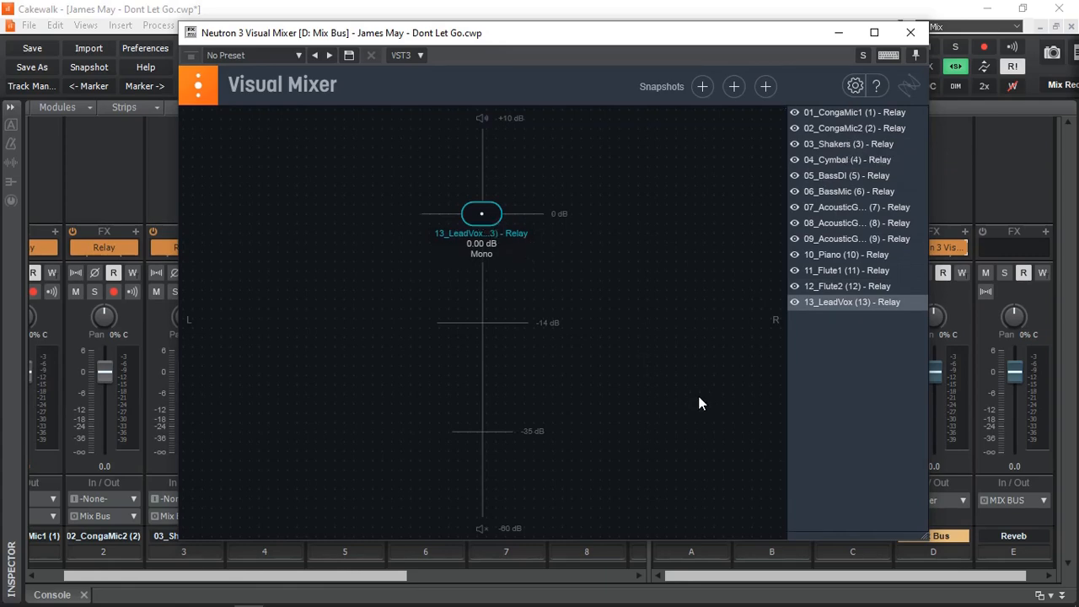
{"action": "left_click", "coordinate": [910, 32]}
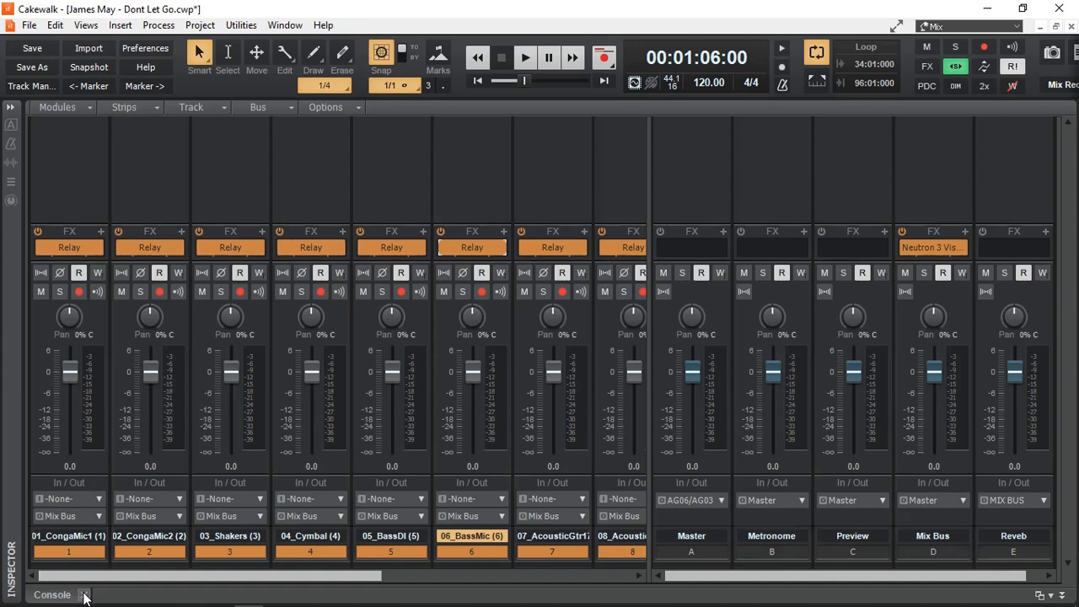
Step: Browse the tracks in Track view, then switch track 1's interleave from mono to stereo
{"action": "left_click", "coordinate": [51, 594]}
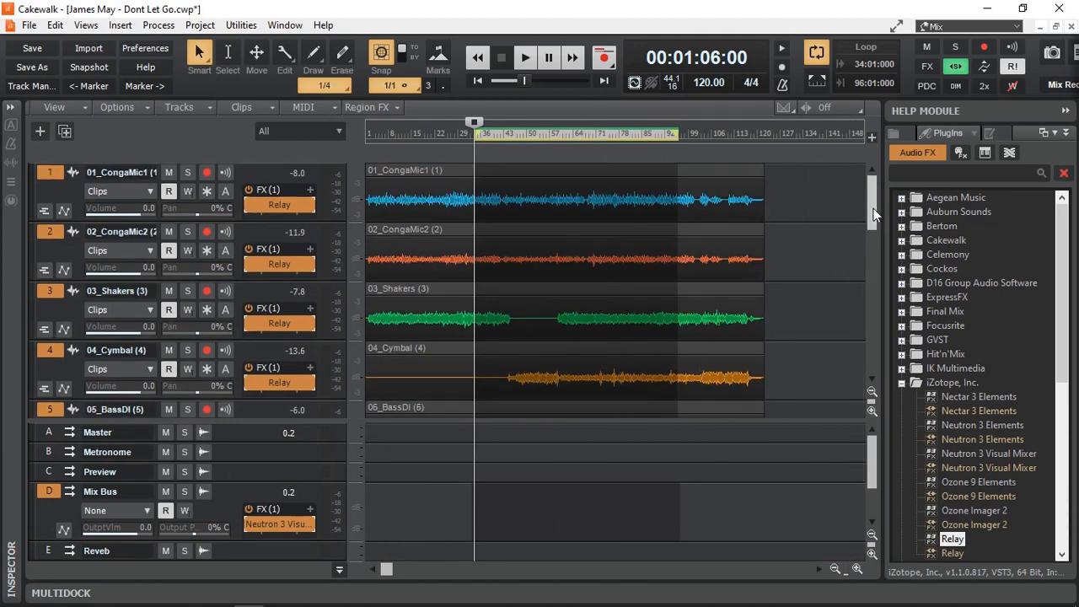
{"action": "scroll", "scroll_direction": "down", "scroll_amount": 3}
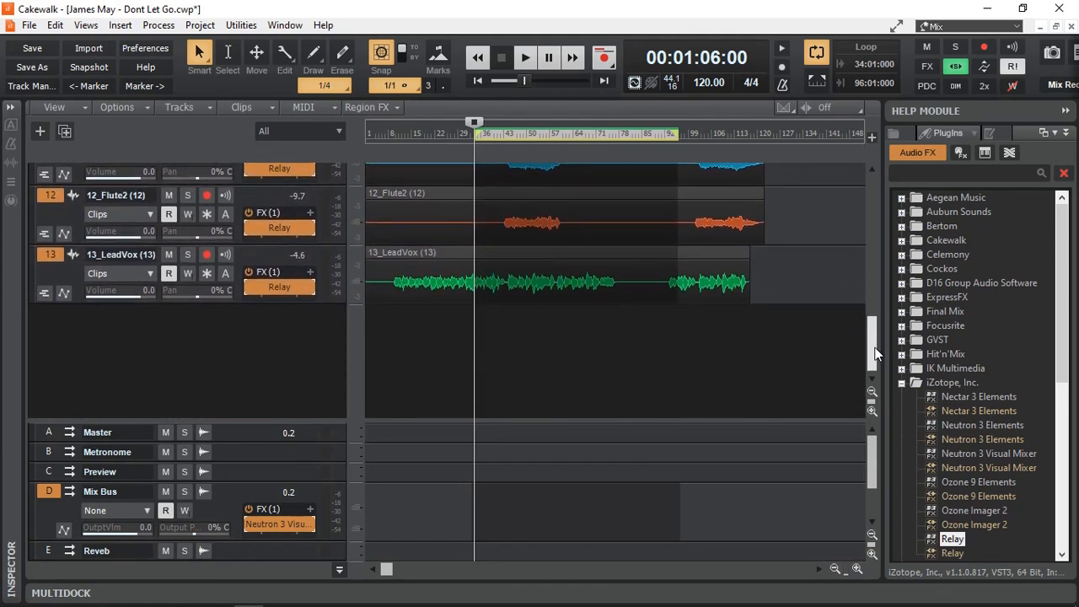
{"action": "scroll", "scroll_direction": "up", "scroll_amount": 3}
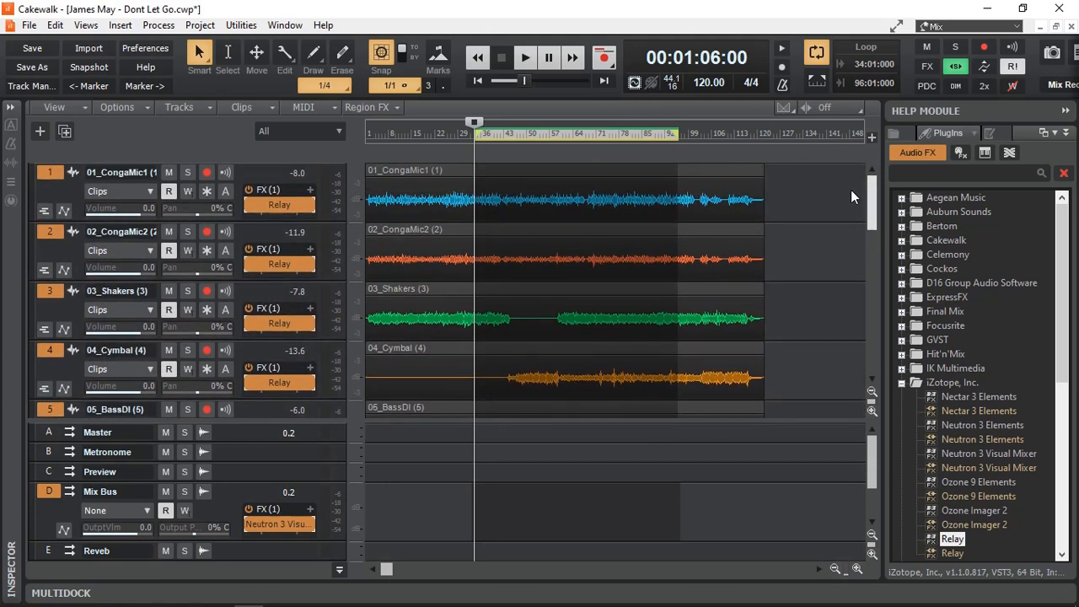
{"action": "scroll", "scroll_direction": "down", "scroll_amount": 3}
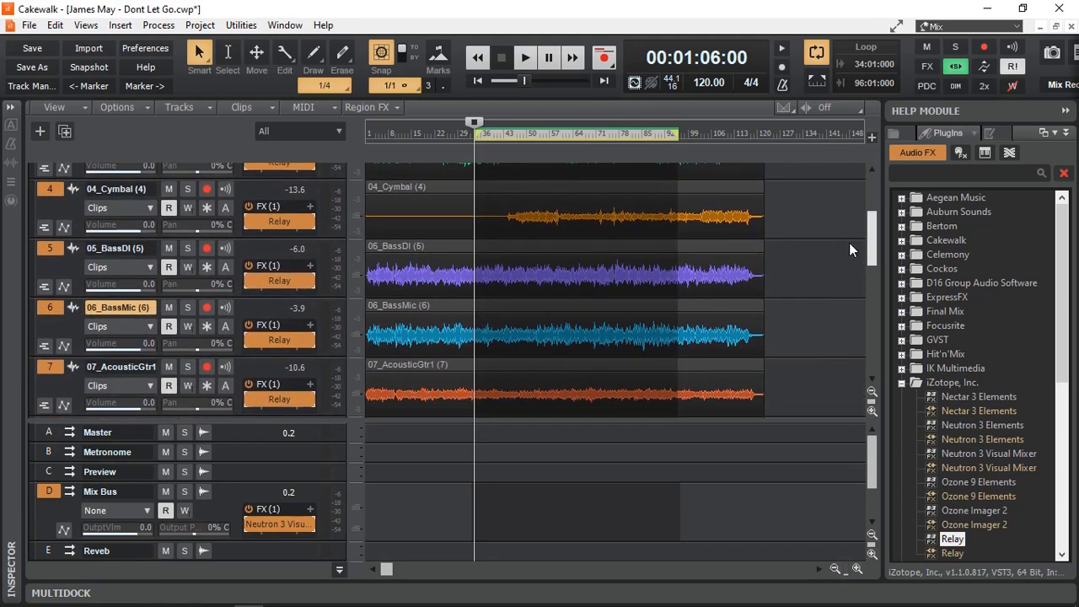
{"action": "scroll", "scroll_direction": "down", "scroll_amount": 3}
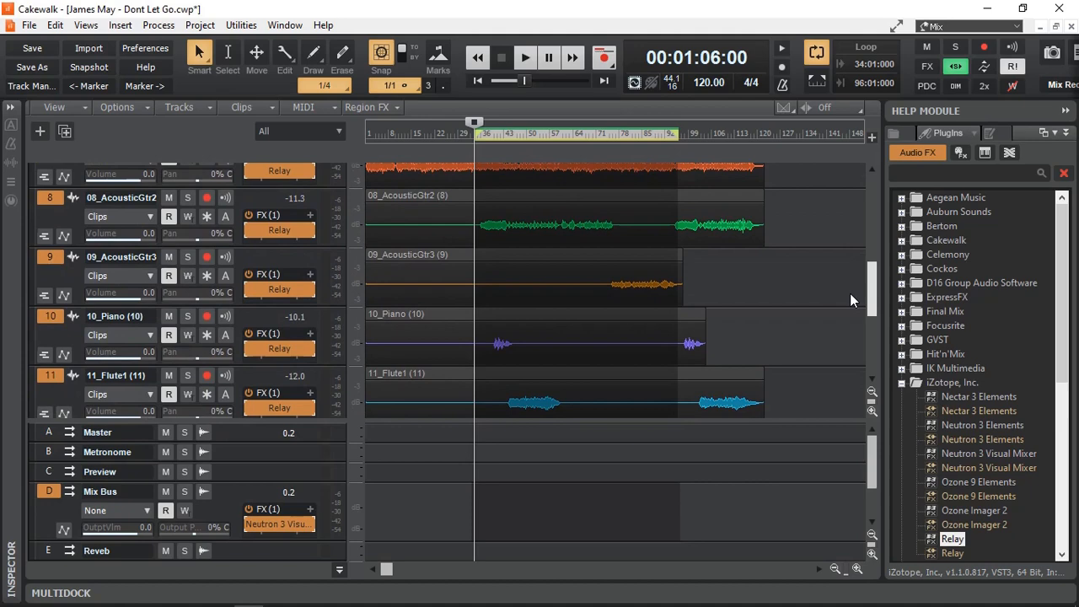
{"action": "scroll", "scroll_direction": "up", "scroll_amount": 3}
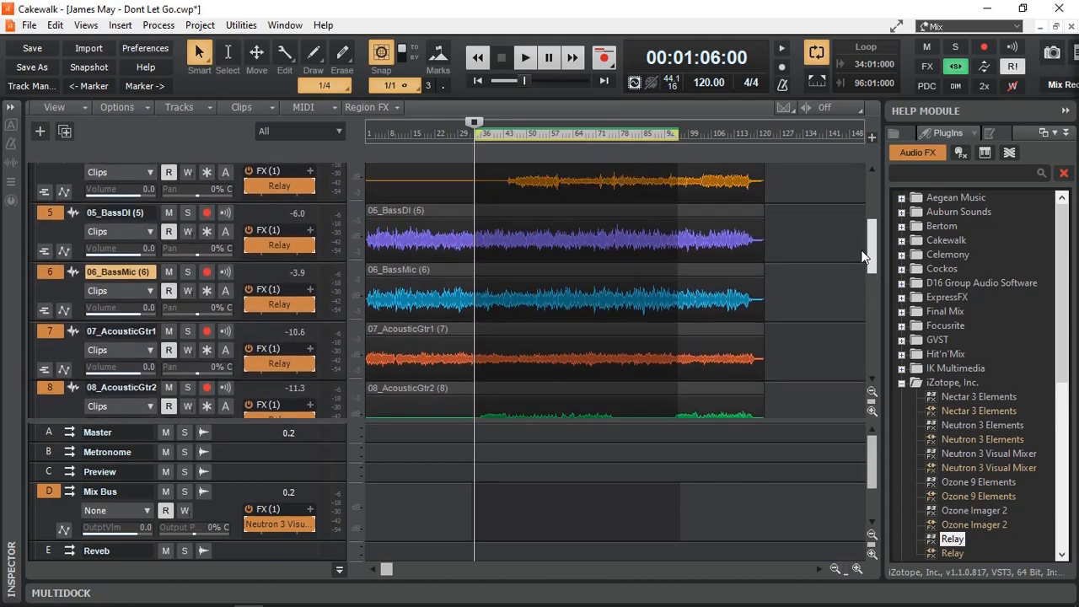
{"action": "scroll", "scroll_direction": "up", "scroll_amount": 3}
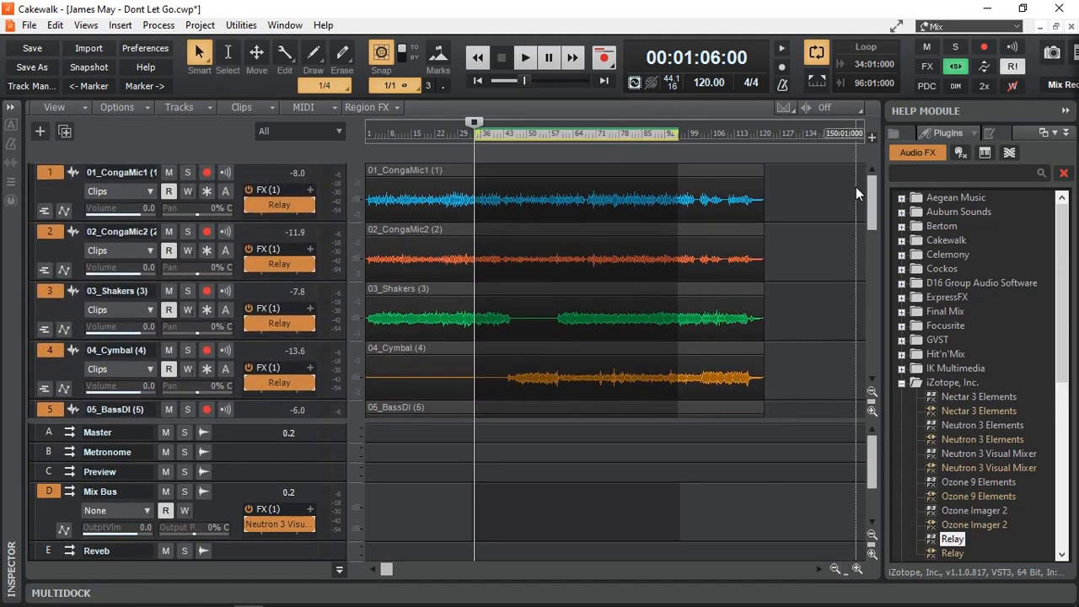
{"action": "left_click", "coordinate": [533, 318]}
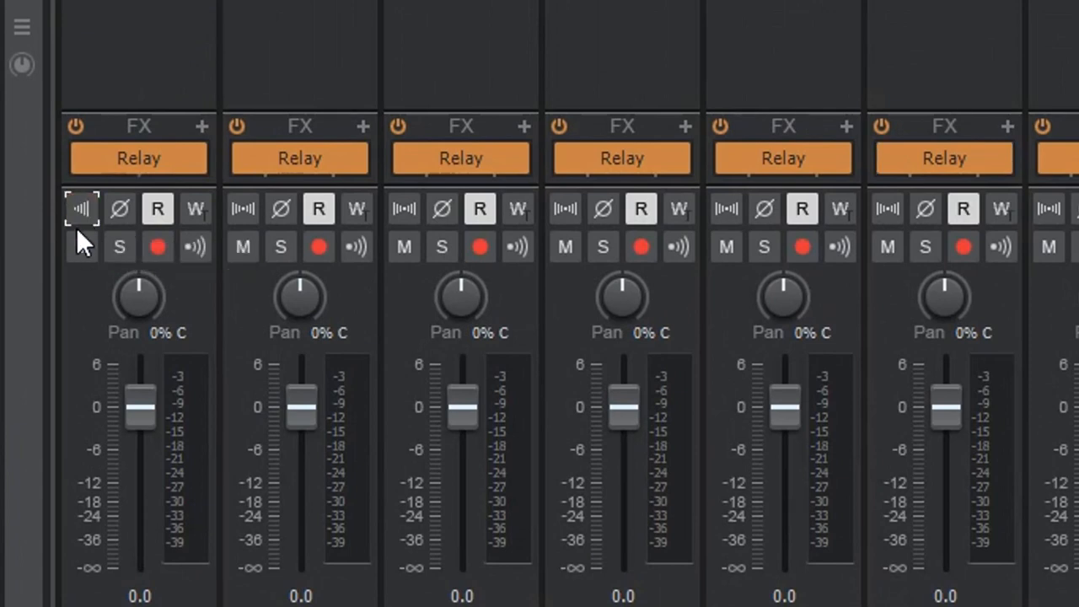
{"action": "mouse_move", "coordinate": [81, 209]}
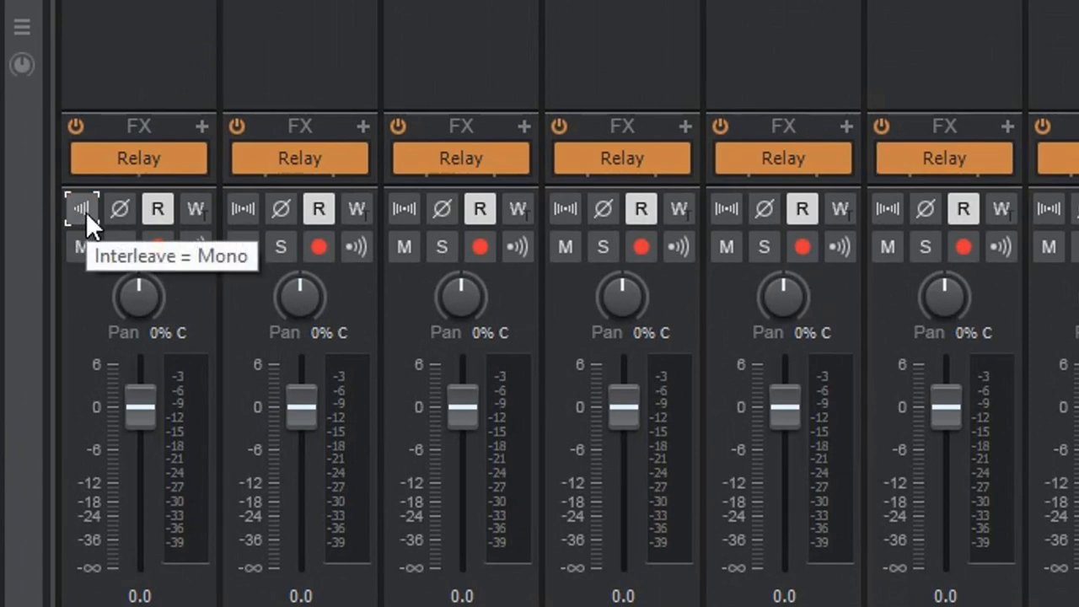
{"action": "left_click", "coordinate": [81, 208]}
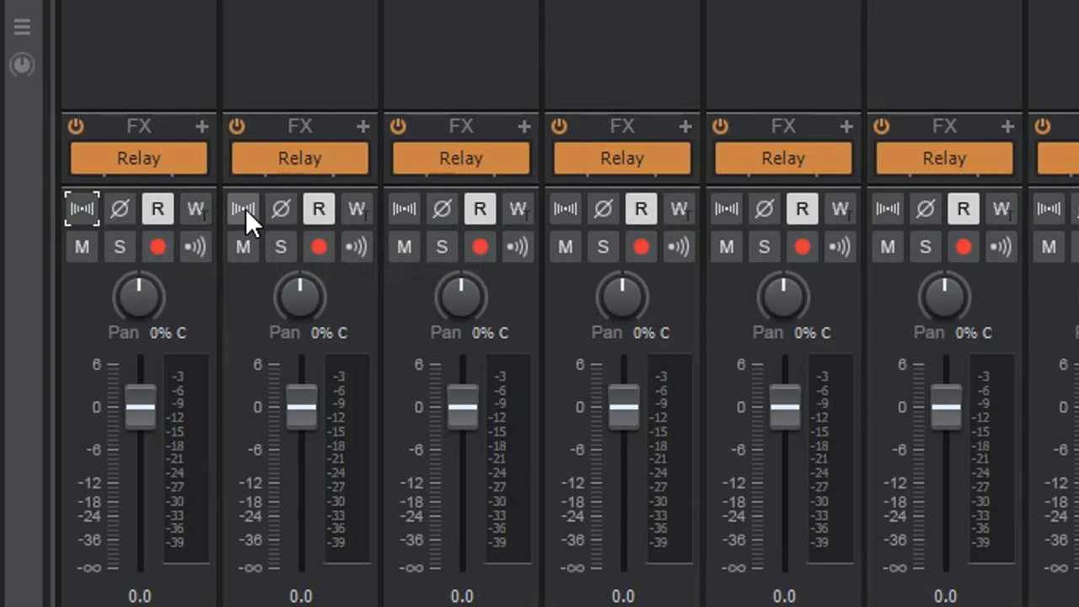
{"action": "mouse_move", "coordinate": [405, 209]}
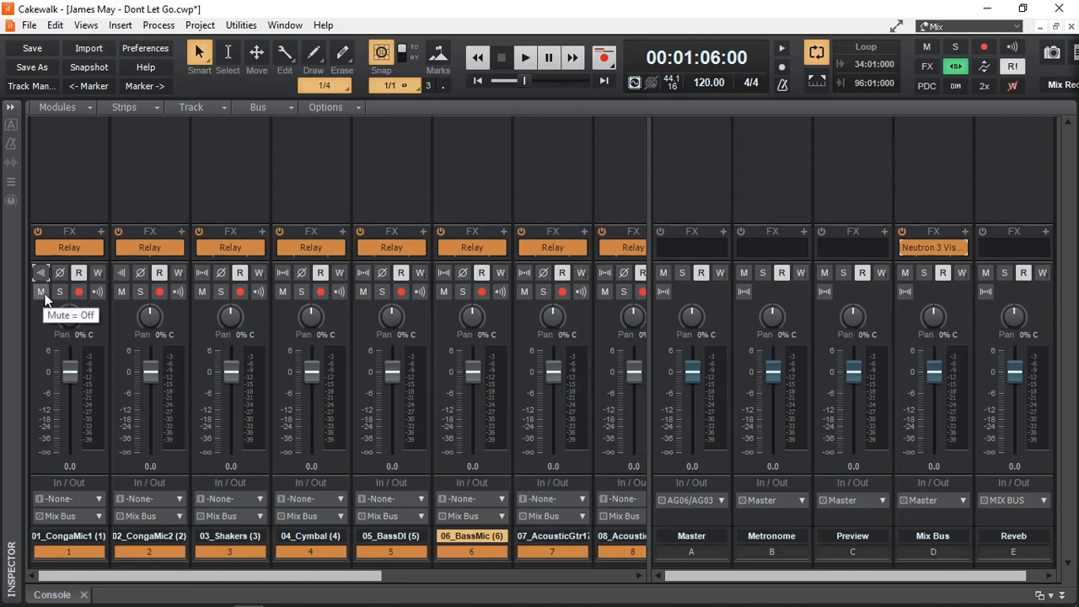
{"action": "mouse_move", "coordinate": [1000, 304]}
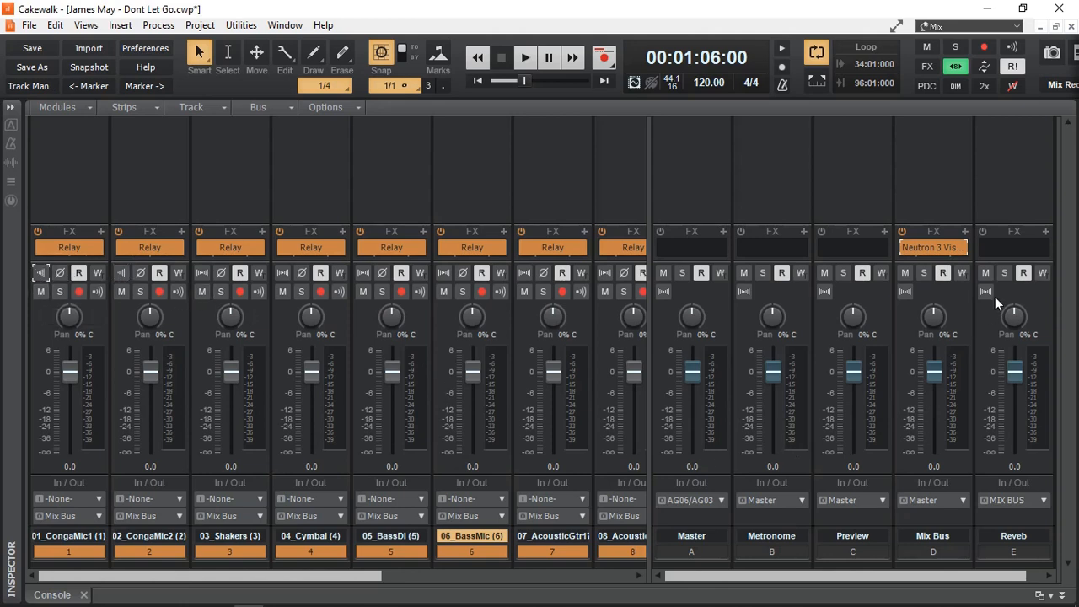
{"action": "mouse_move", "coordinate": [932, 247]}
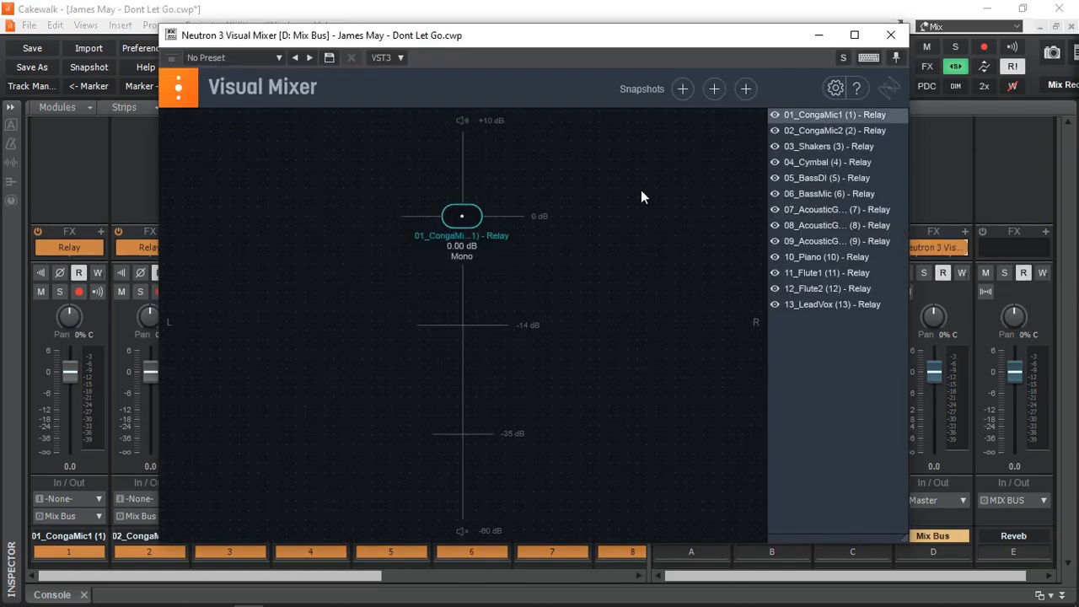
Step: Raise the 01_CongaMic1 node to about +3.6 dB
{"action": "left_click_drag", "start_coordinate": [462, 216], "coordinate": [461, 231]}
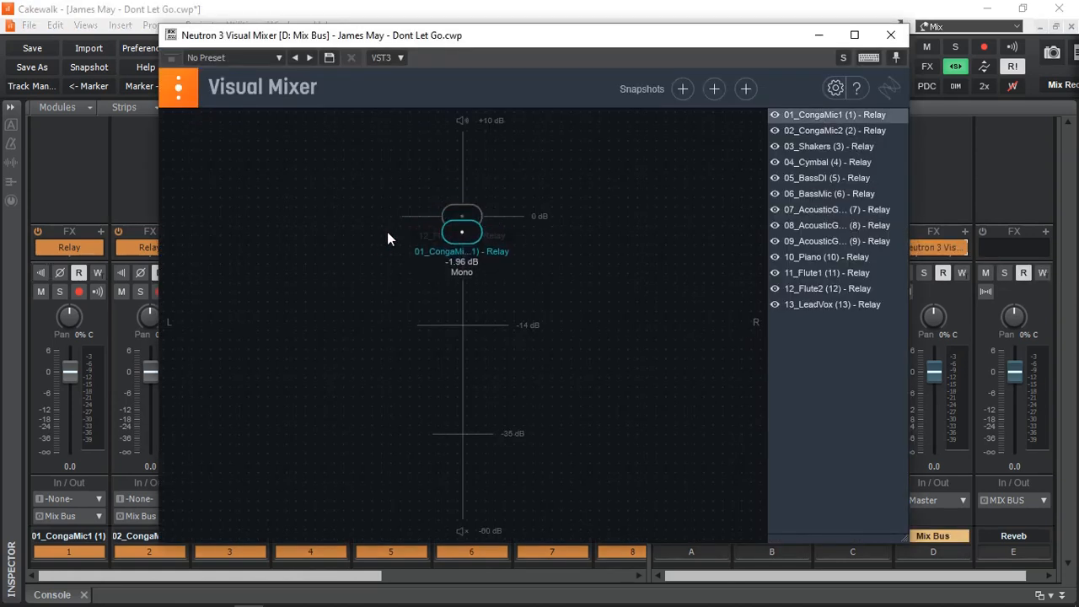
{"action": "left_click_drag", "start_coordinate": [461, 232], "coordinate": [462, 245]}
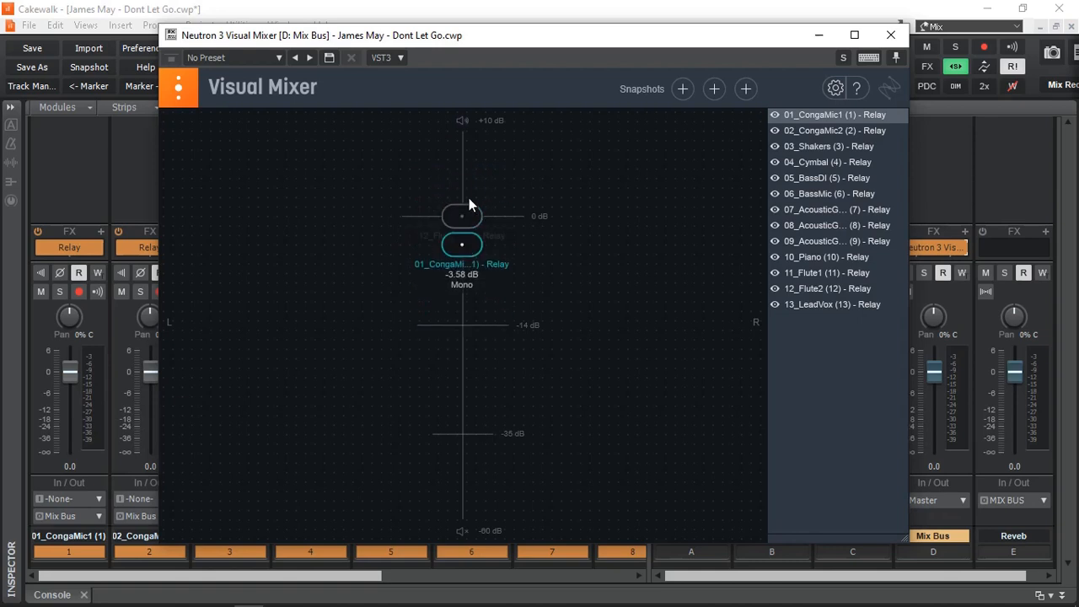
{"action": "left_click_drag", "start_coordinate": [461, 245], "coordinate": [461, 177]}
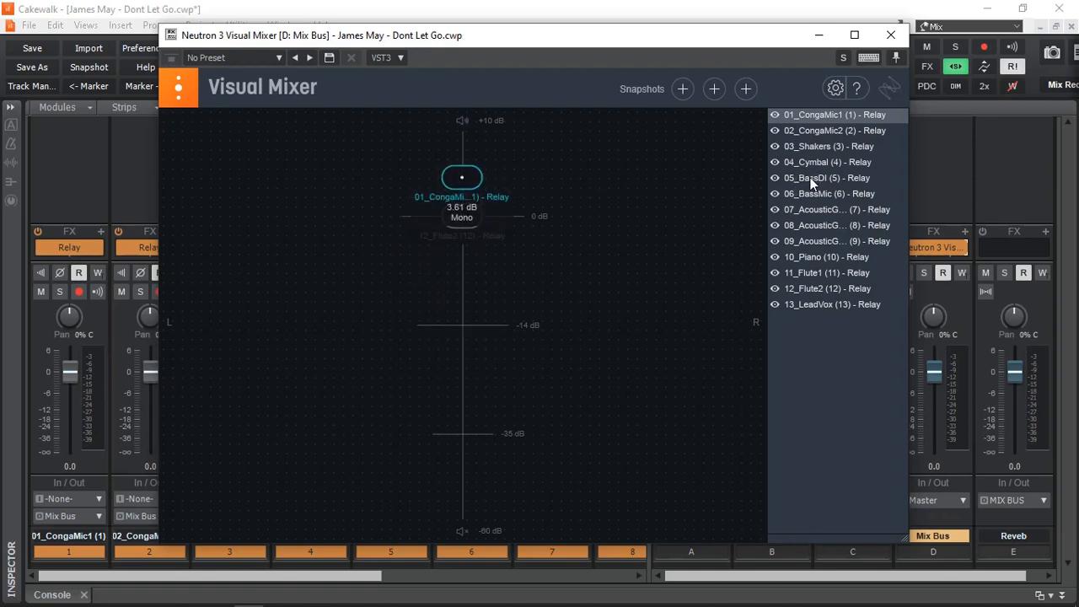
Step: Select 06_BassMic and settle its node near -4 dB
{"action": "left_click", "coordinate": [829, 193]}
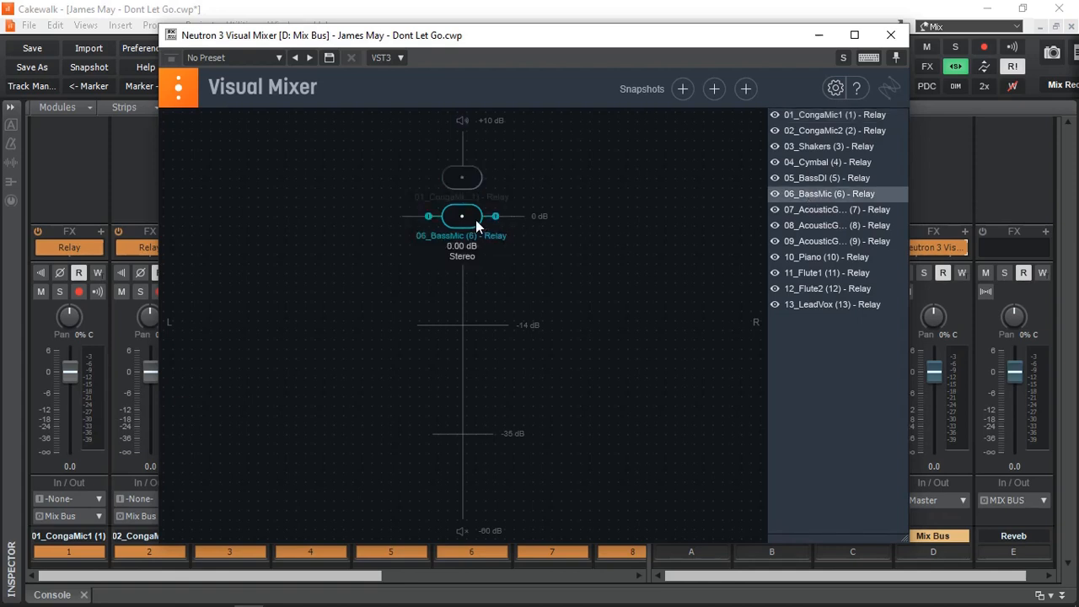
{"action": "left_click_drag", "start_coordinate": [462, 216], "coordinate": [502, 266]}
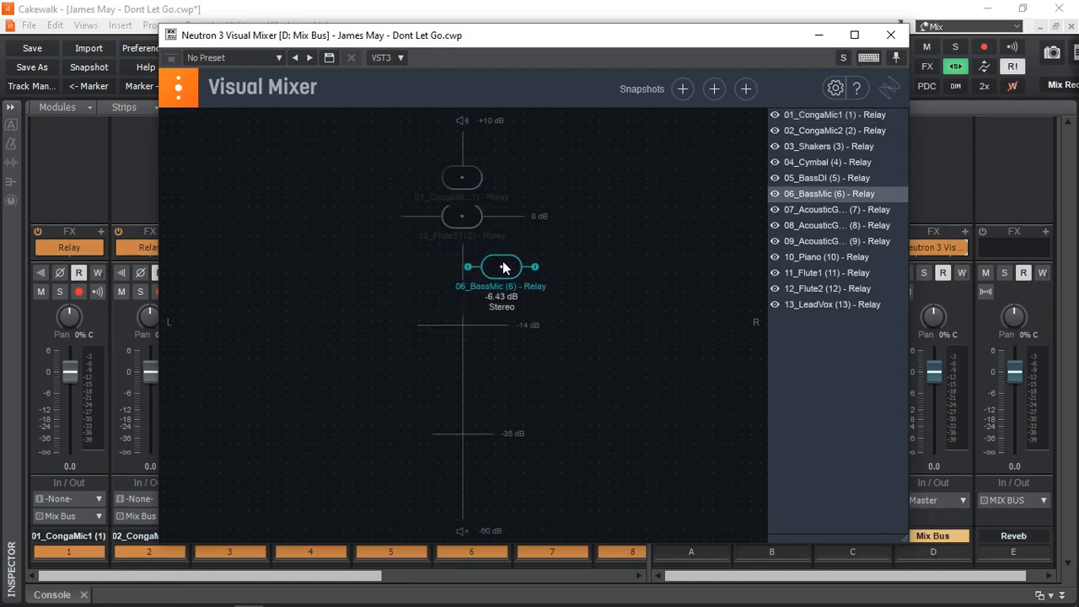
{"action": "left_click_drag", "start_coordinate": [502, 267], "coordinate": [468, 255]}
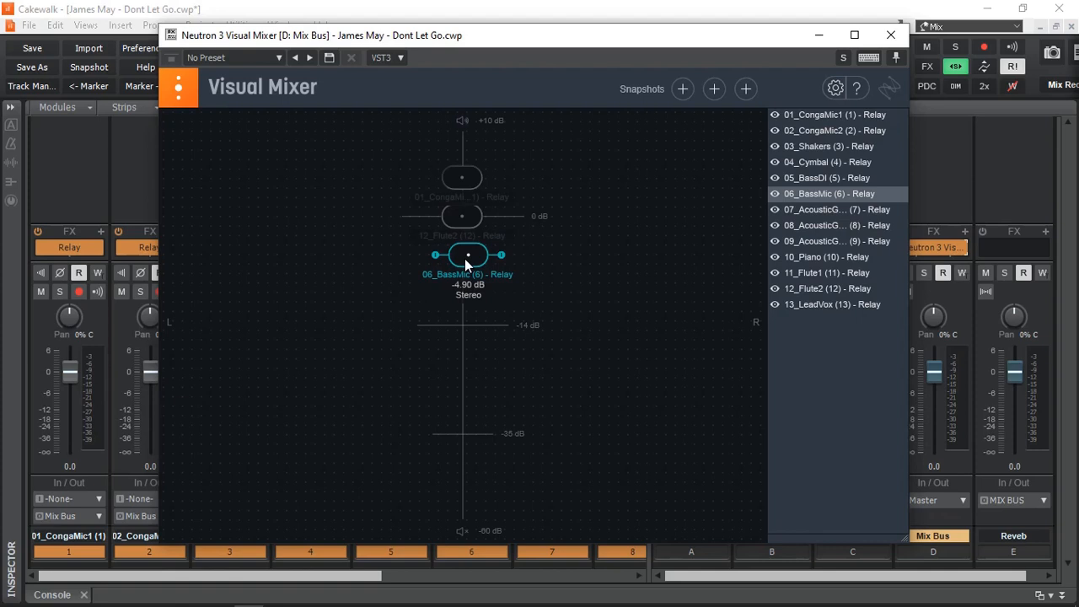
{"action": "left_click_drag", "start_coordinate": [469, 254], "coordinate": [481, 247]}
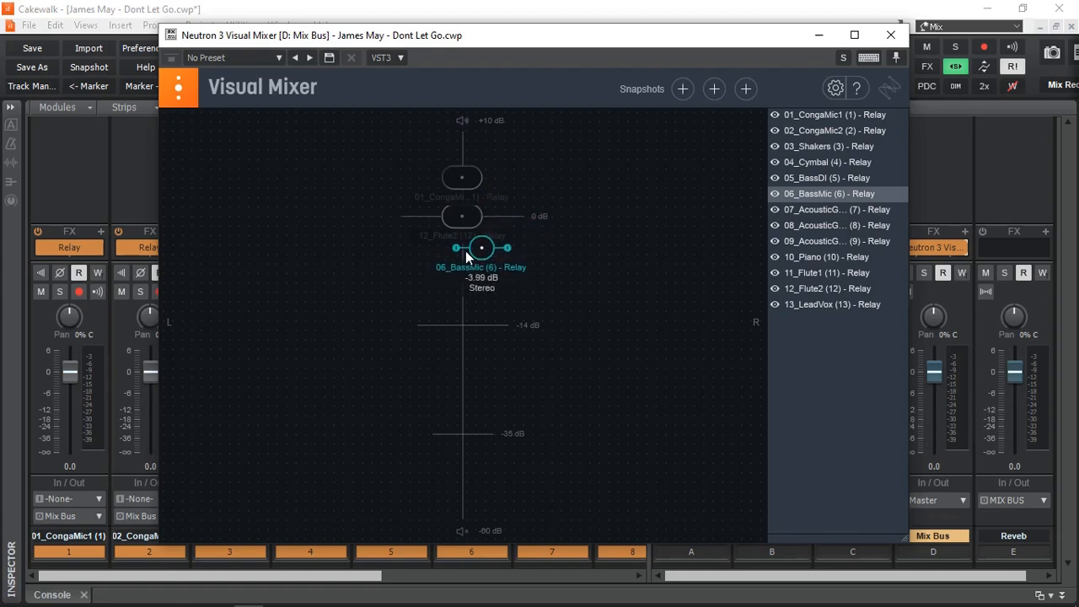
{"action": "left_click", "coordinate": [461, 163]}
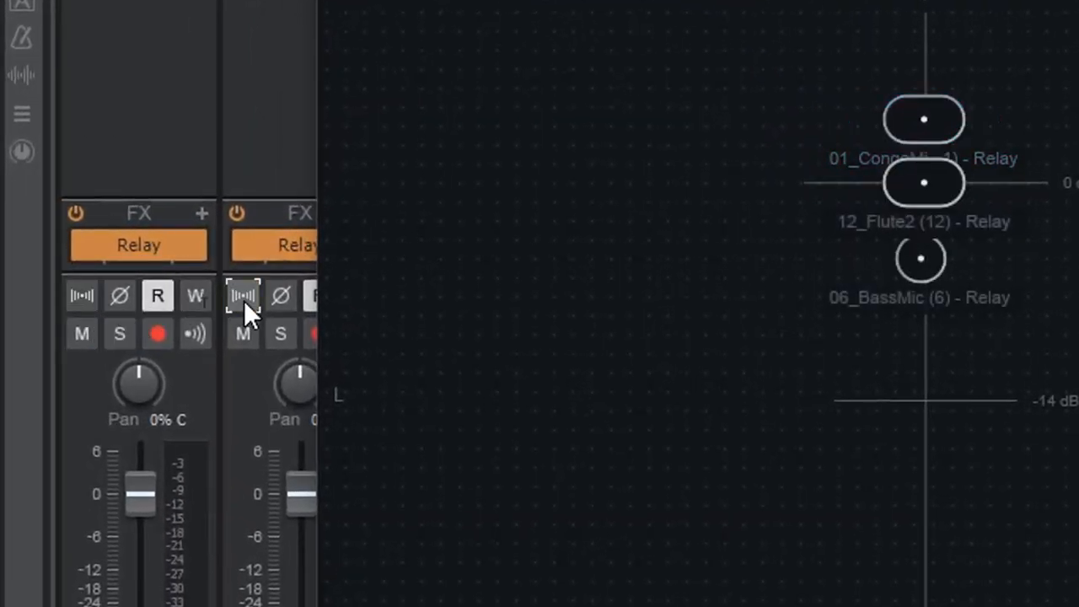
{"action": "mouse_move", "coordinate": [714, 385]}
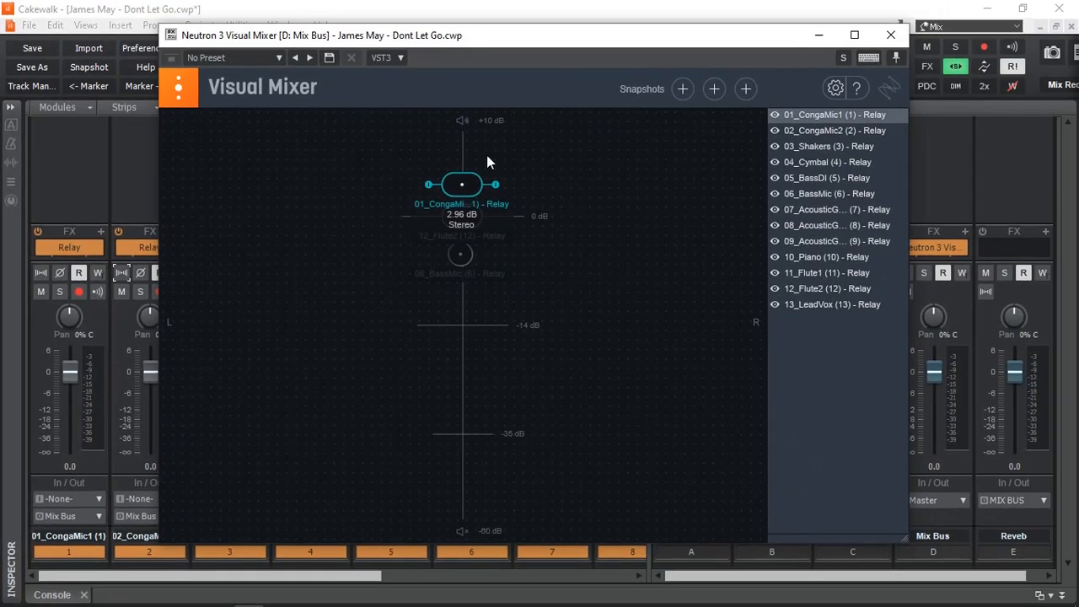
Step: Pan 01_CongaMic1 left, grab 12_Flute2, and return 06_BassMic to 0 dB centre
{"action": "left_click_drag", "start_coordinate": [461, 184], "coordinate": [260, 199]}
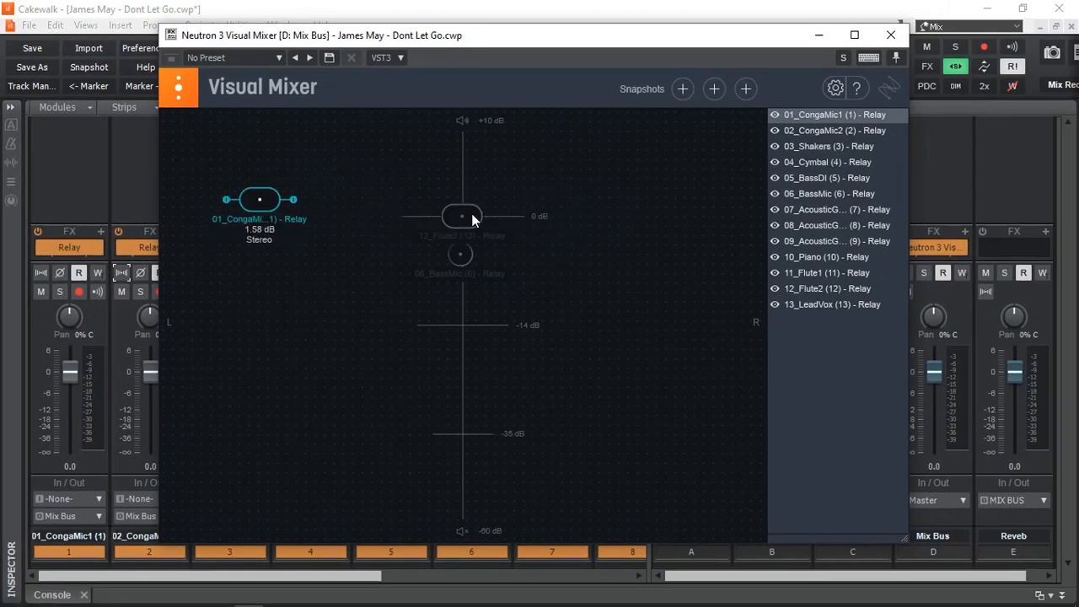
{"action": "left_click", "coordinate": [828, 289]}
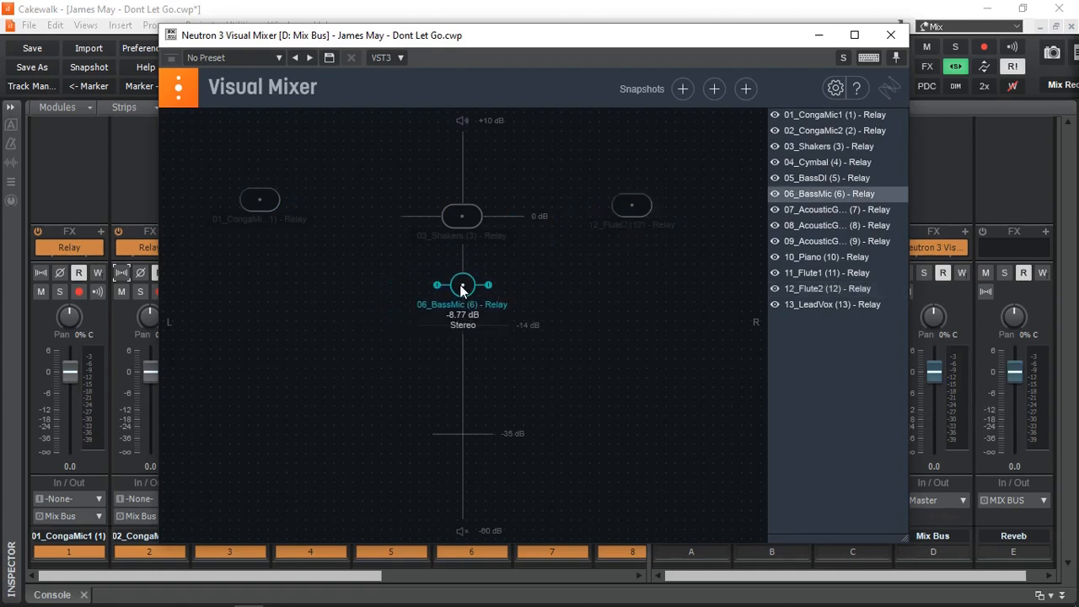
{"action": "left_click_drag", "start_coordinate": [462, 284], "coordinate": [456, 279]}
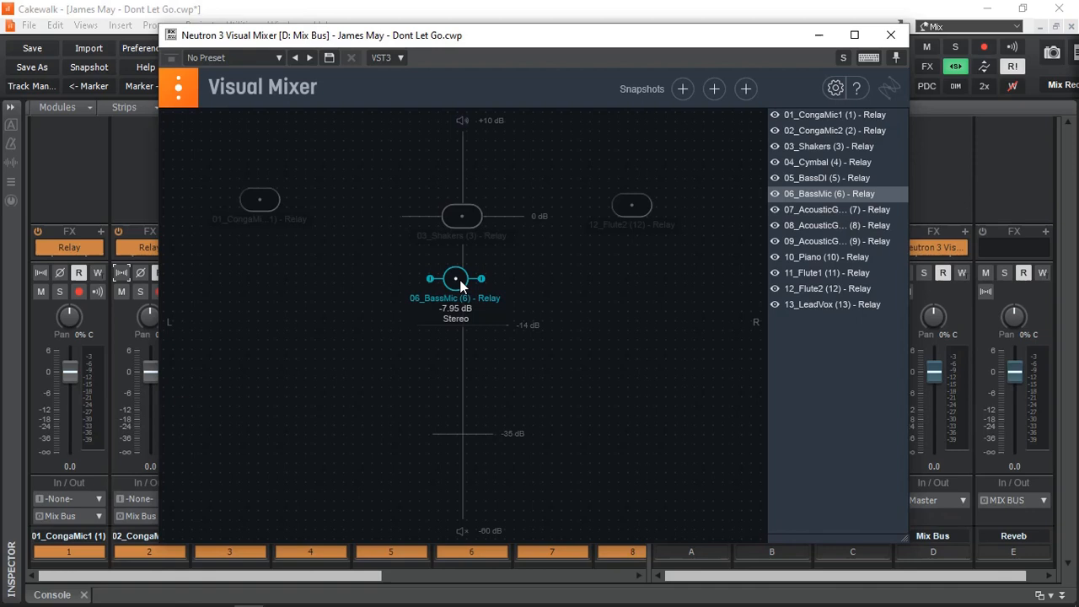
{"action": "left_click_drag", "start_coordinate": [455, 278], "coordinate": [466, 272]}
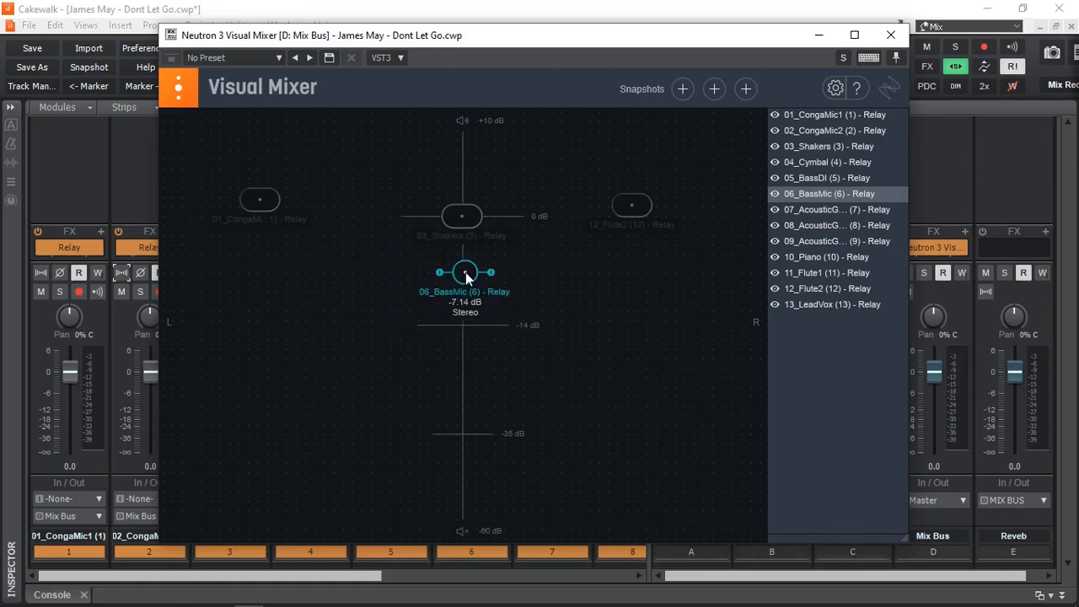
{"action": "left_click_drag", "start_coordinate": [464, 272], "coordinate": [462, 216]}
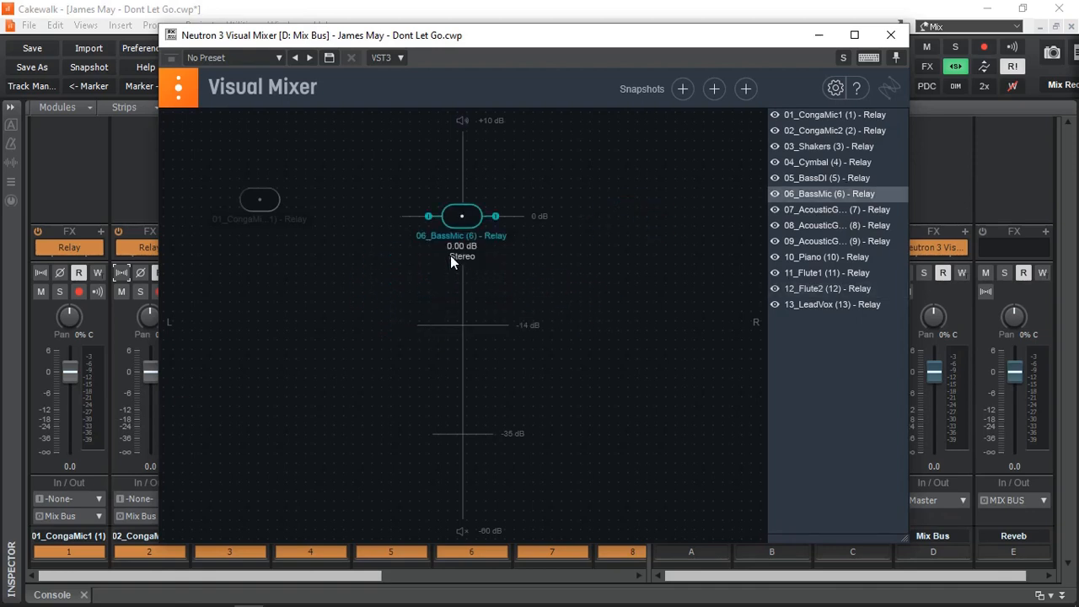
{"action": "left_click", "coordinate": [832, 115]}
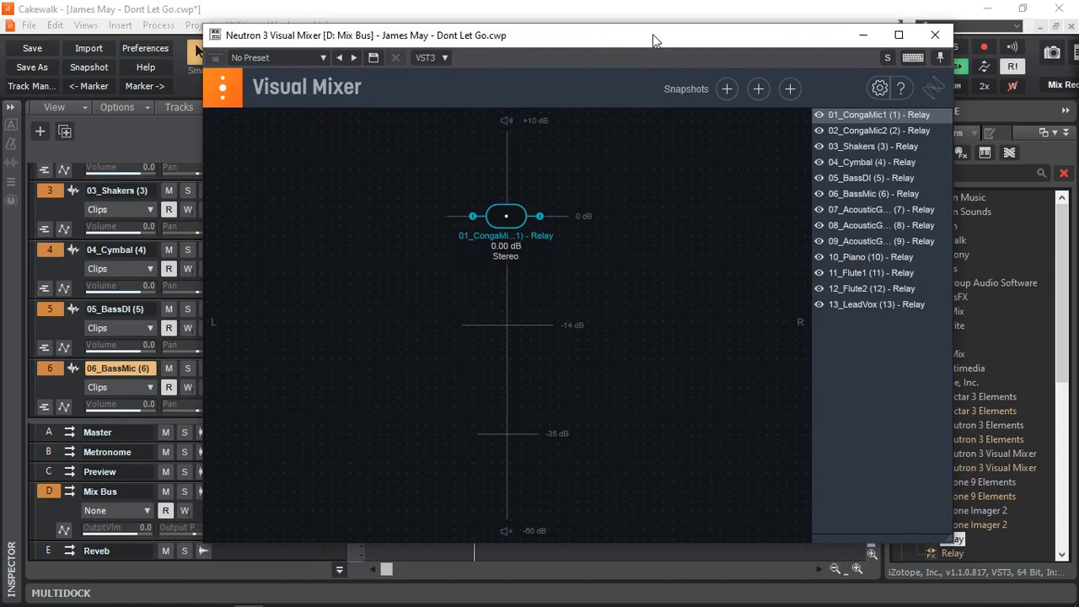
{"action": "mouse_move", "coordinate": [672, 230]}
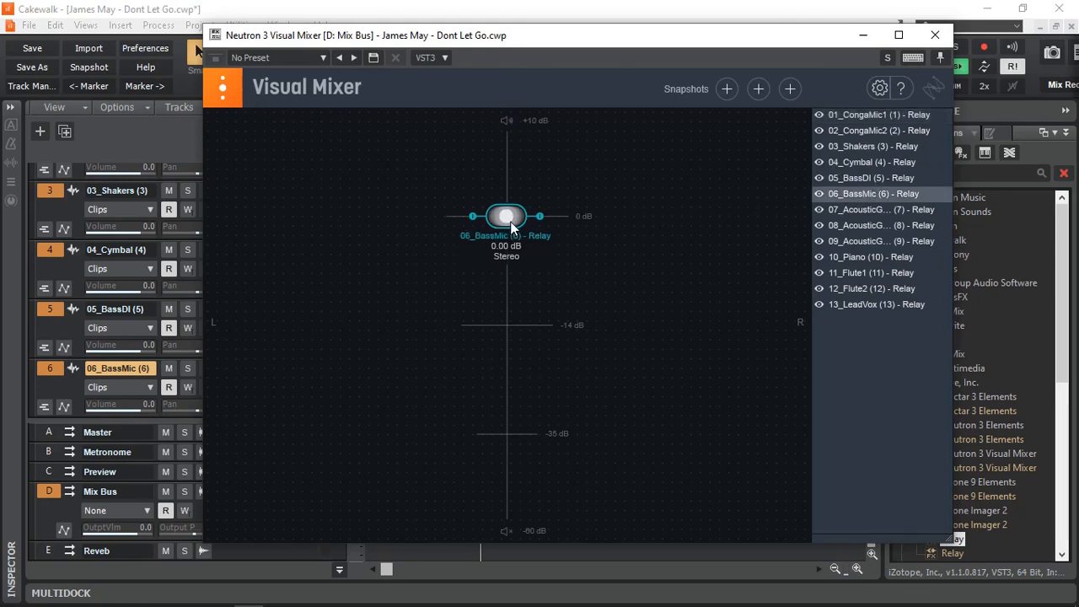
Step: Lower the 06_BassMic node and pull 05_BassDI down to silence
{"action": "left_click_drag", "start_coordinate": [506, 216], "coordinate": [506, 243]}
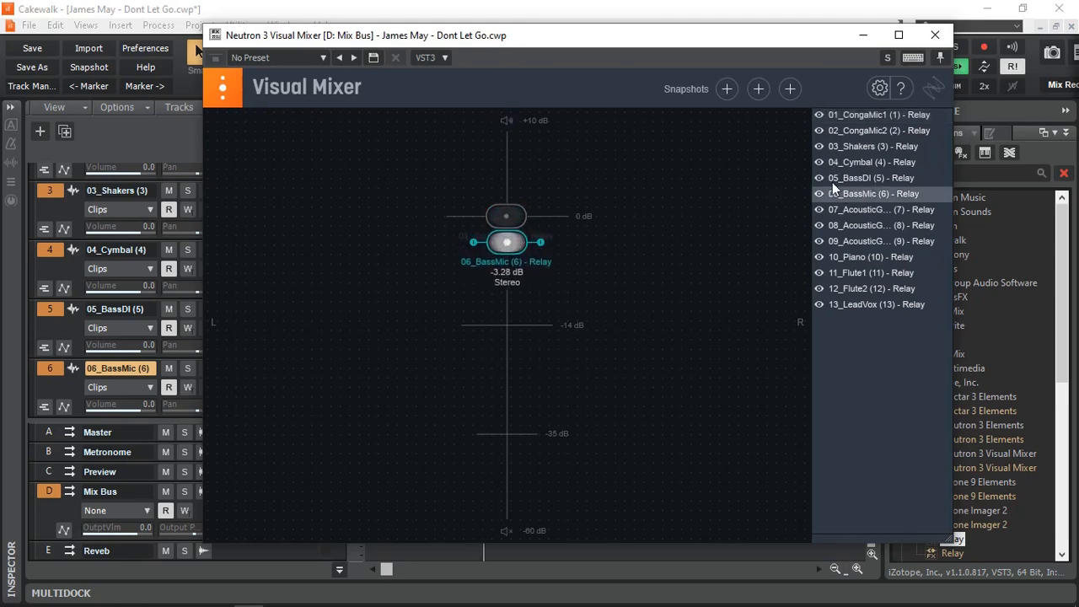
{"action": "left_click", "coordinate": [871, 178]}
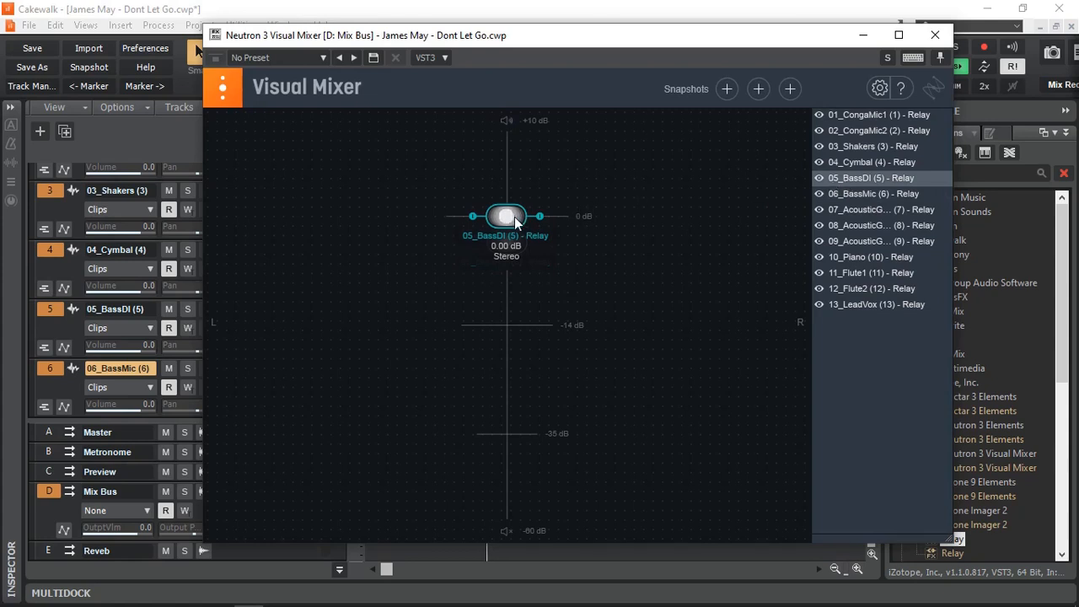
{"action": "left_click_drag", "start_coordinate": [506, 216], "coordinate": [505, 244]}
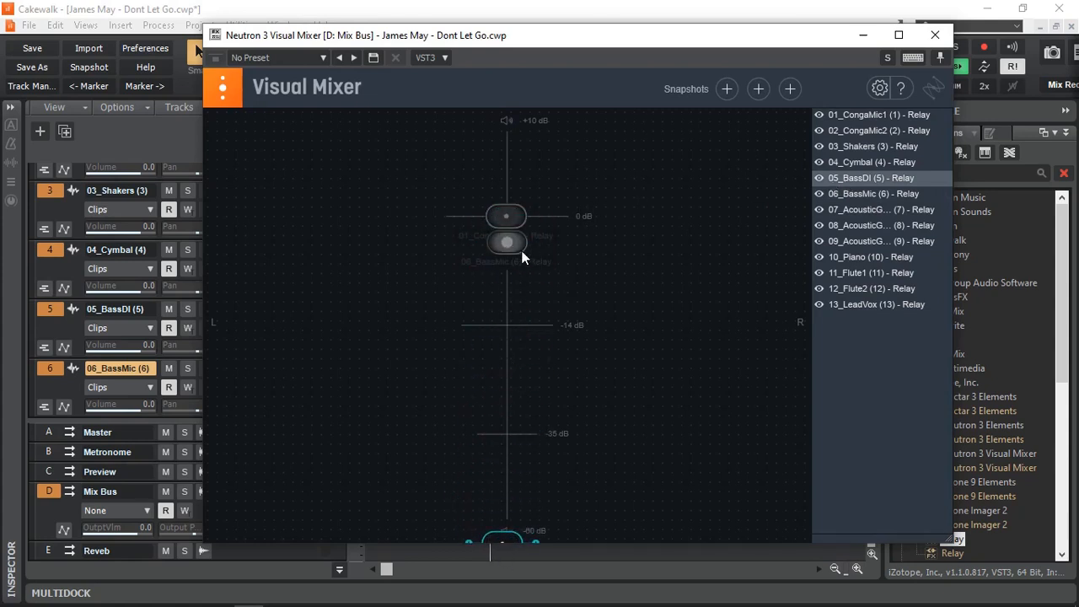
{"action": "left_click", "coordinate": [506, 253]}
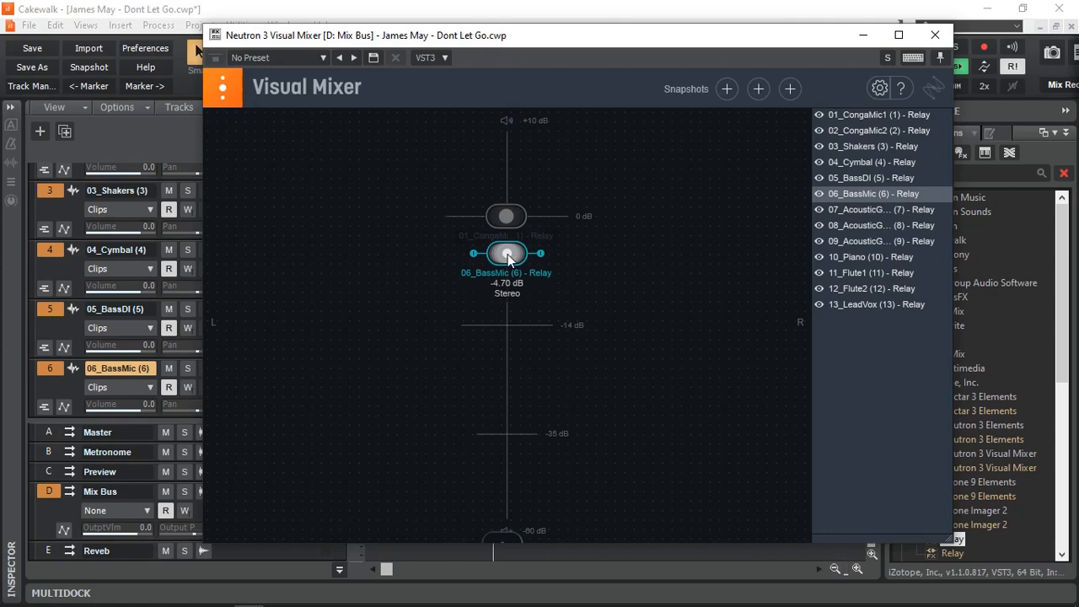
Step: Pan 01_CongaMic1 hard left and 02_CongaMic2 hard right, and lower 03_Shakers slightly right
{"action": "left_click", "coordinate": [879, 113]}
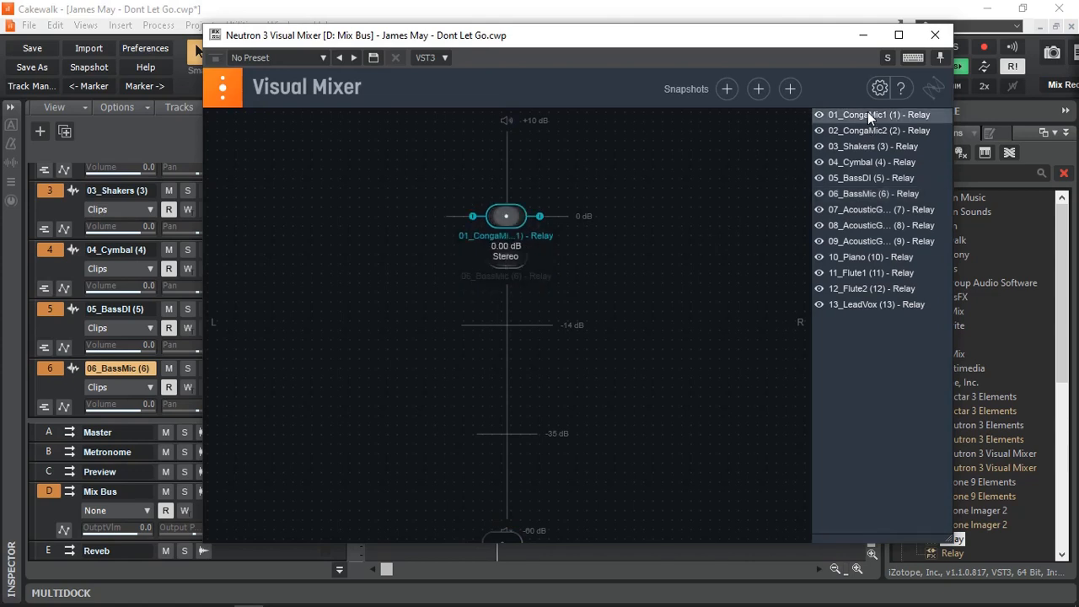
{"action": "left_click_drag", "start_coordinate": [506, 215], "coordinate": [367, 234]}
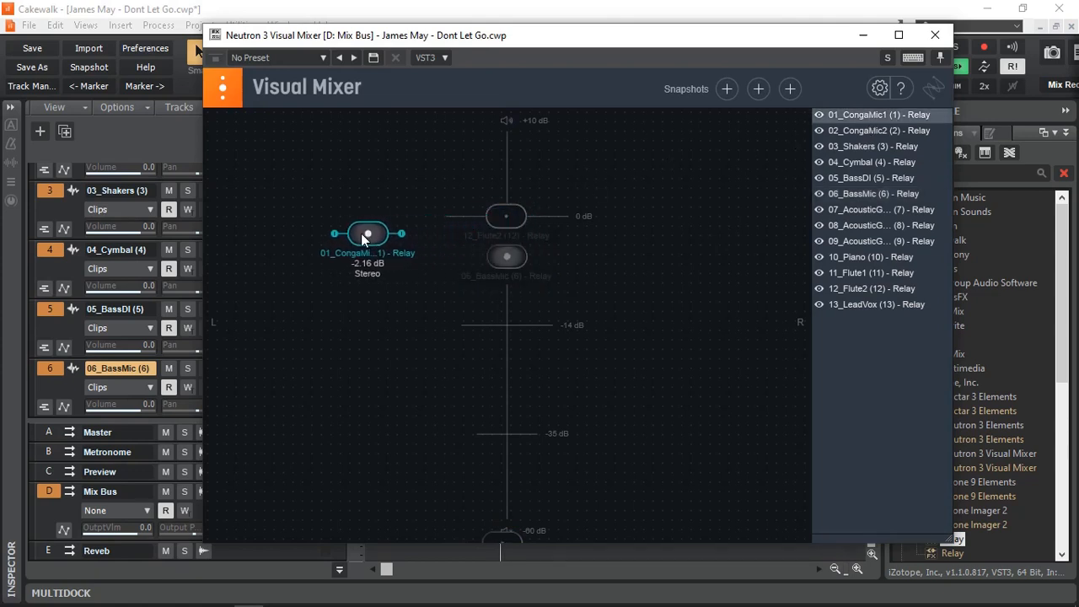
{"action": "left_click_drag", "start_coordinate": [367, 233], "coordinate": [247, 254]}
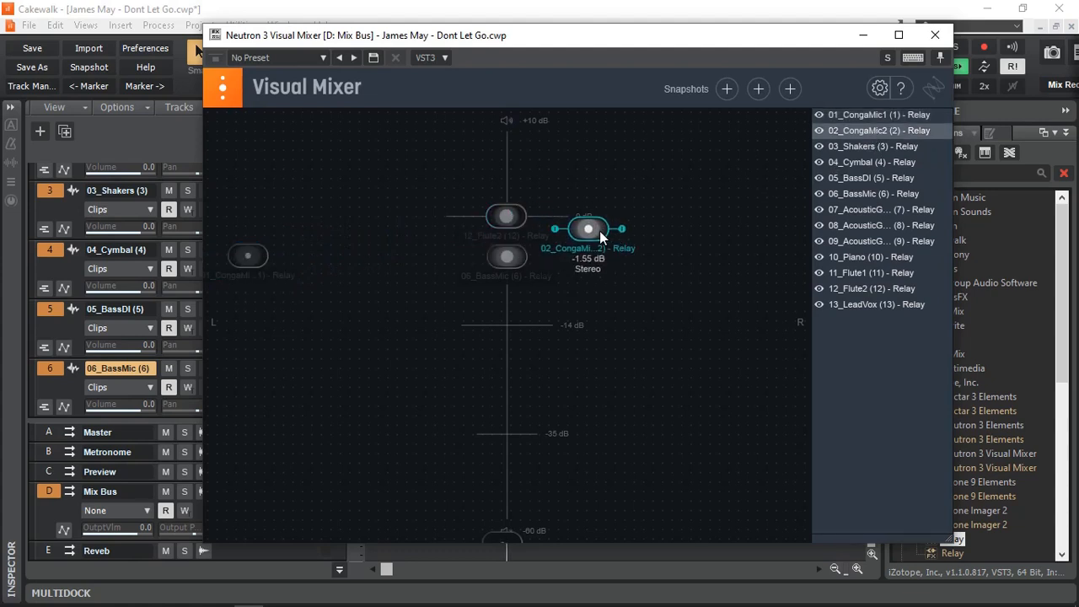
{"action": "left_click_drag", "start_coordinate": [588, 229], "coordinate": [758, 254]}
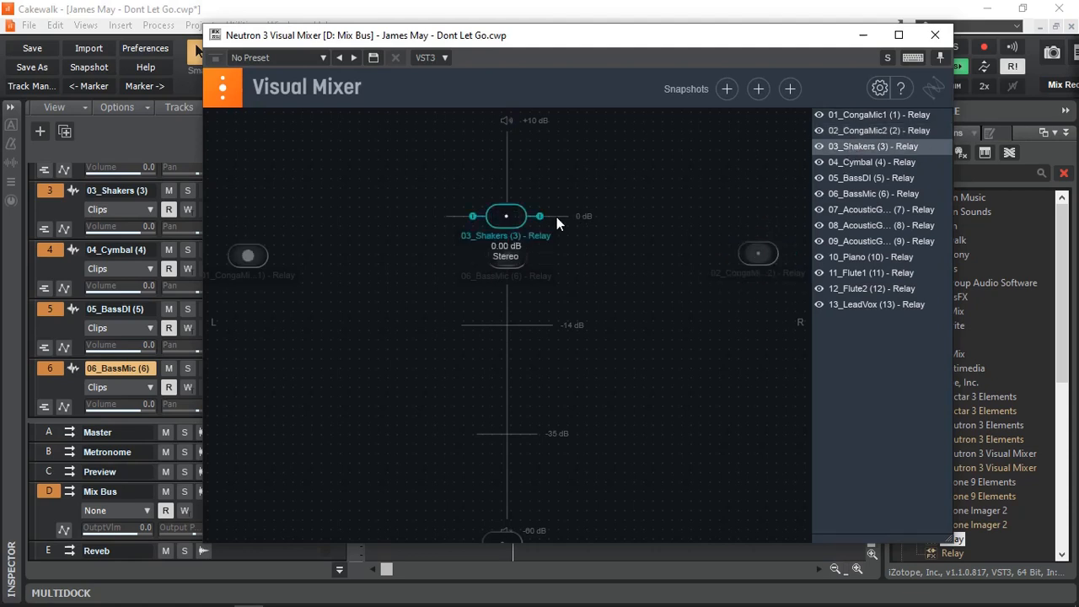
{"action": "left_click_drag", "start_coordinate": [506, 216], "coordinate": [523, 258]}
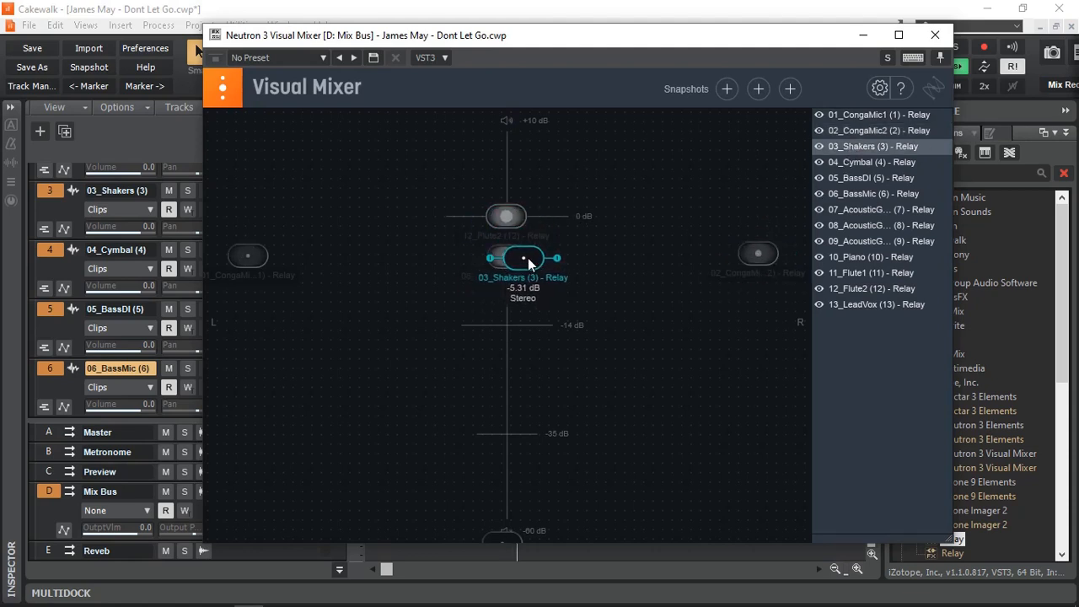
{"action": "left_click_drag", "start_coordinate": [522, 257], "coordinate": [563, 257]}
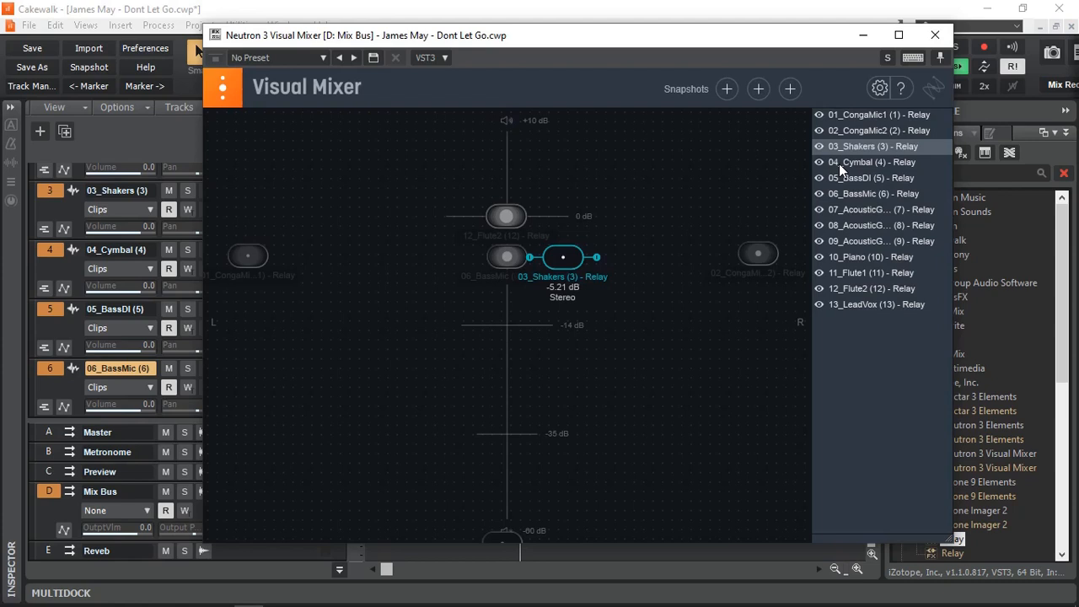
Step: Place 04_Cymbal left of centre, lower 11_Flute1 panned left, and select 12_Flute2
{"action": "left_click", "coordinate": [872, 162]}
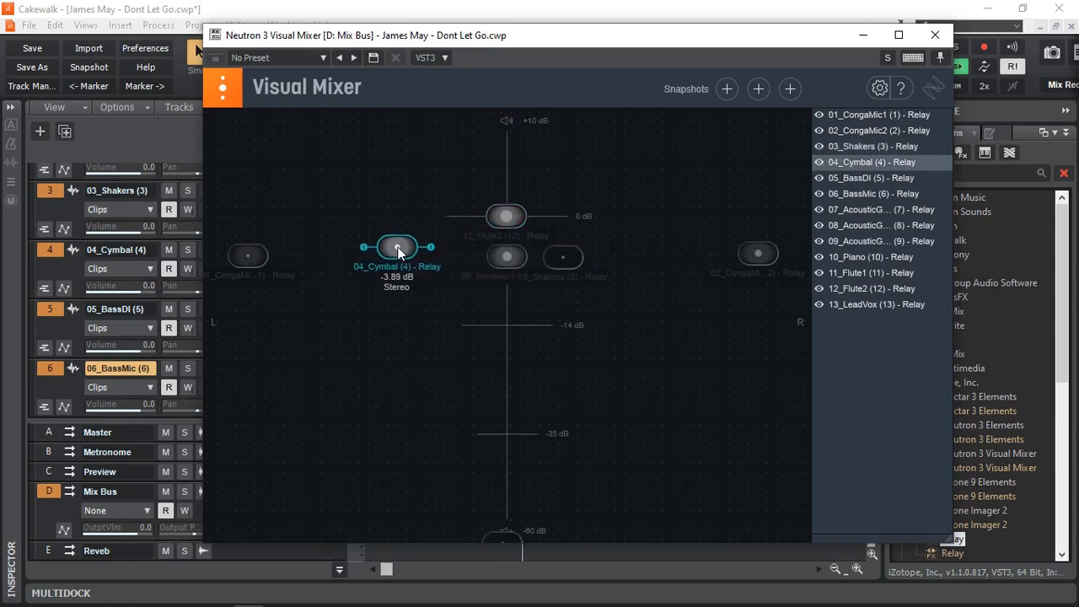
{"action": "left_click_drag", "start_coordinate": [398, 247], "coordinate": [393, 253]}
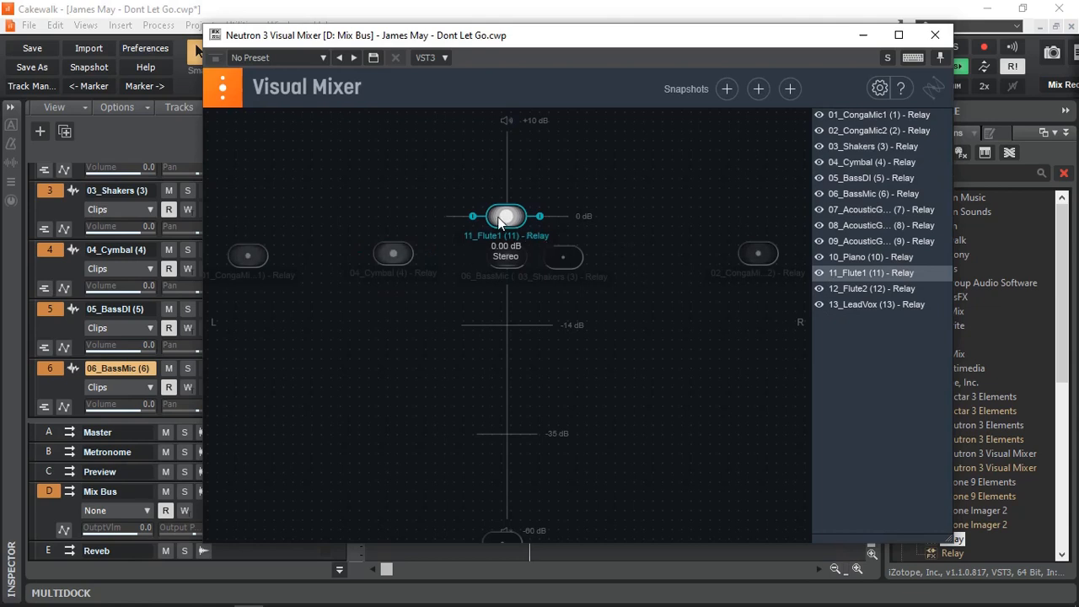
{"action": "left_click_drag", "start_coordinate": [506, 216], "coordinate": [419, 285]}
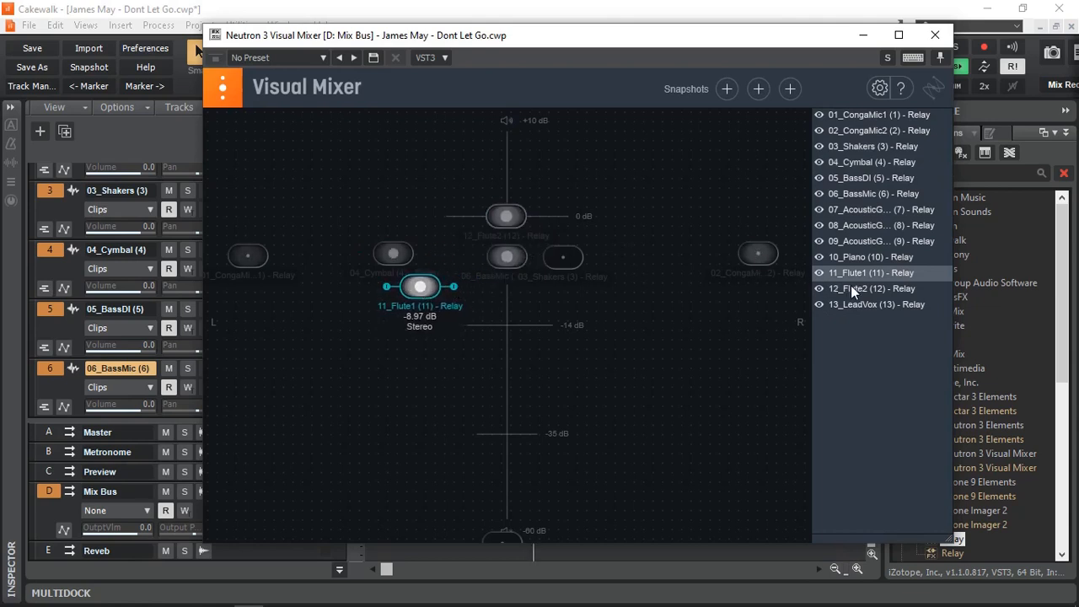
{"action": "left_click", "coordinate": [873, 288]}
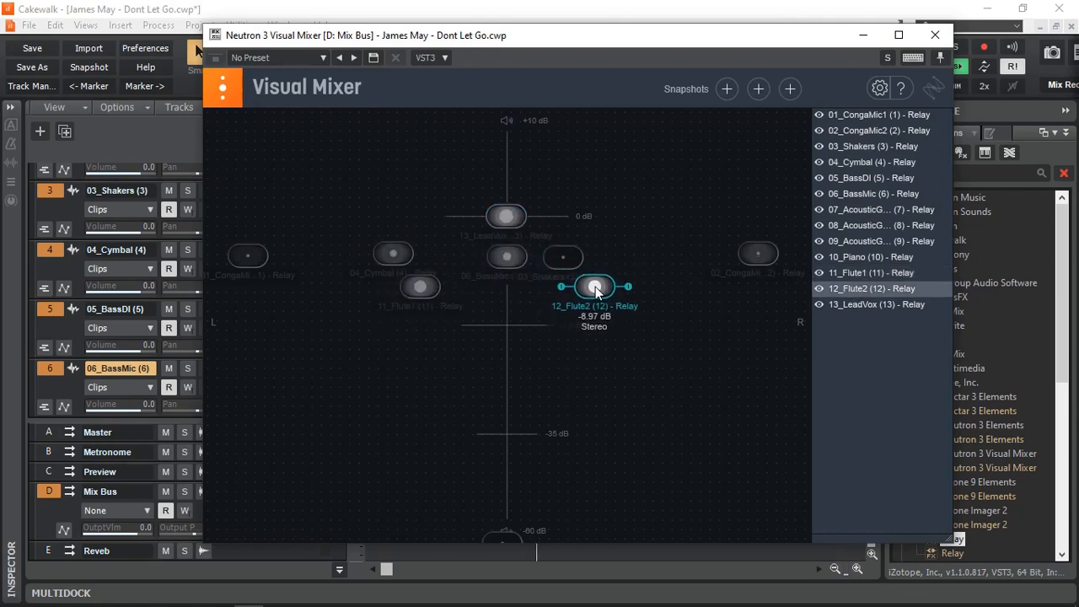
Step: Lower the track 7 guitar panned left and track 8 guitar panned right
{"action": "left_click", "coordinate": [871, 257]}
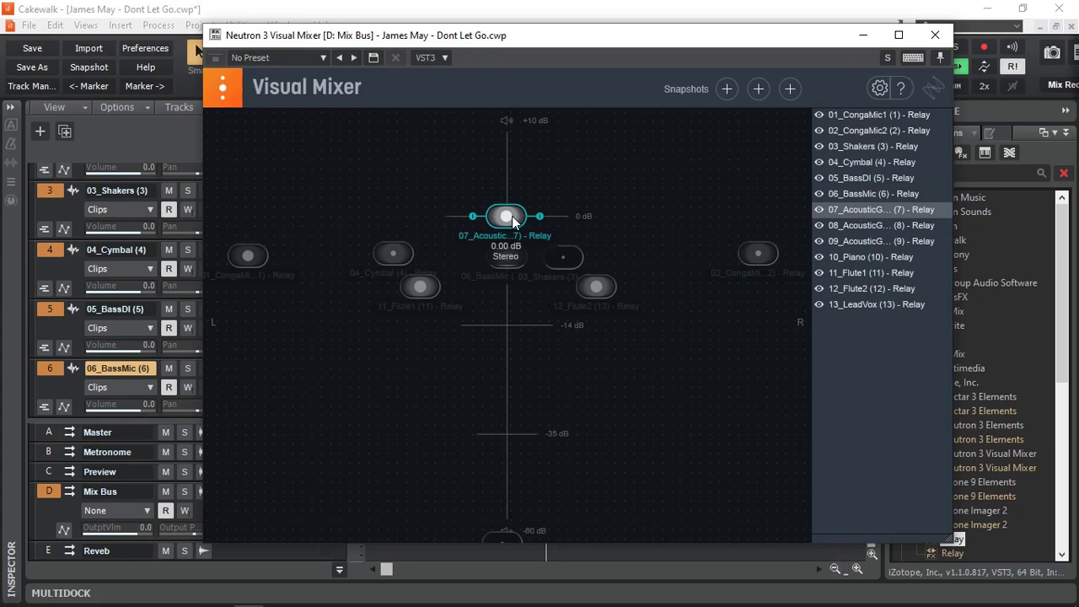
{"action": "left_click_drag", "start_coordinate": [505, 216], "coordinate": [386, 192]}
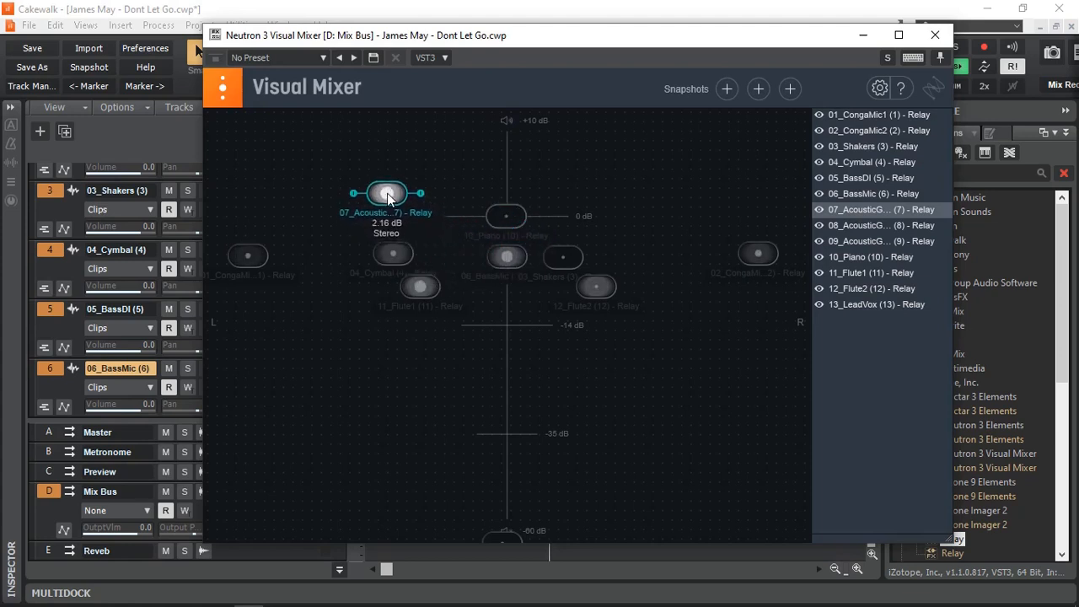
{"action": "left_click_drag", "start_coordinate": [386, 192], "coordinate": [371, 205]}
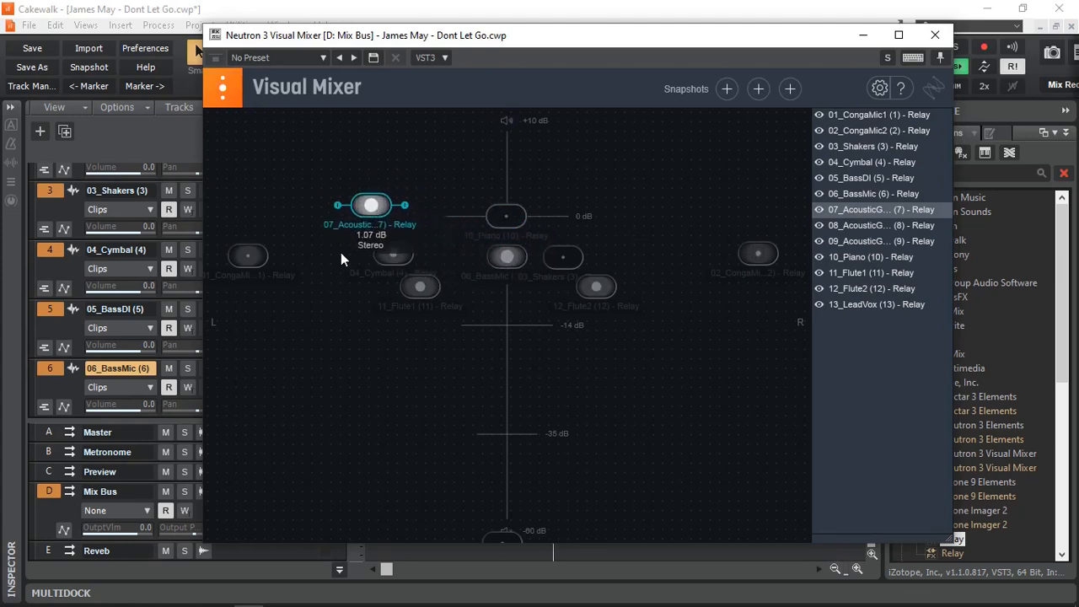
{"action": "left_click_drag", "start_coordinate": [371, 205], "coordinate": [327, 291]}
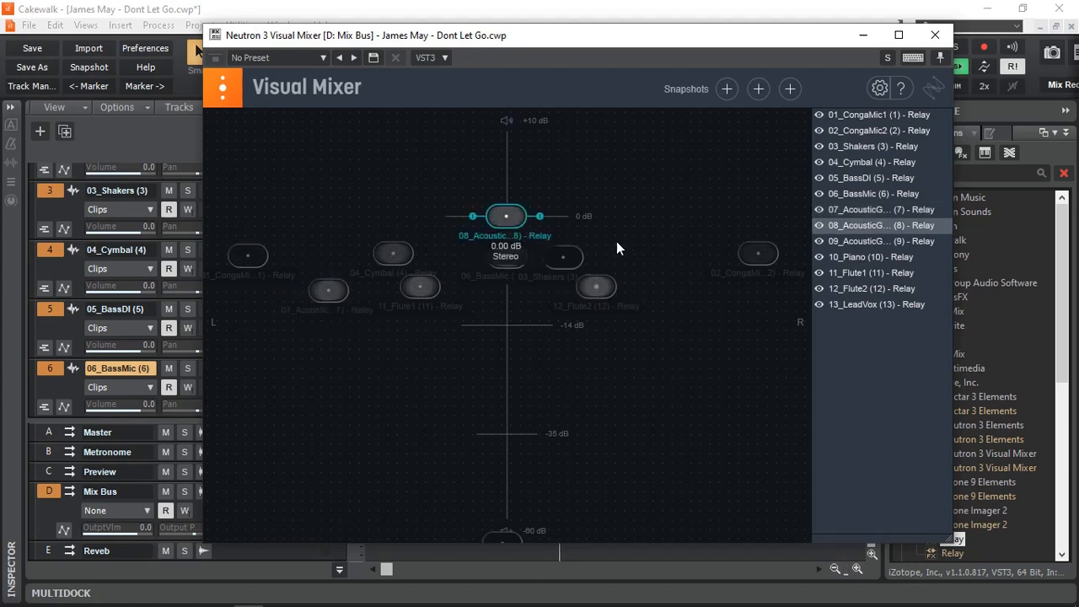
{"action": "left_click_drag", "start_coordinate": [506, 216], "coordinate": [674, 290]}
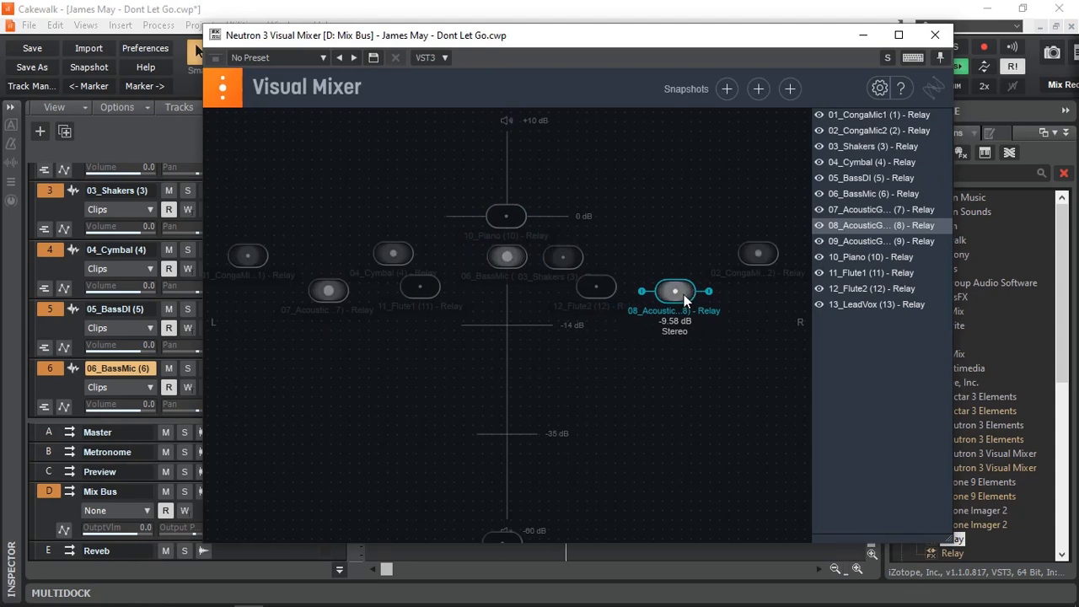
{"action": "left_click_drag", "start_coordinate": [674, 290], "coordinate": [668, 265]}
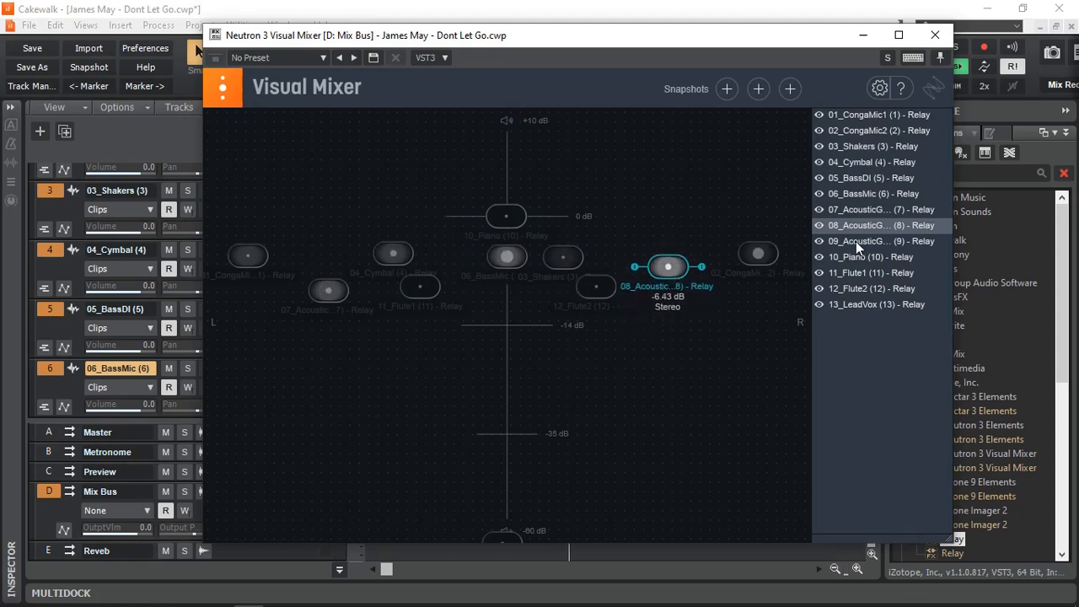
{"action": "left_click", "coordinate": [873, 241]}
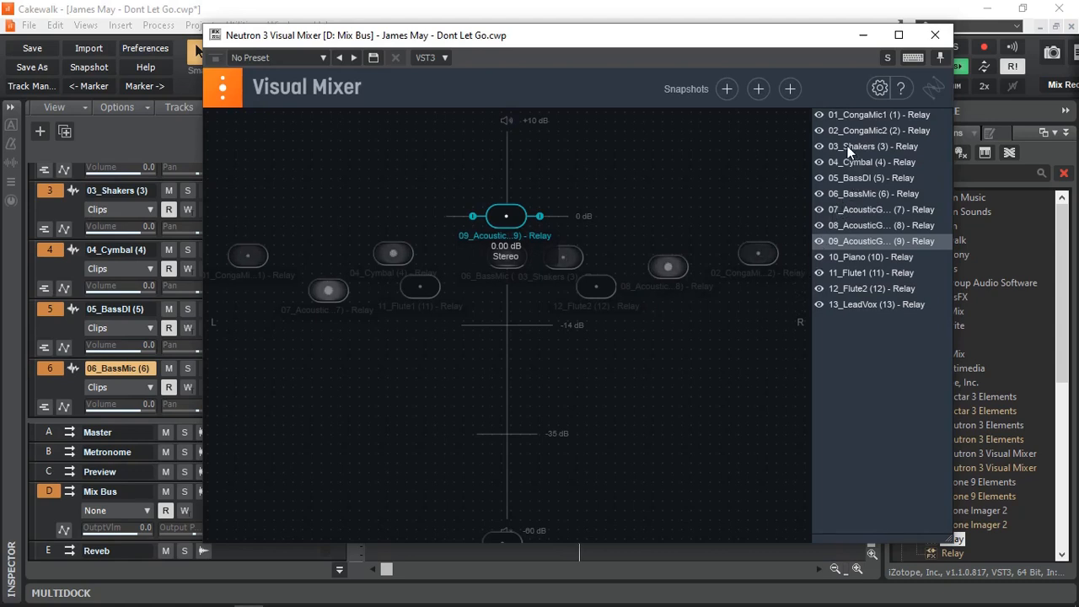
Step: Drop 03_Shakers further to about -10.5 dB and bring up 13_LeadVox
{"action": "left_click", "coordinate": [872, 146]}
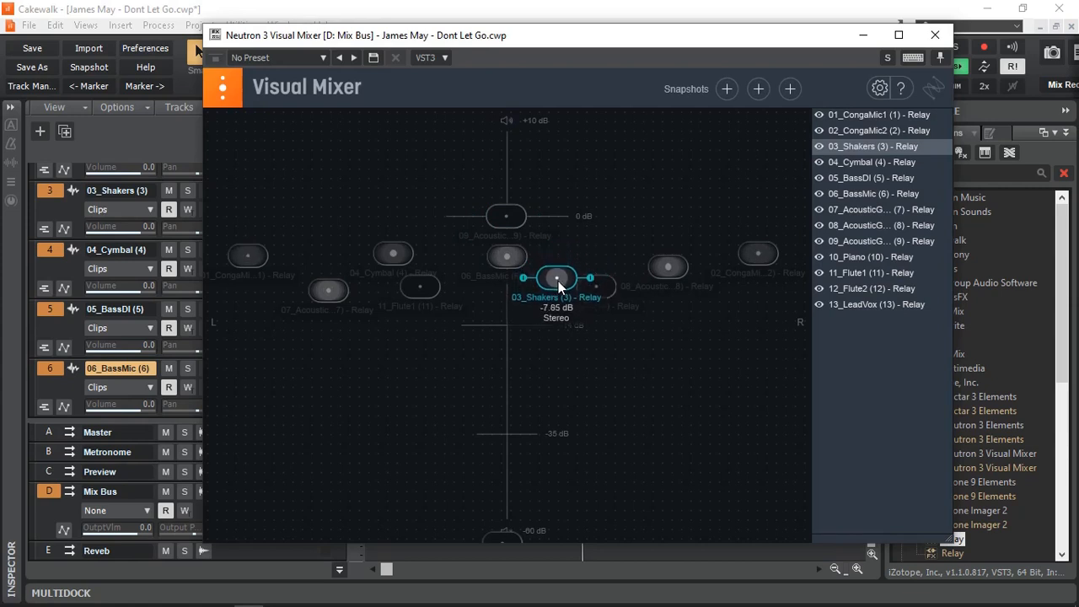
{"action": "left_click_drag", "start_coordinate": [557, 279], "coordinate": [555, 298]}
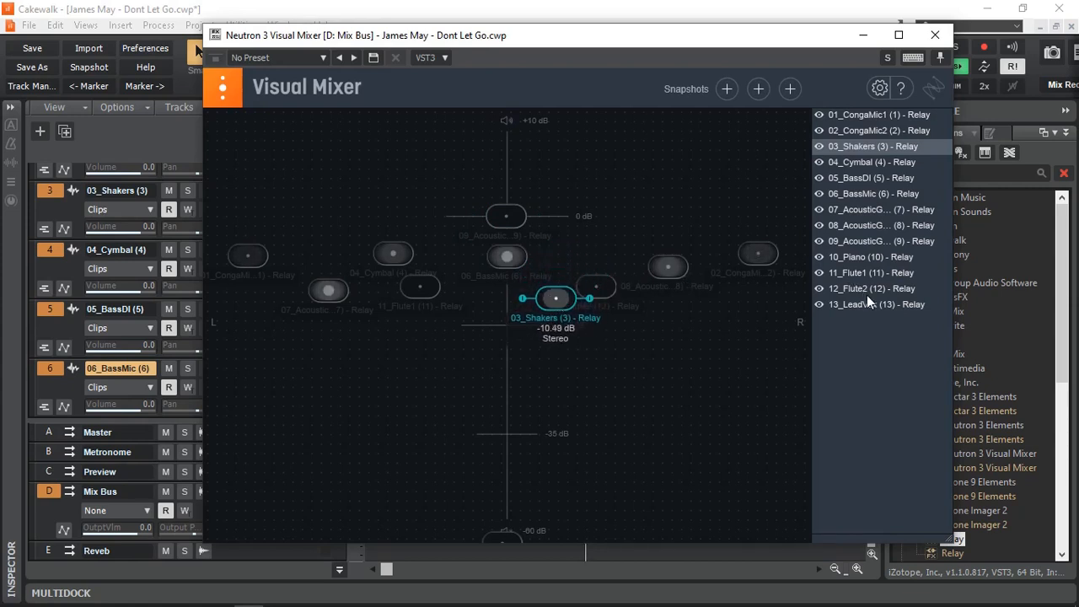
{"action": "left_click", "coordinate": [874, 304]}
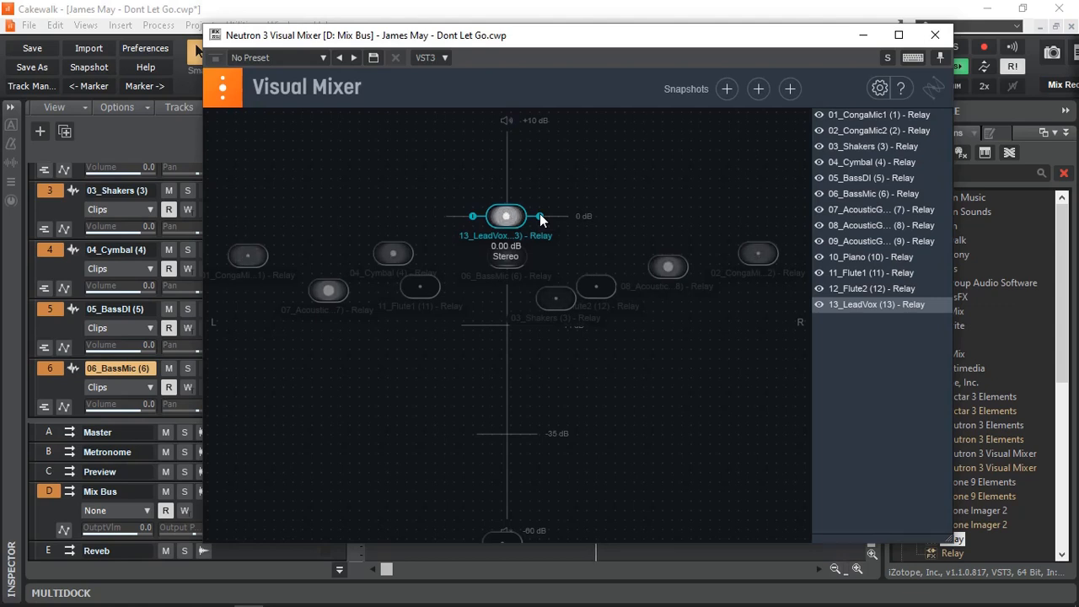
{"action": "mouse_move", "coordinate": [700, 324]}
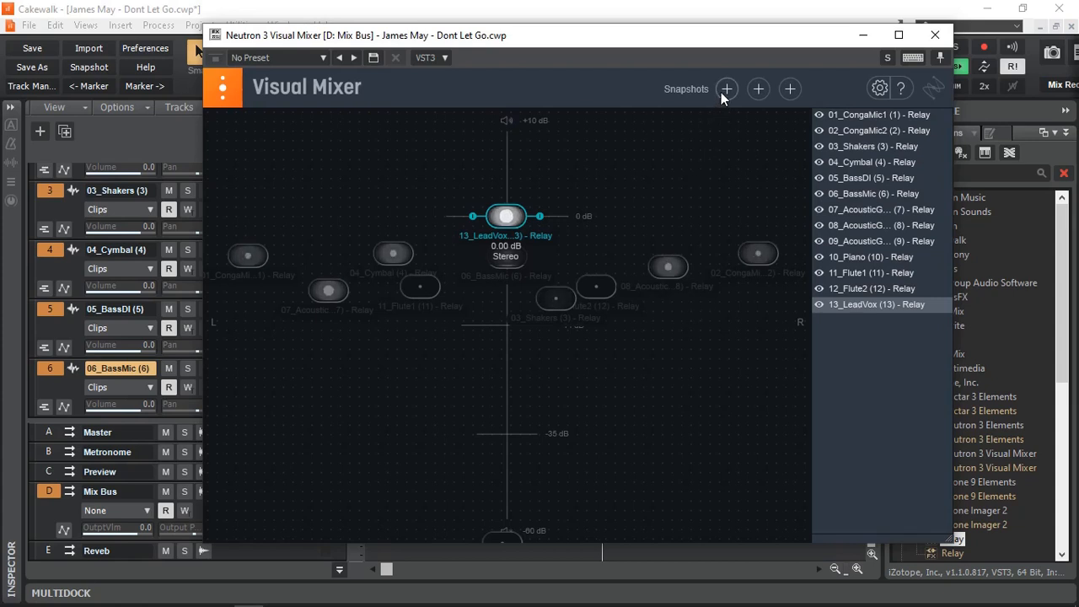
{"action": "mouse_move", "coordinate": [674, 164]}
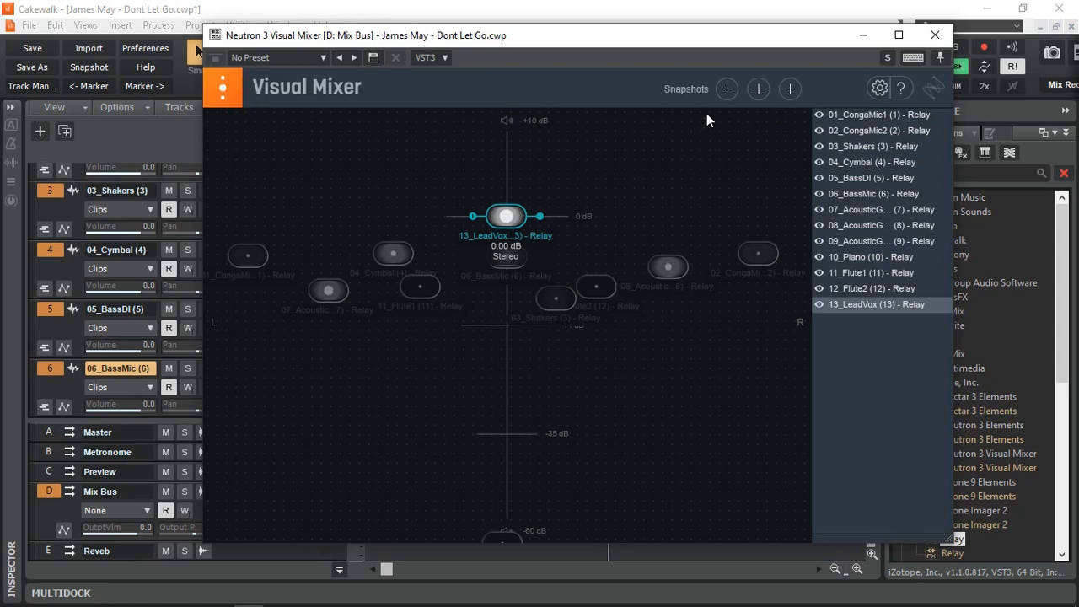
Step: Store snapshot A, nudge 13_LeadVox up to about 1.14 dB, and close the Visual Mixer
{"action": "left_click", "coordinate": [727, 88]}
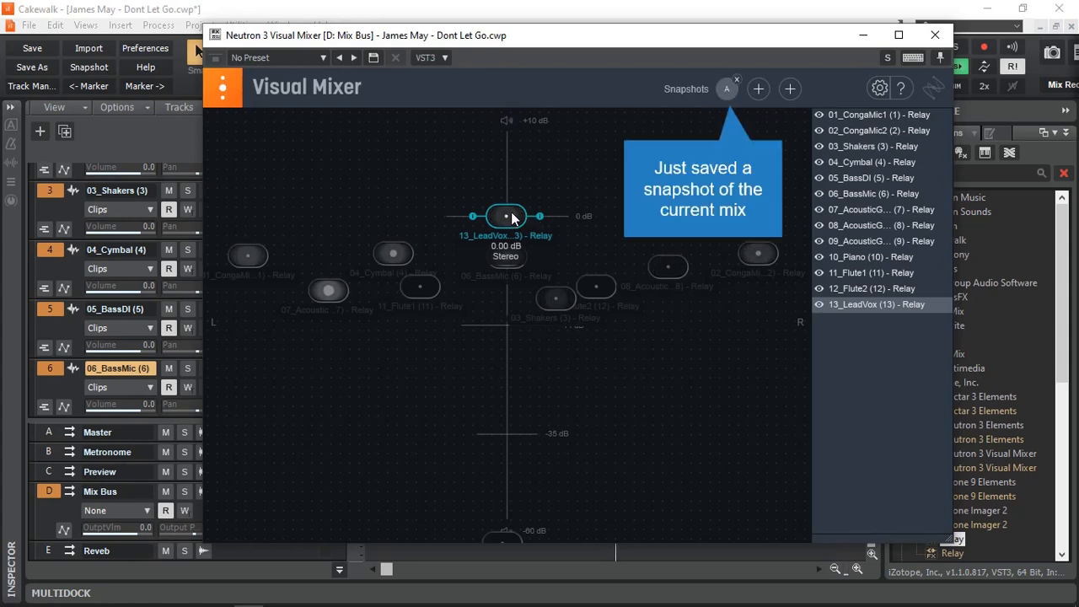
{"action": "left_click_drag", "start_coordinate": [505, 216], "coordinate": [508, 205]}
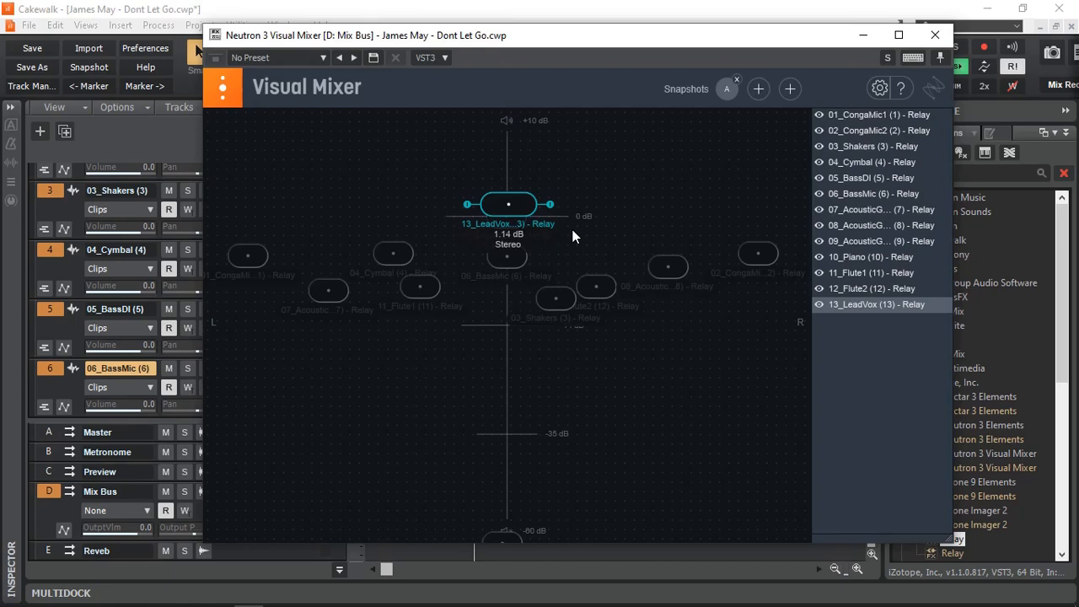
{"action": "left_click", "coordinate": [934, 35]}
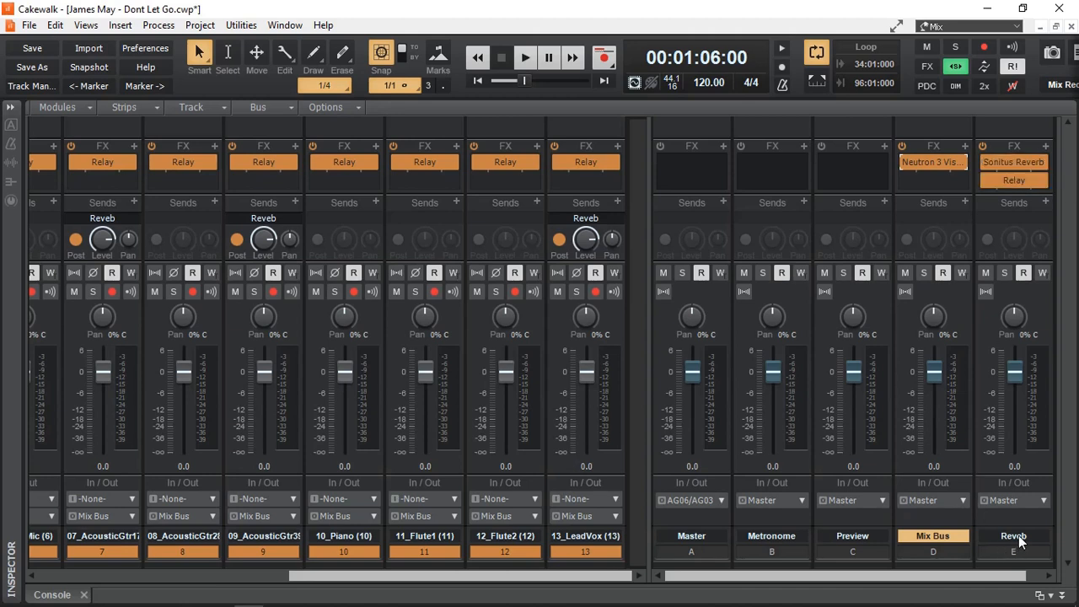
{"action": "mouse_move", "coordinate": [1048, 323]}
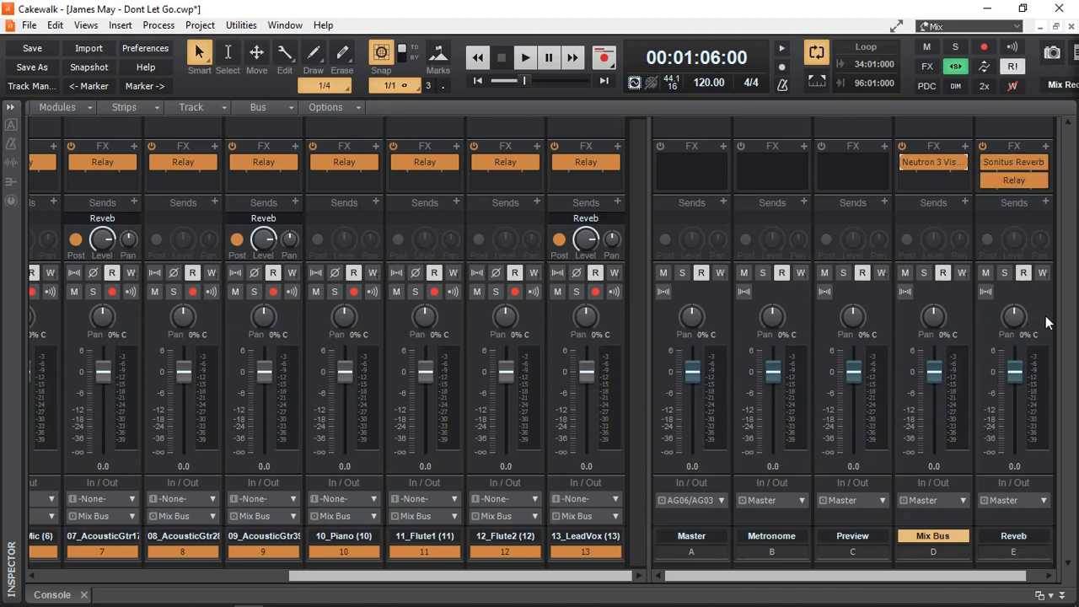
{"action": "mouse_move", "coordinate": [1014, 181]}
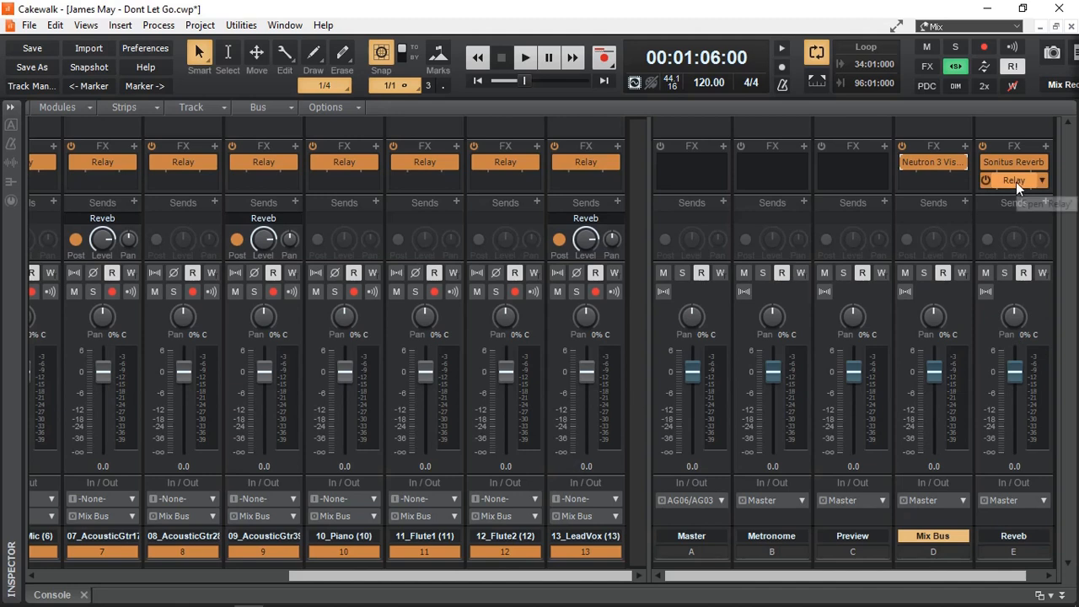
{"action": "mouse_move", "coordinate": [1014, 180]}
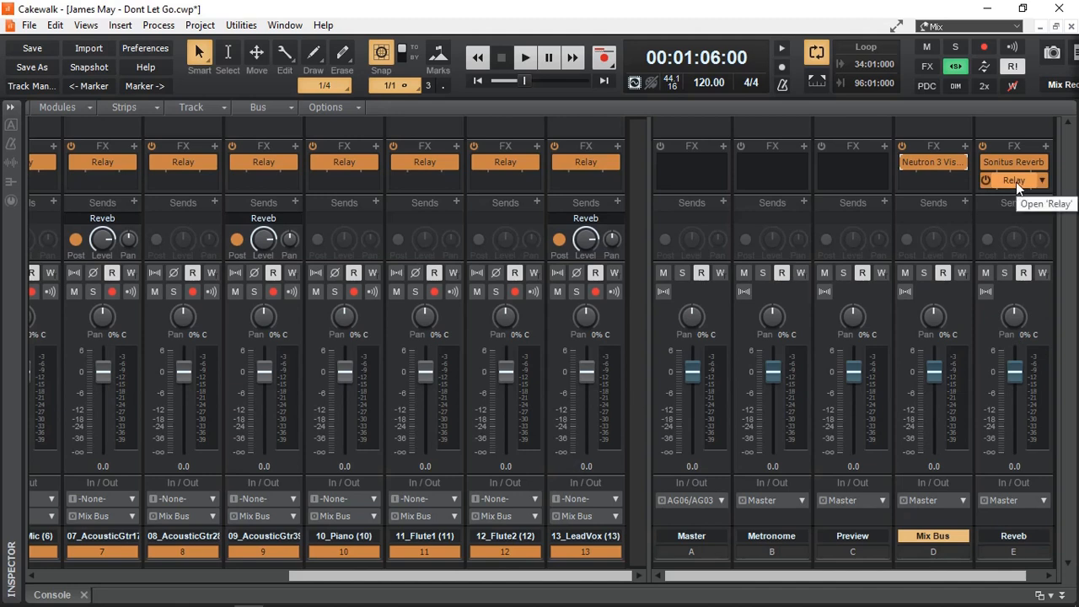
{"action": "mouse_move", "coordinate": [934, 162]}
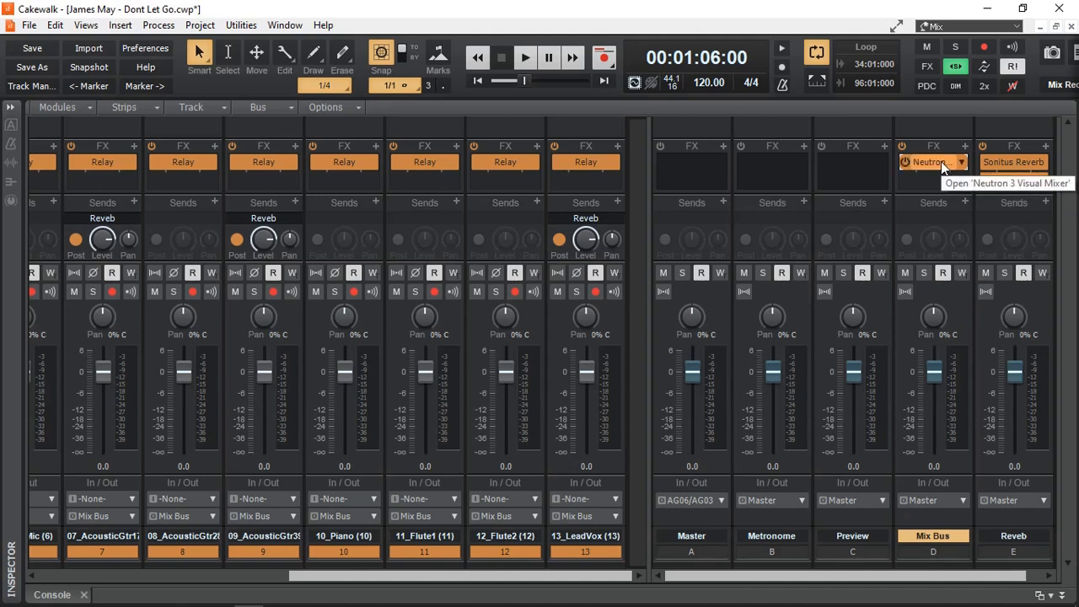
{"action": "mouse_move", "coordinate": [102, 240]}
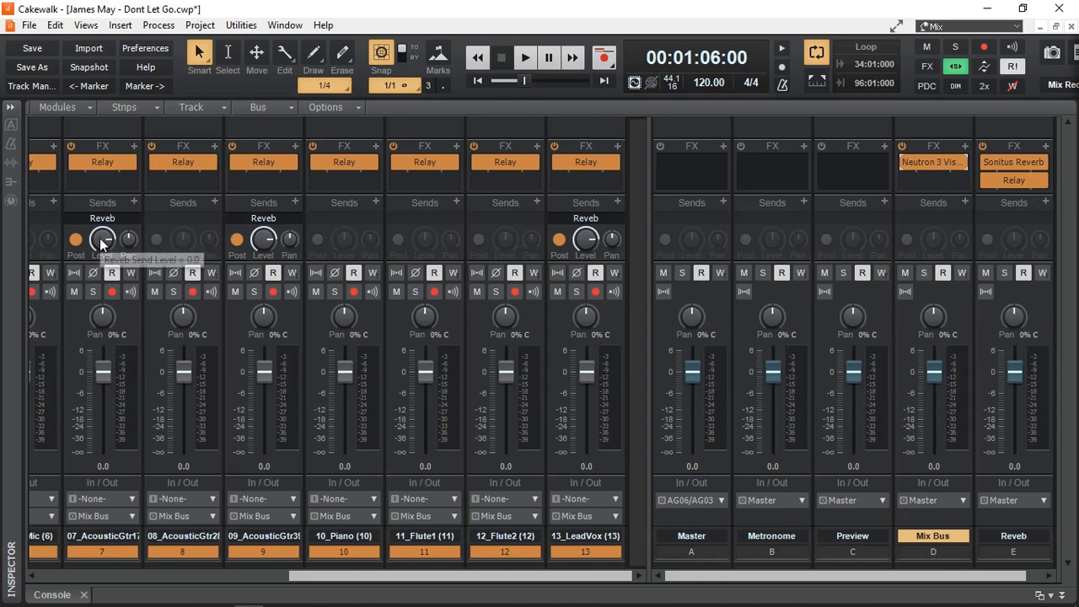
{"action": "mouse_move", "coordinate": [586, 241]}
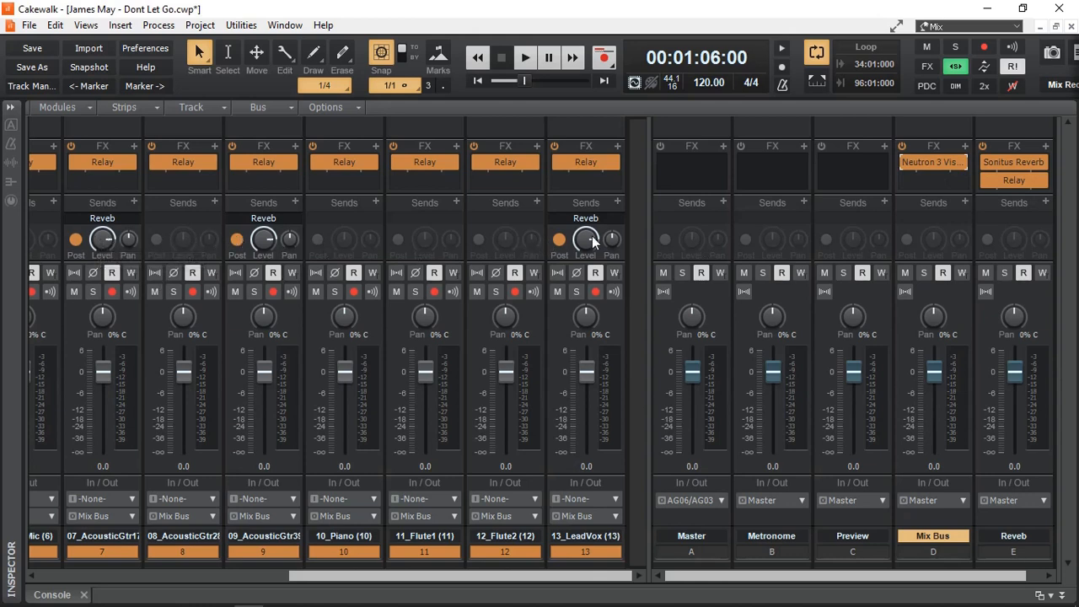
{"action": "mouse_move", "coordinate": [585, 242]}
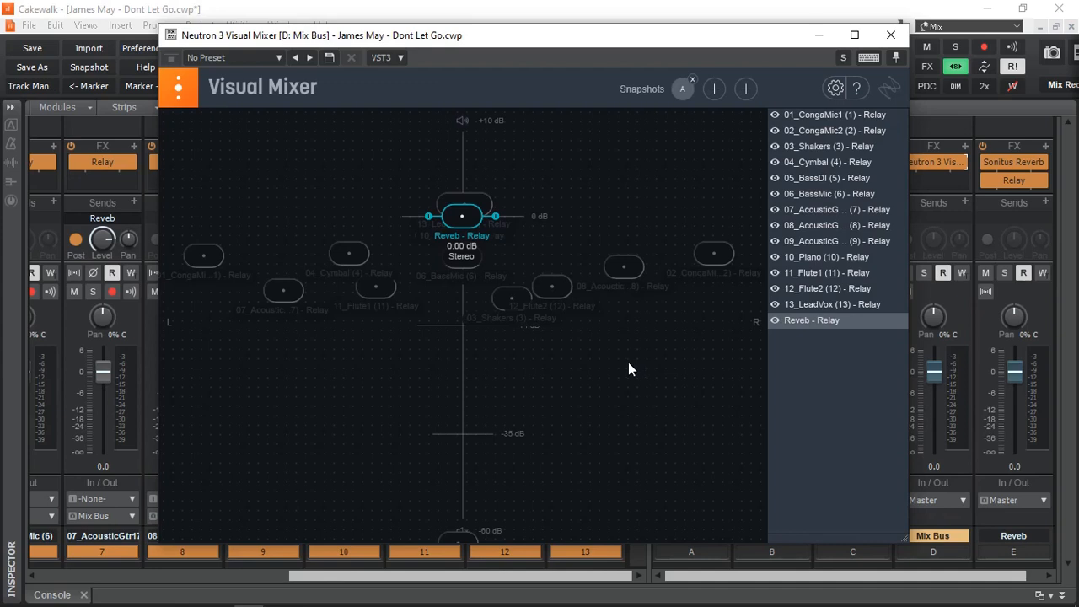
{"action": "mouse_move", "coordinate": [508, 253]}
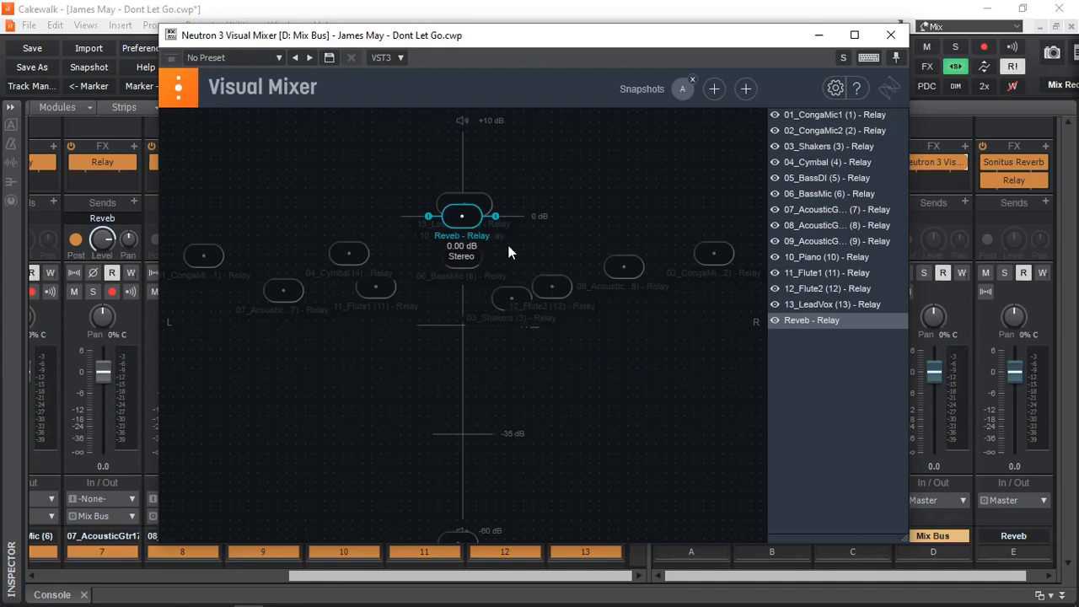
{"action": "mouse_move", "coordinate": [472, 224]}
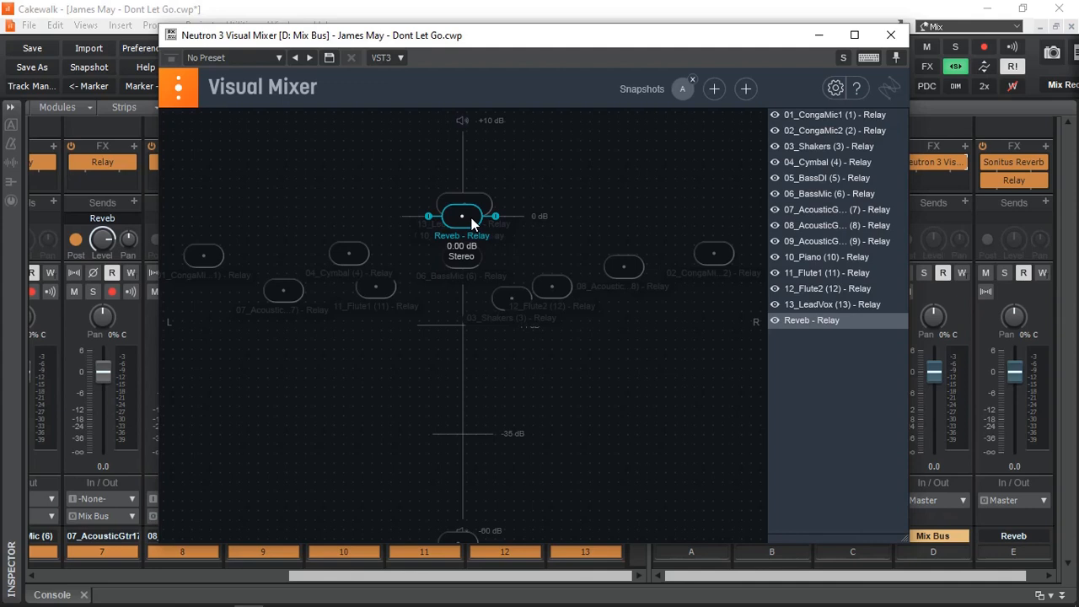
Step: Pull the Reveb node down to around -17.6 dB, trying different spreads and positions
{"action": "left_click_drag", "start_coordinate": [461, 216], "coordinate": [471, 225]}
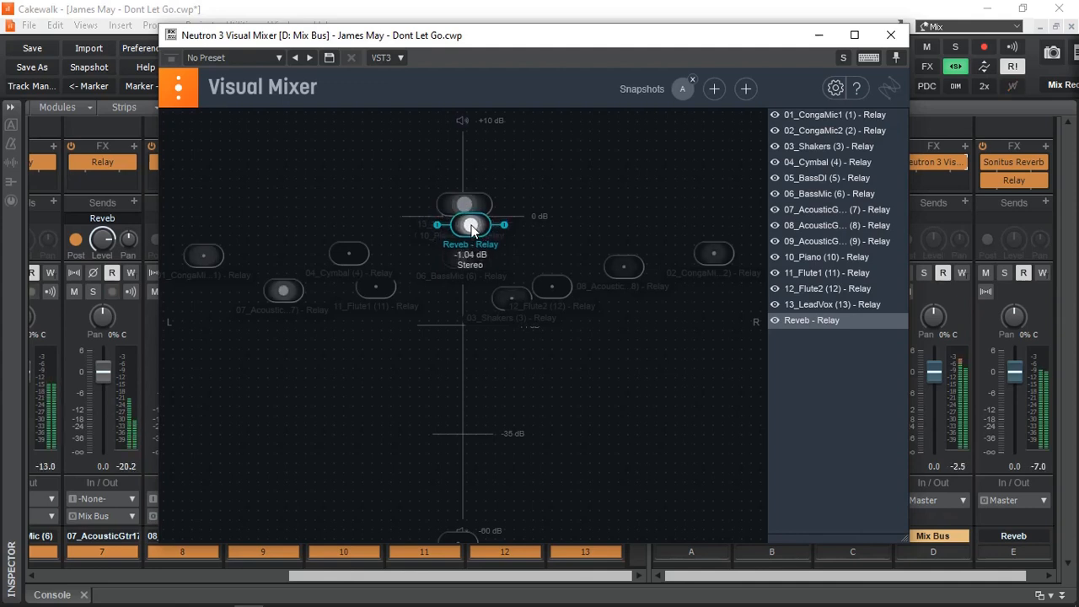
{"action": "left_click_drag", "start_coordinate": [470, 225], "coordinate": [469, 335]}
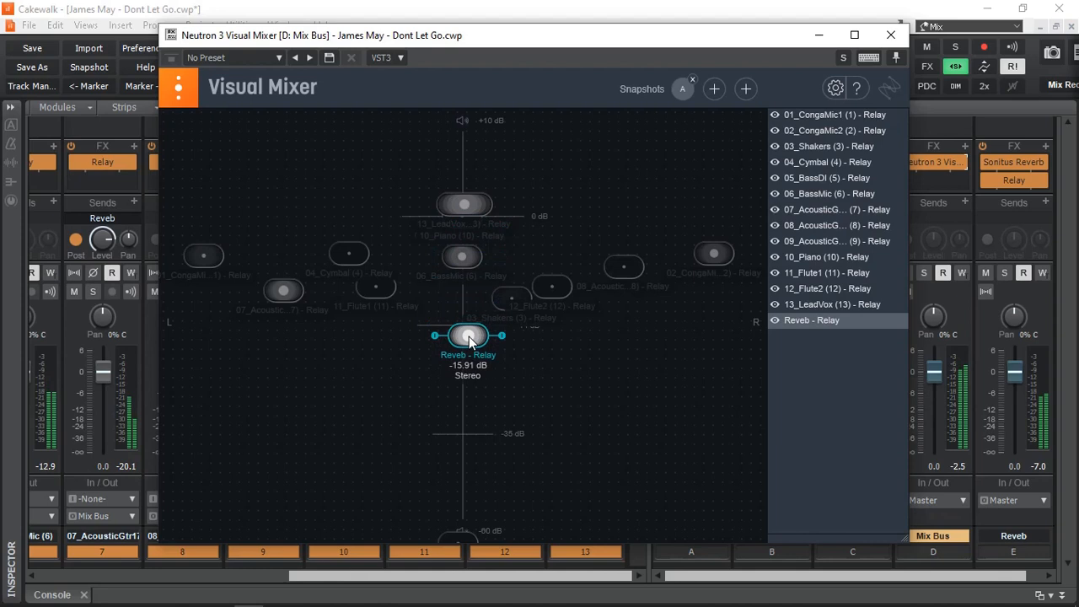
{"action": "left_click_drag", "start_coordinate": [467, 335], "coordinate": [463, 356]}
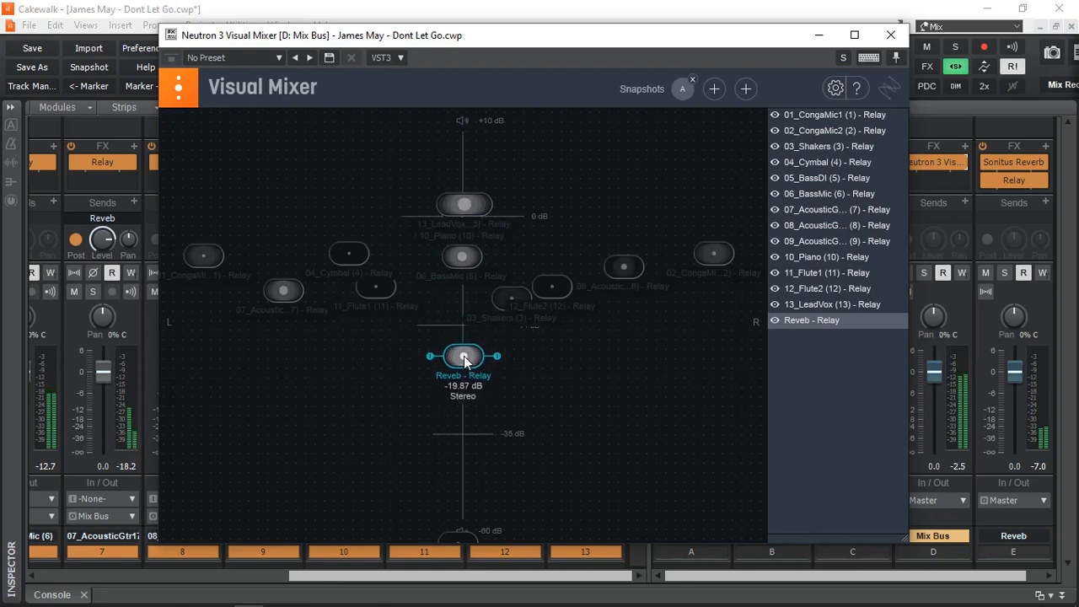
{"action": "mouse_move", "coordinate": [557, 361]}
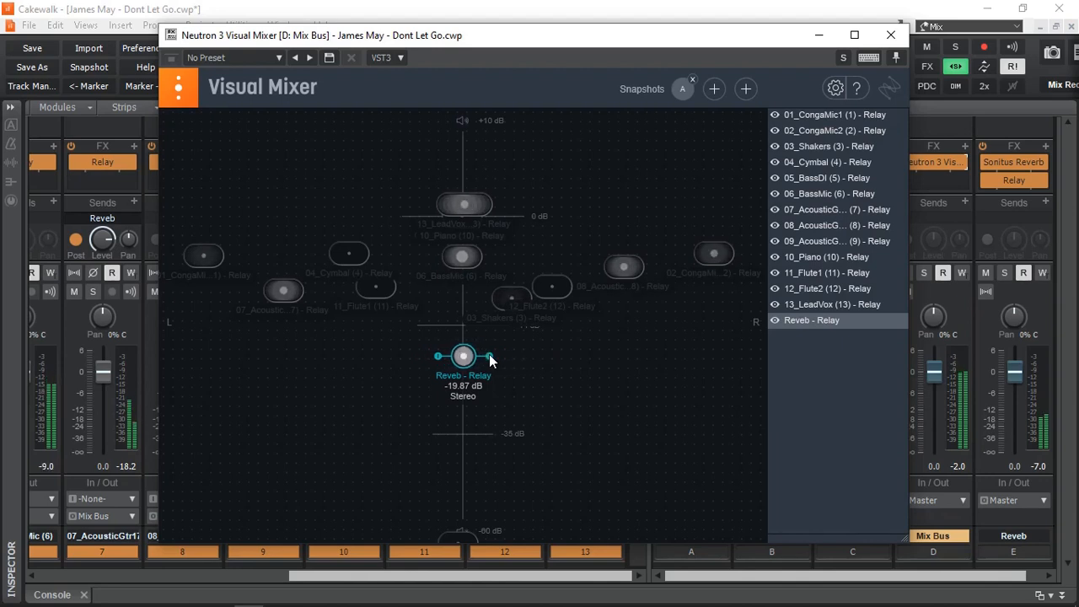
{"action": "left_click_drag", "start_coordinate": [492, 356], "coordinate": [505, 356]}
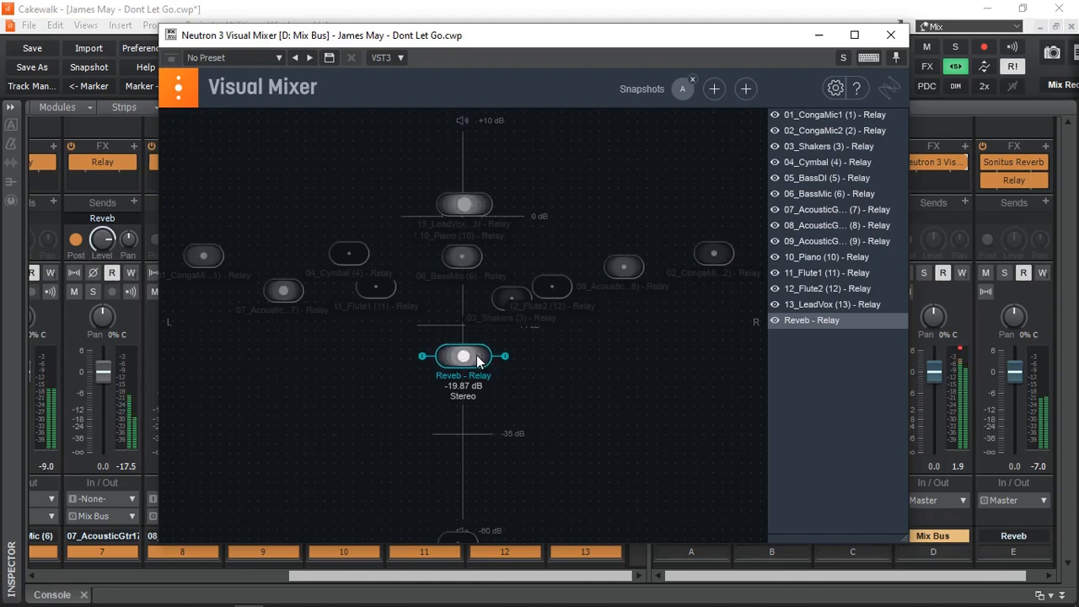
{"action": "left_click_drag", "start_coordinate": [463, 355], "coordinate": [463, 341]}
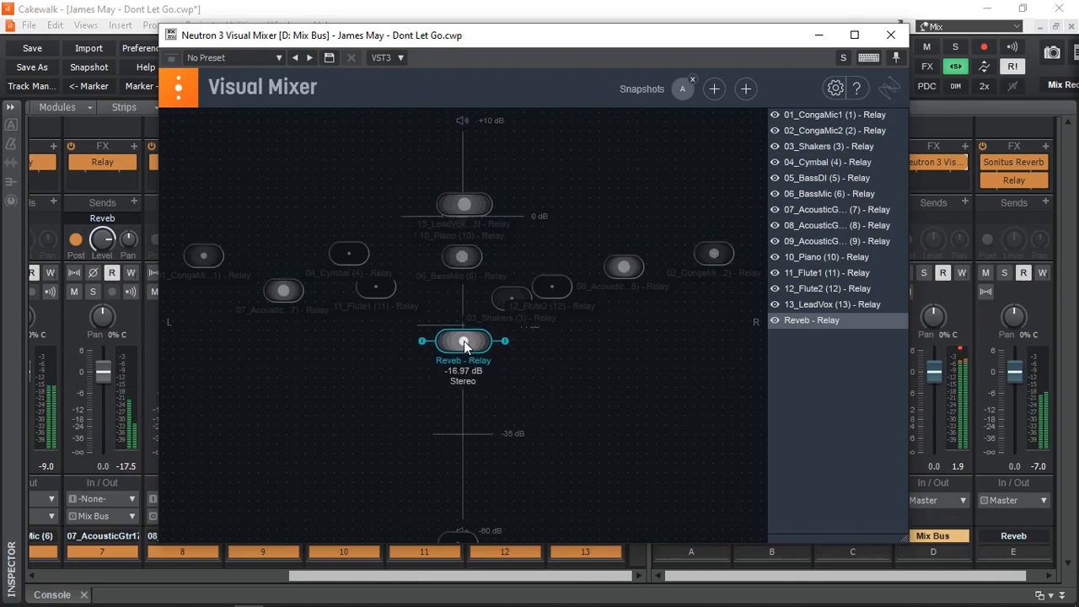
{"action": "left_click_drag", "start_coordinate": [463, 342], "coordinate": [231, 149]}
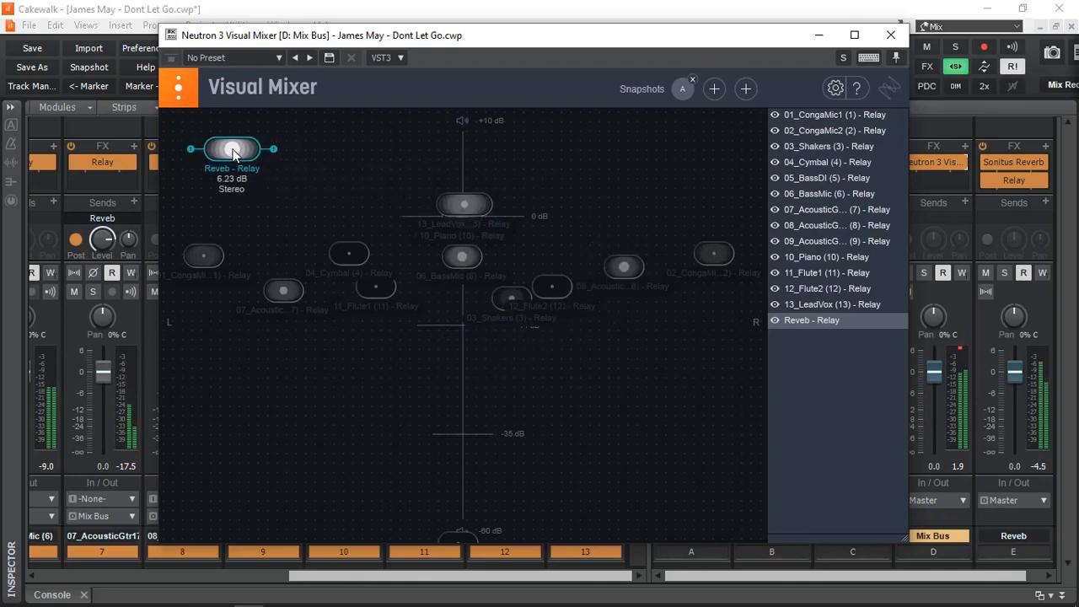
{"action": "left_click_drag", "start_coordinate": [232, 149], "coordinate": [480, 365]}
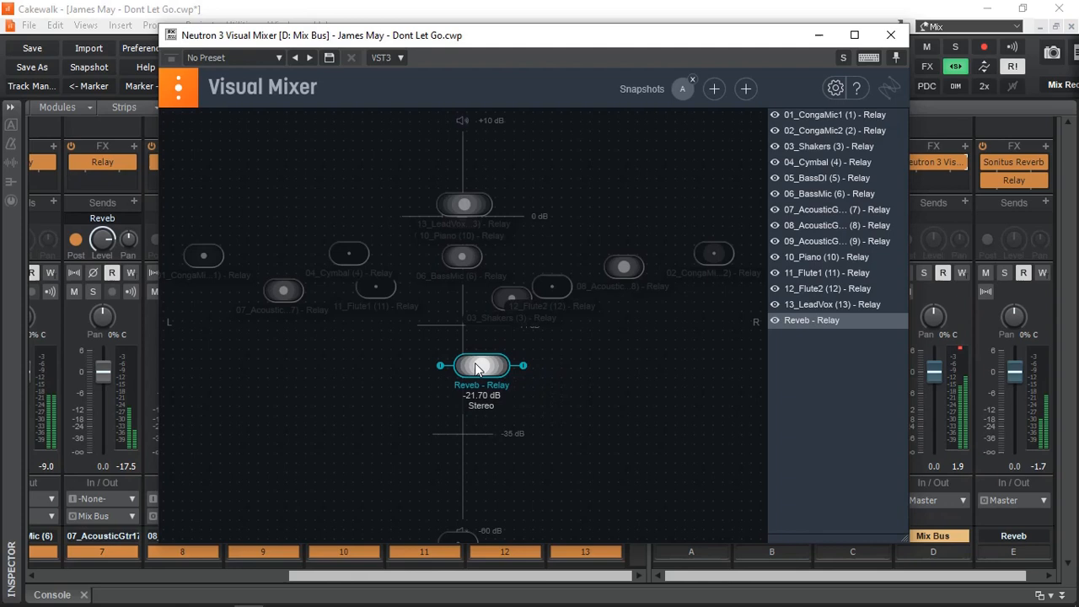
{"action": "left_click_drag", "start_coordinate": [480, 365], "coordinate": [461, 344]}
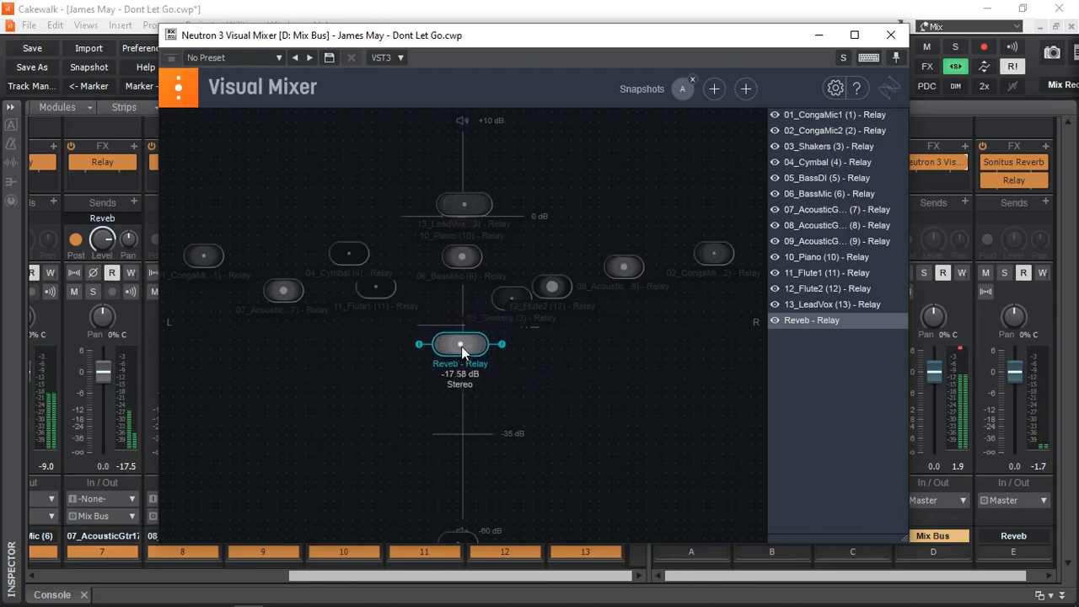
Step: Set 13_LeadVox just below 0 dB and centre the Reveb node at about -14.5 dB
{"action": "left_click_drag", "start_coordinate": [461, 343], "coordinate": [364, 360]}
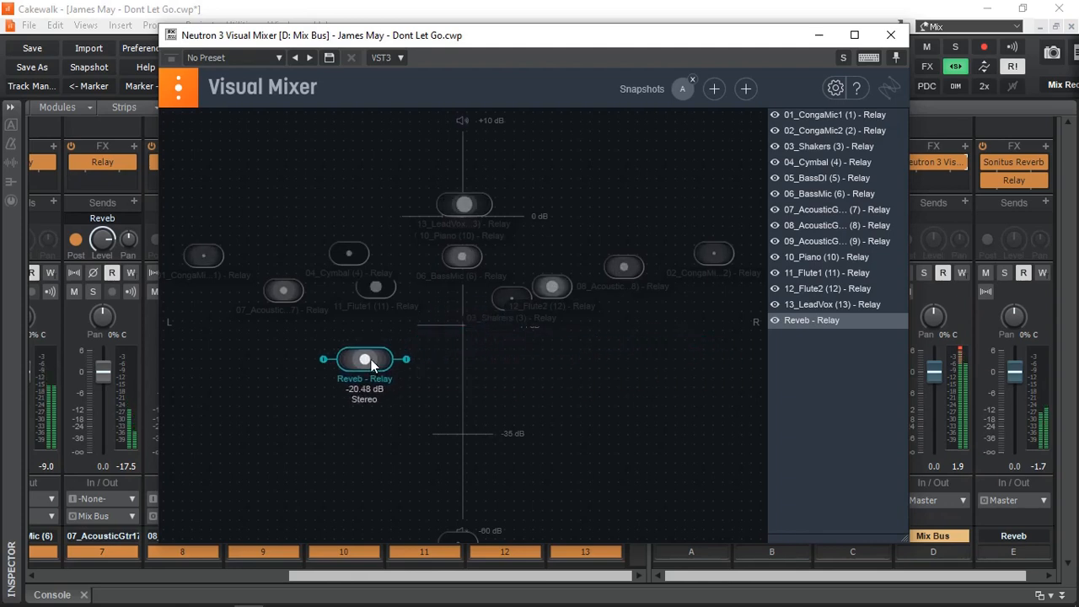
{"action": "left_click_drag", "start_coordinate": [364, 360], "coordinate": [671, 189]}
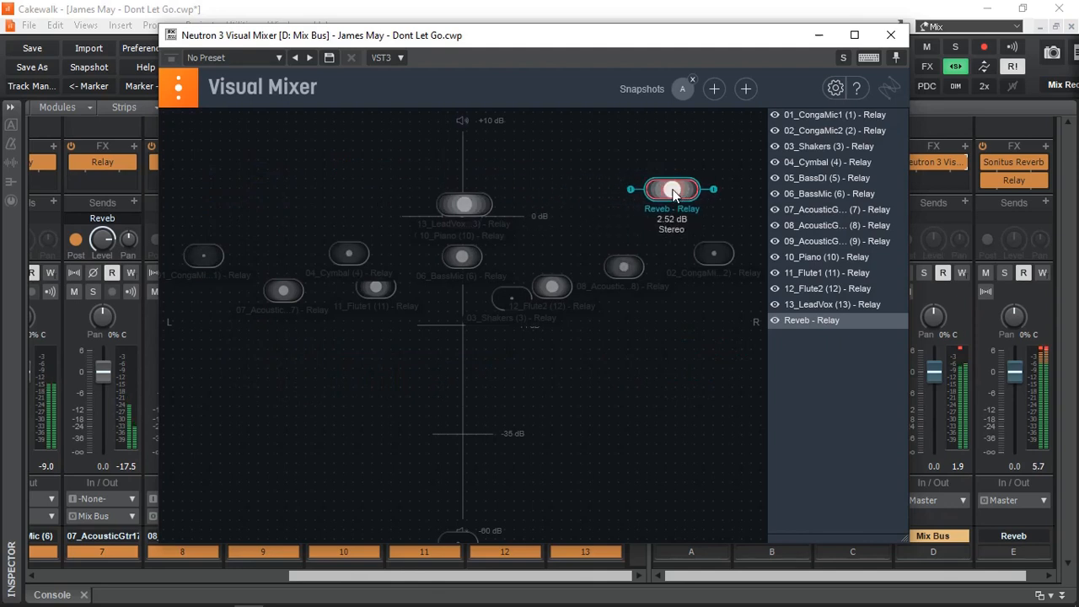
{"action": "left_click_drag", "start_coordinate": [671, 189], "coordinate": [467, 364]}
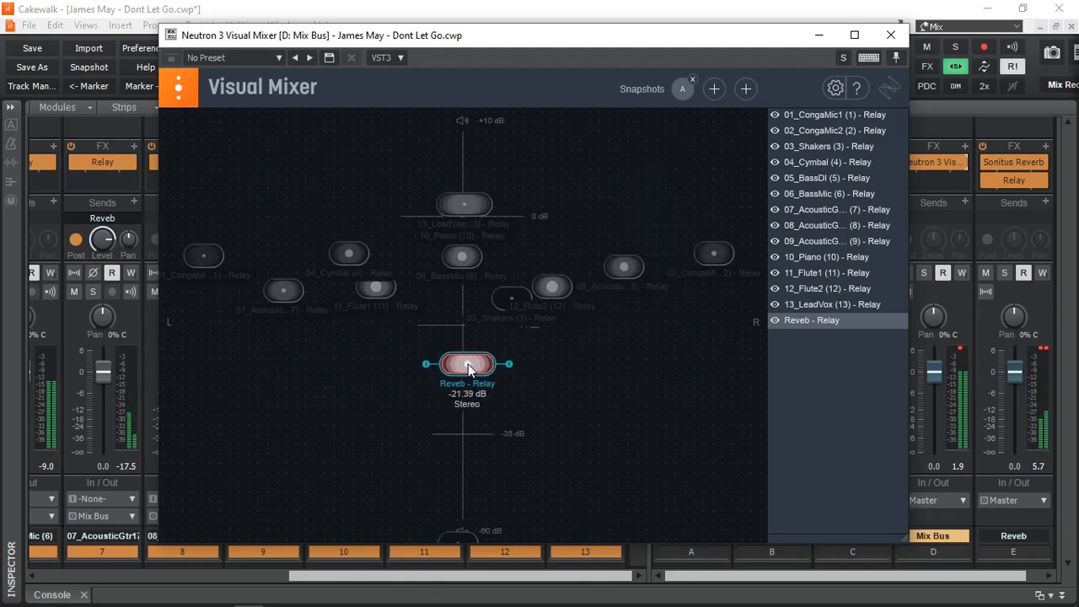
{"action": "left_click_drag", "start_coordinate": [467, 365], "coordinate": [463, 342]}
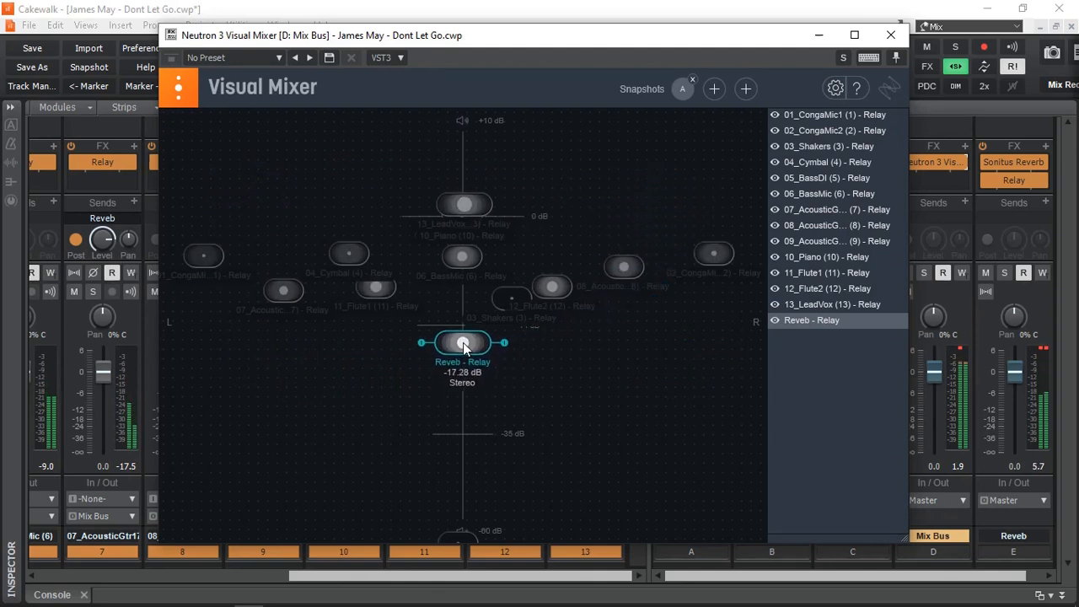
{"action": "left_click_drag", "start_coordinate": [462, 341], "coordinate": [462, 352]}
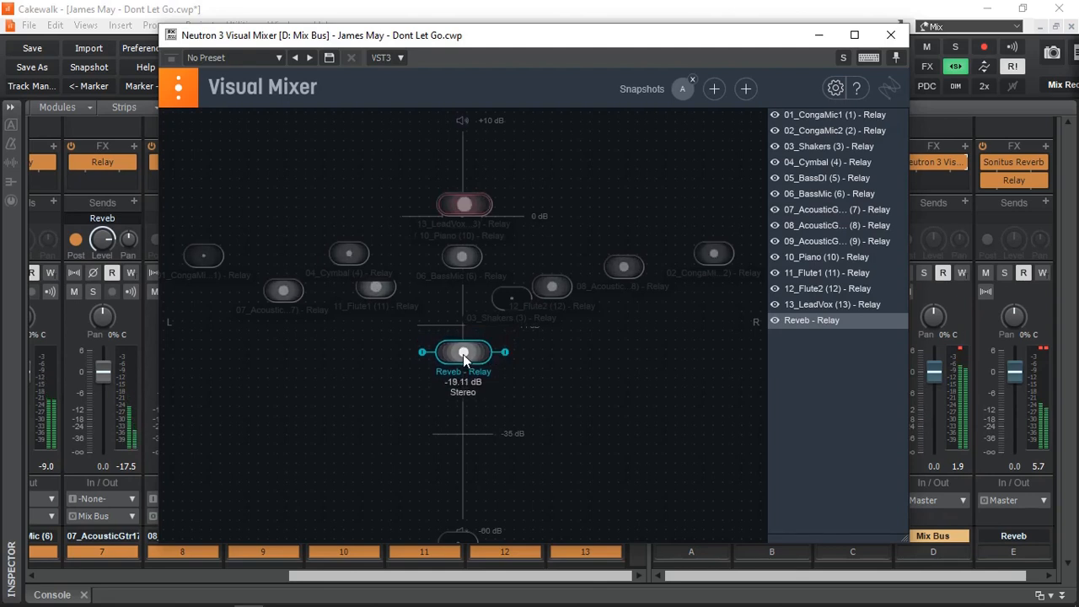
{"action": "left_click_drag", "start_coordinate": [463, 352], "coordinate": [465, 341]}
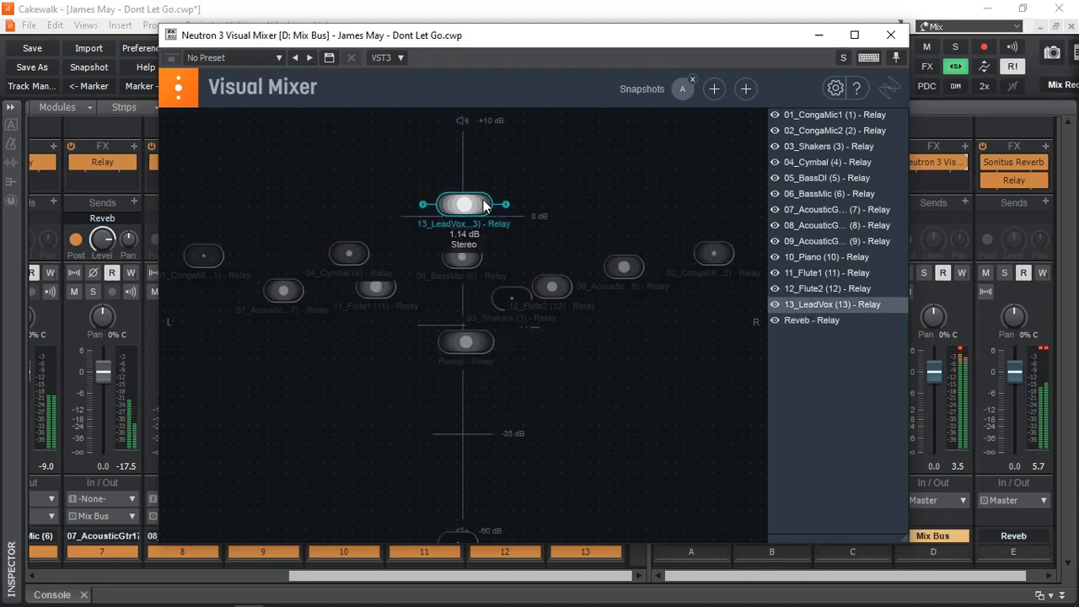
{"action": "left_click_drag", "start_coordinate": [464, 204], "coordinate": [464, 227]}
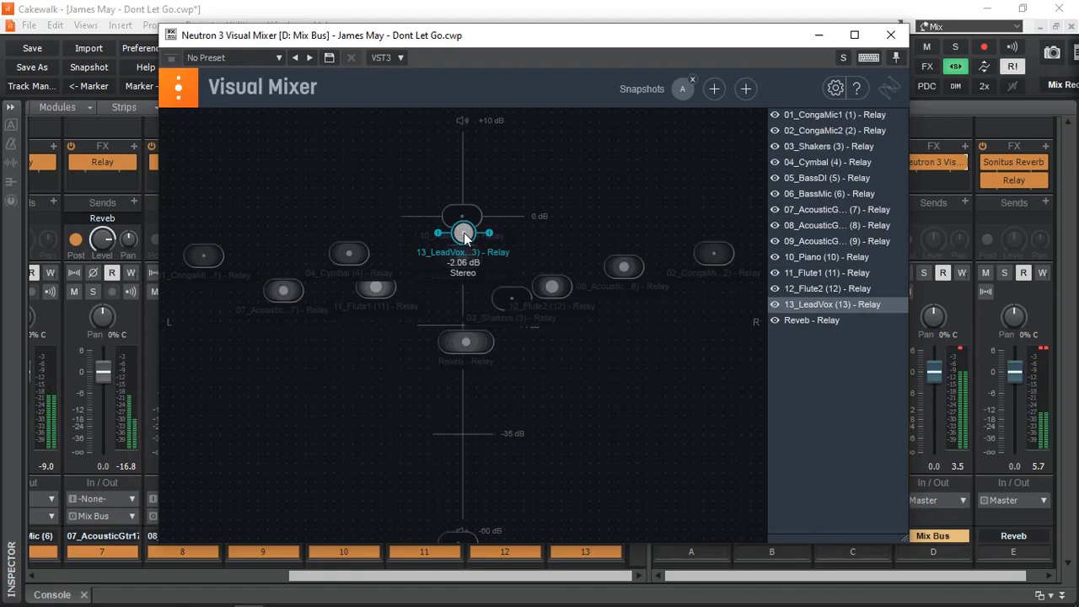
{"action": "left_click_drag", "start_coordinate": [462, 233], "coordinate": [462, 225]}
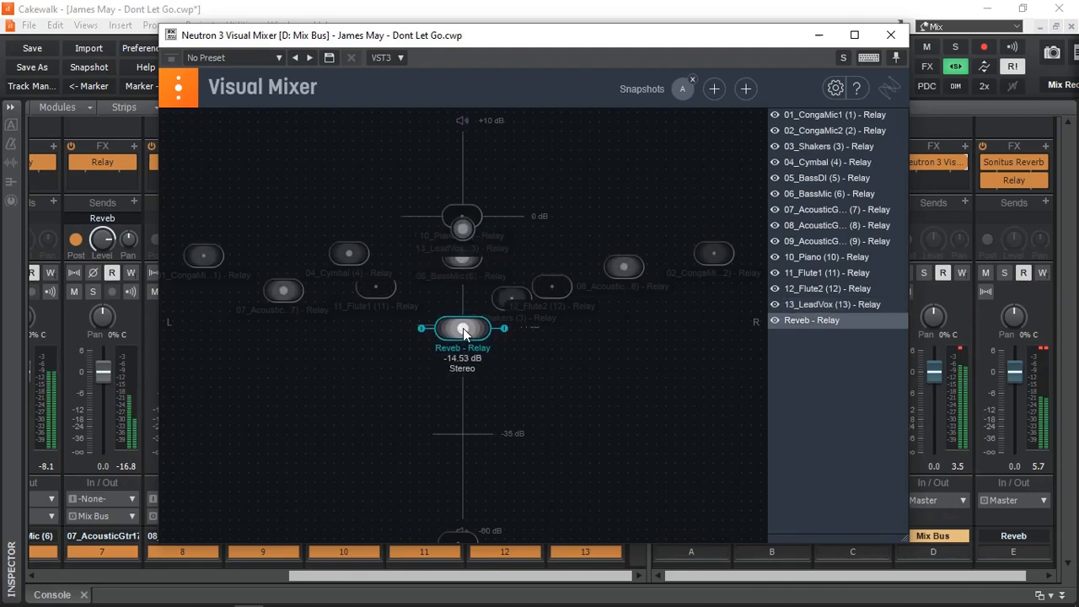
{"action": "mouse_move", "coordinate": [692, 298]}
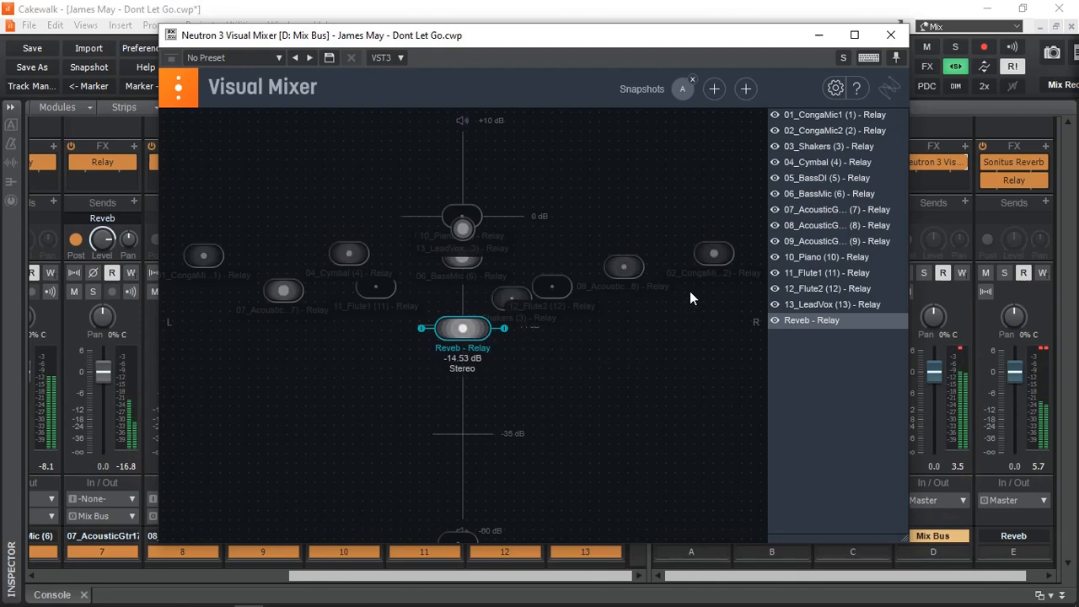